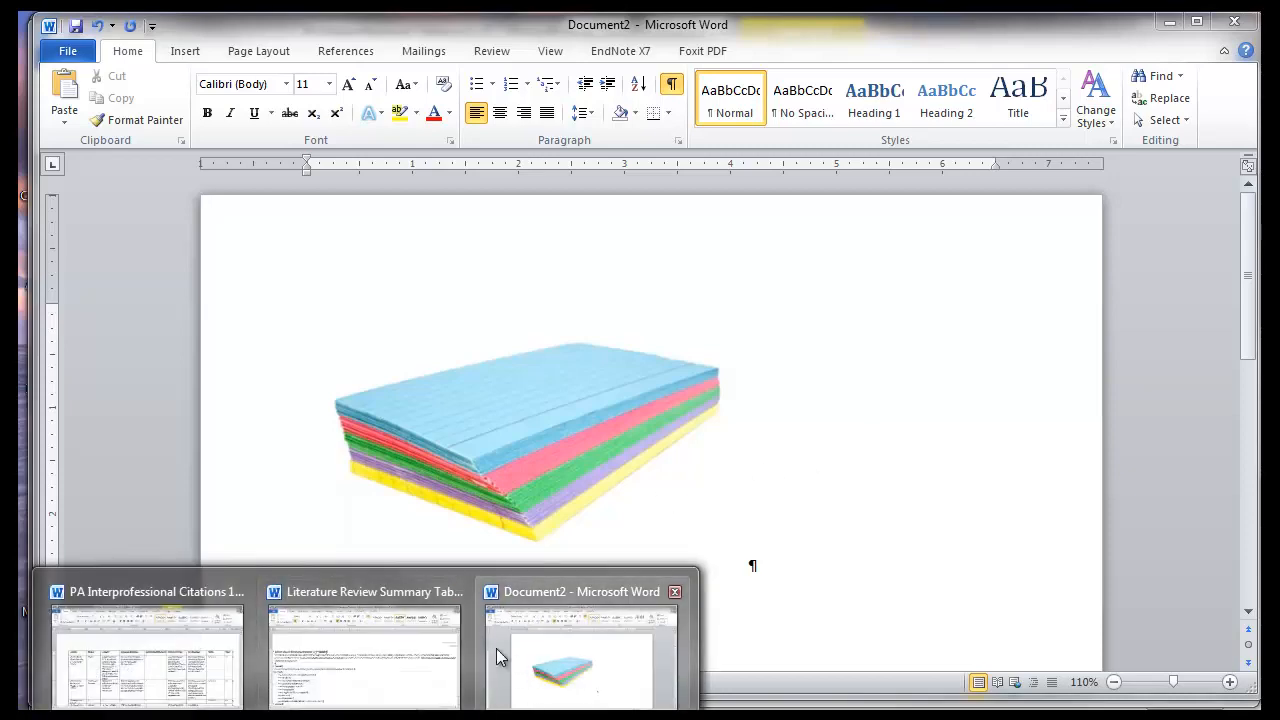
Switch to the Literature Review Summary Table document and scroll through its instructions to the review table
{"action": "left_click", "coordinate": [364, 592]}
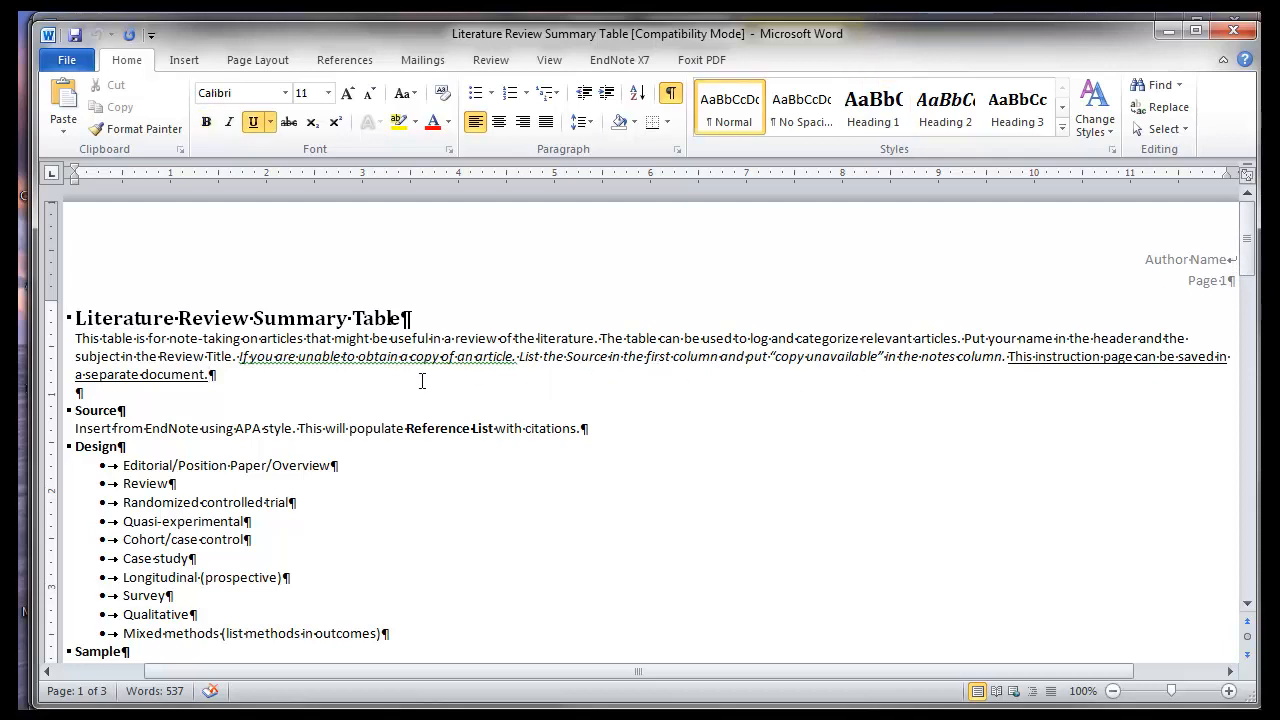
{"action": "mouse_move", "coordinate": [338, 356]}
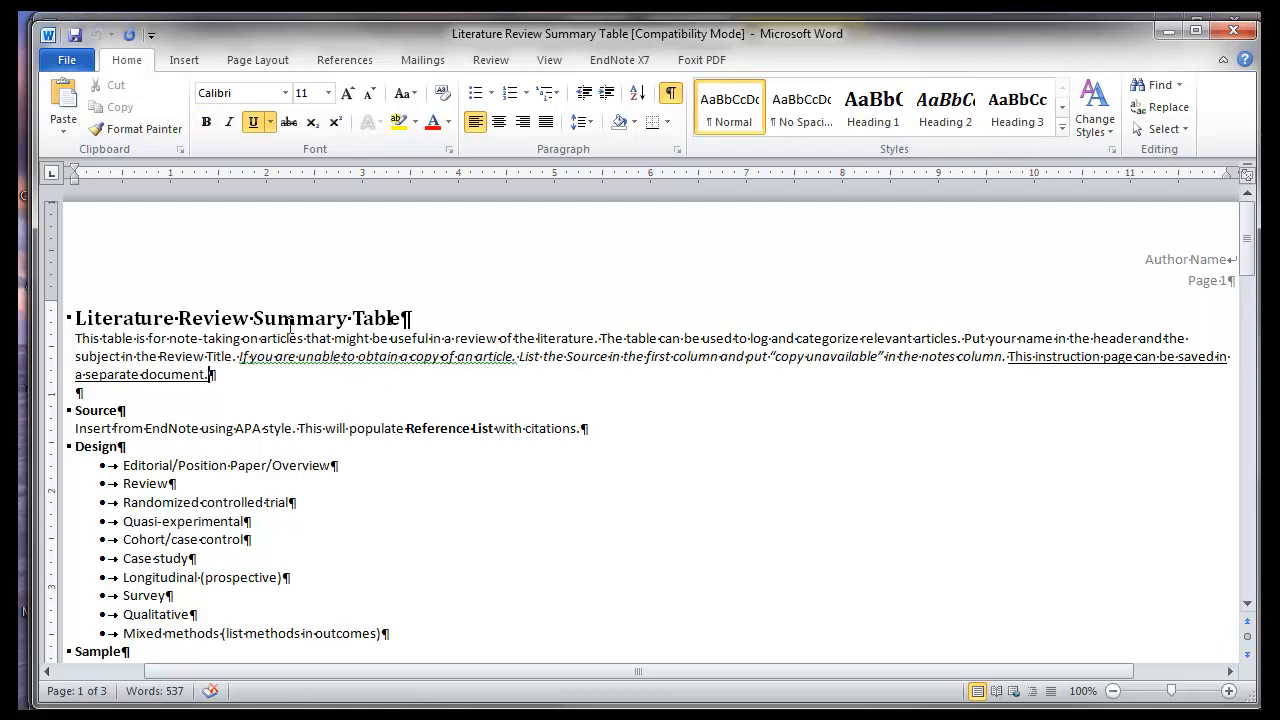
{"action": "mouse_move", "coordinate": [464, 412]}
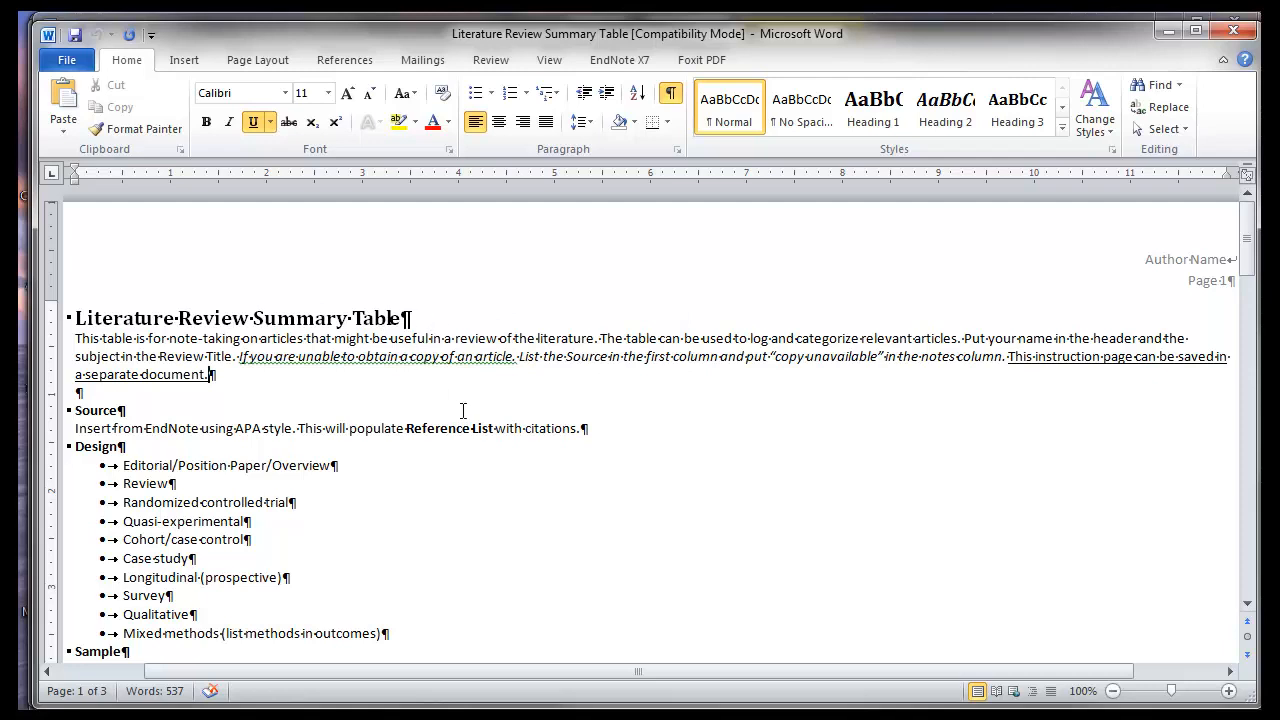
{"action": "mouse_move", "coordinate": [1116, 284]}
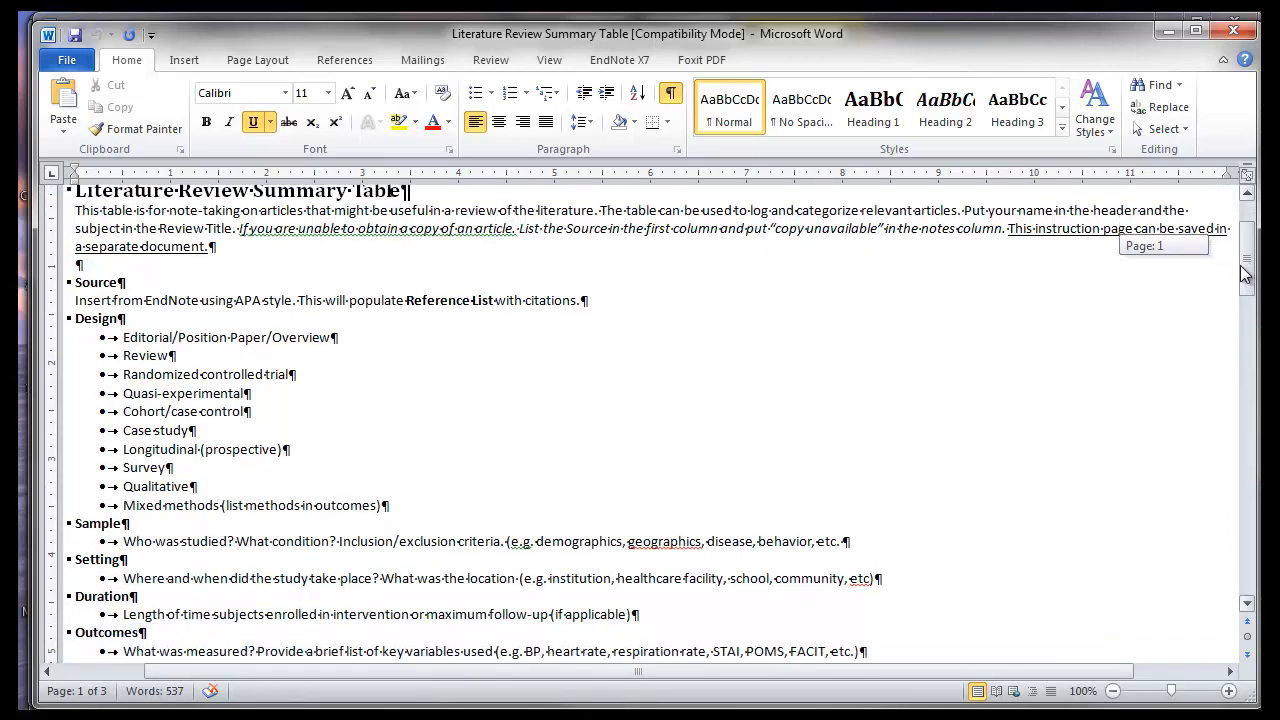
{"action": "scroll", "scroll_direction": "down", "scroll_amount": 3}
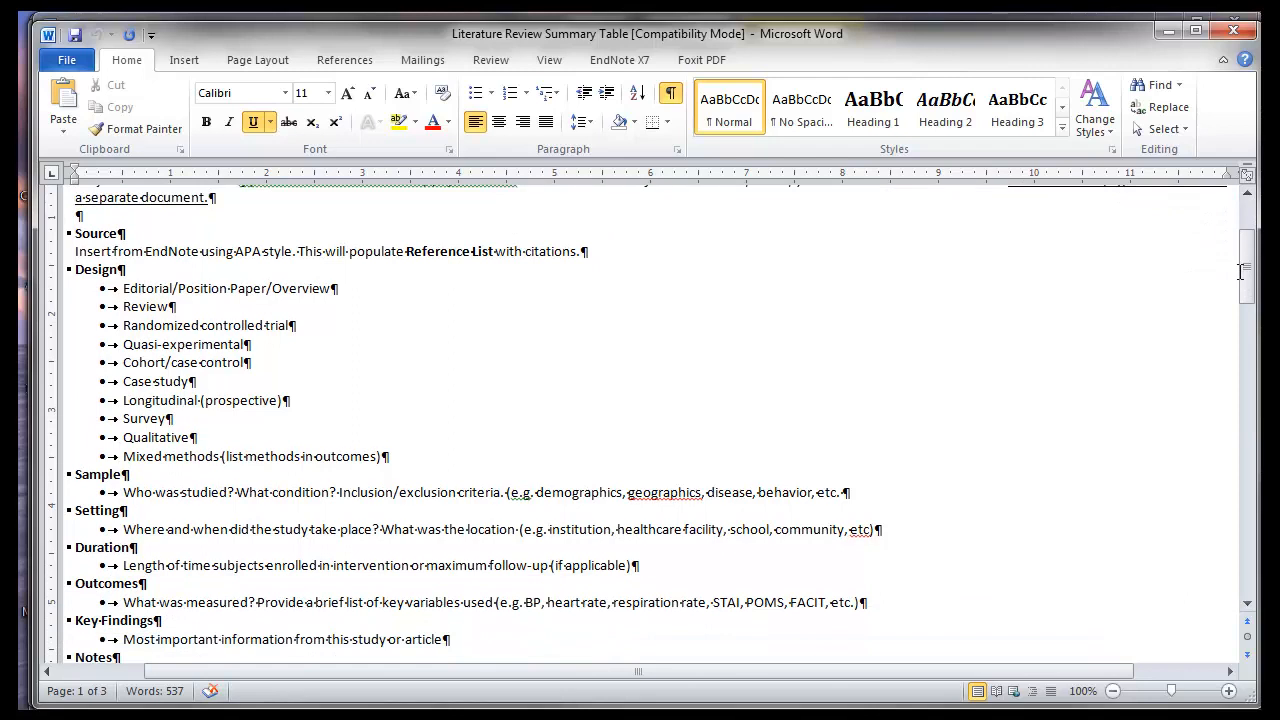
{"action": "left_click", "coordinate": [210, 198]}
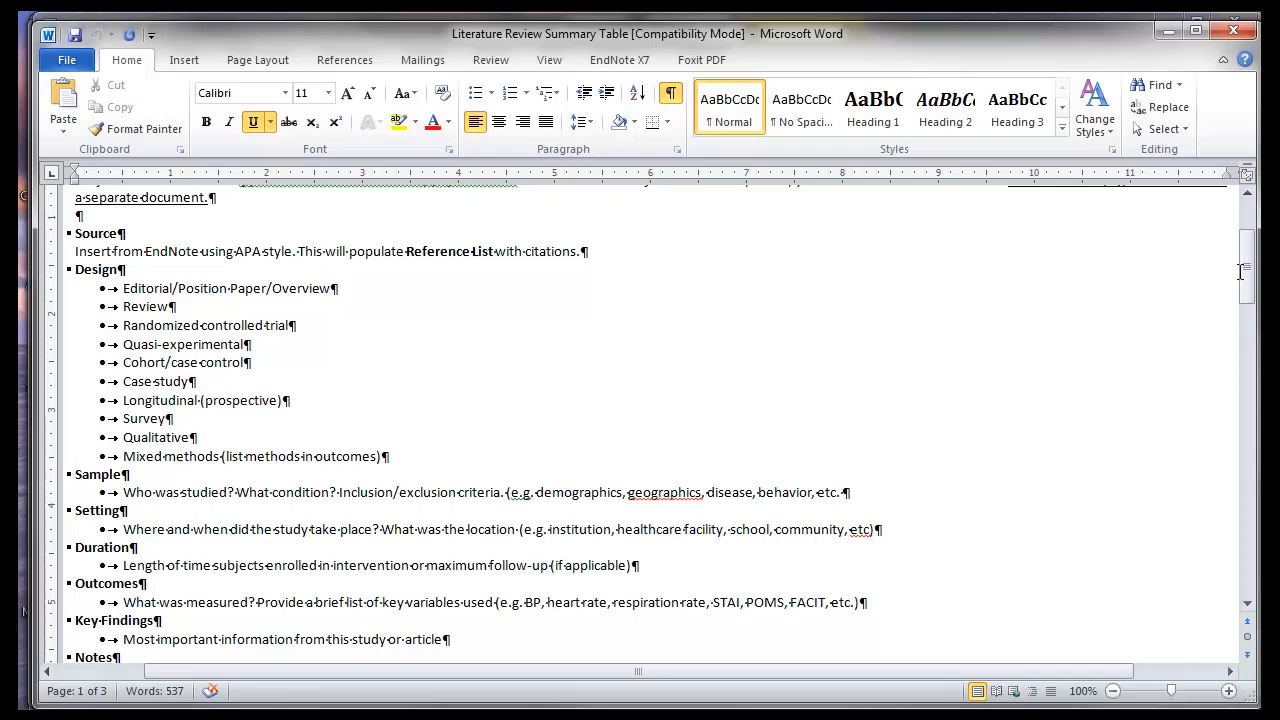
{"action": "left_click", "coordinate": [210, 198]}
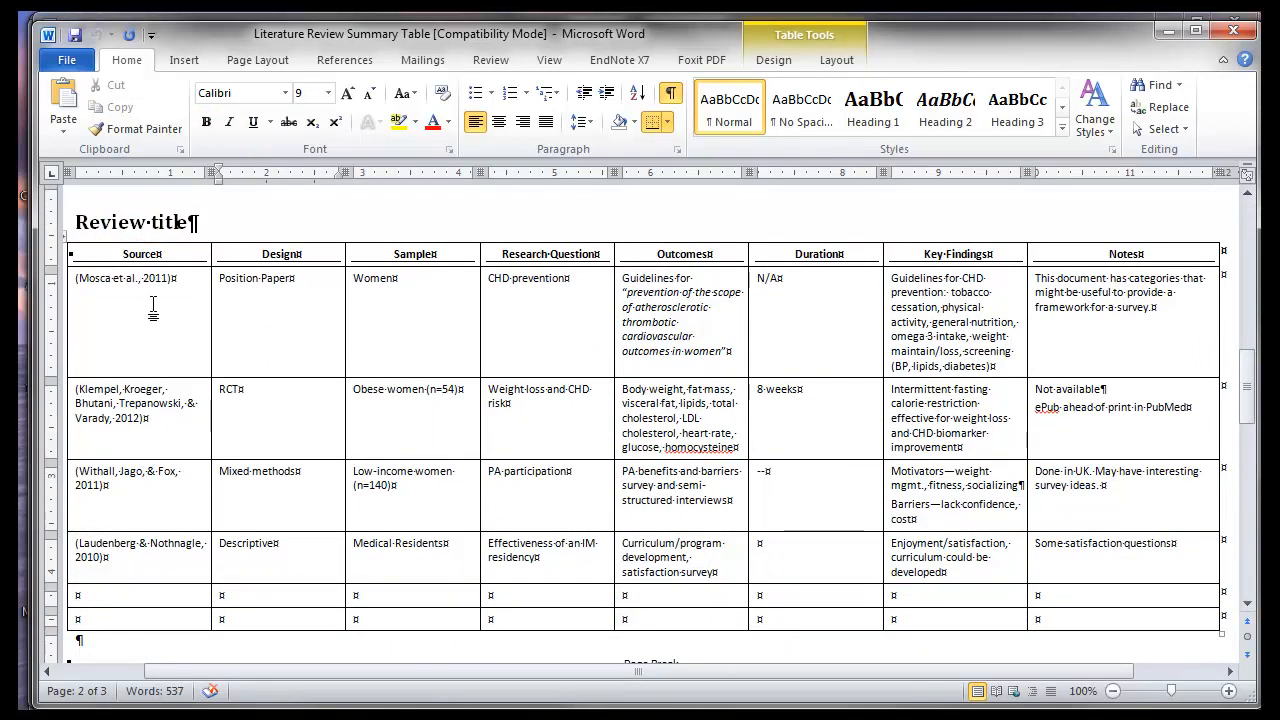
{"action": "mouse_move", "coordinate": [136, 278]}
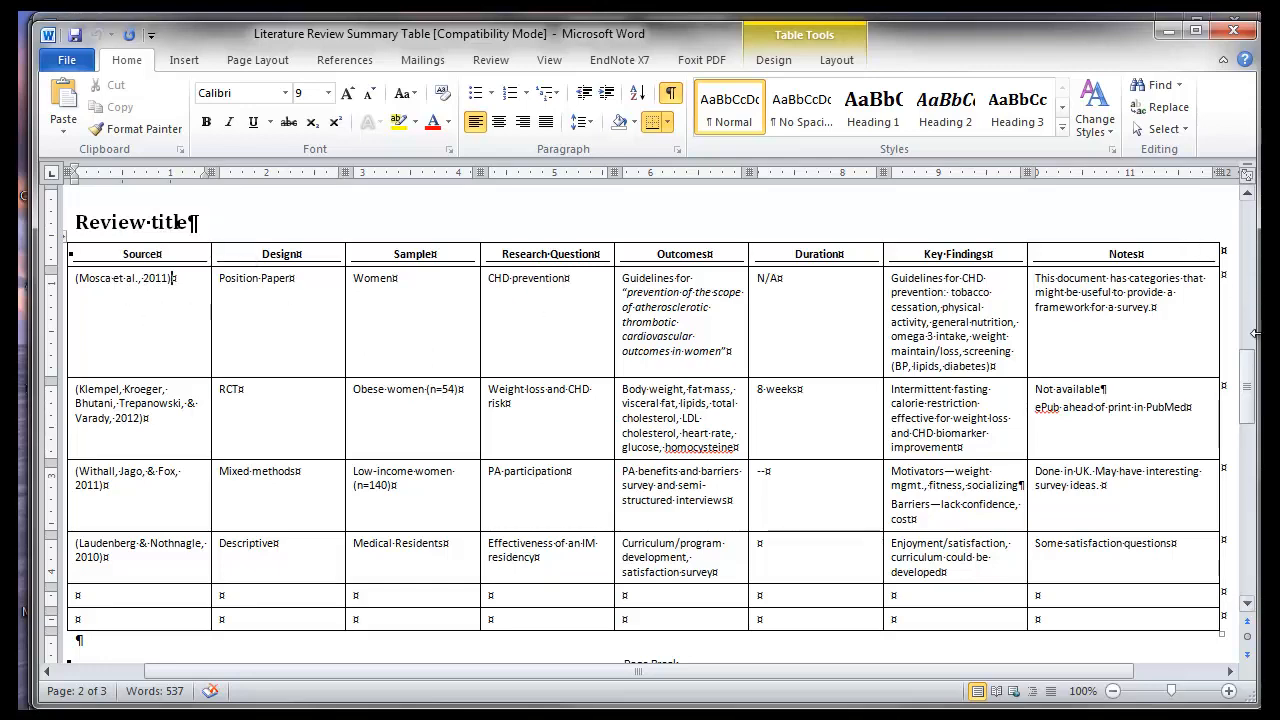
Switch to the PA Interprofessional Citations 11-17 document showing its summary table of studies
{"action": "scroll", "scroll_direction": "down", "scroll_amount": 3}
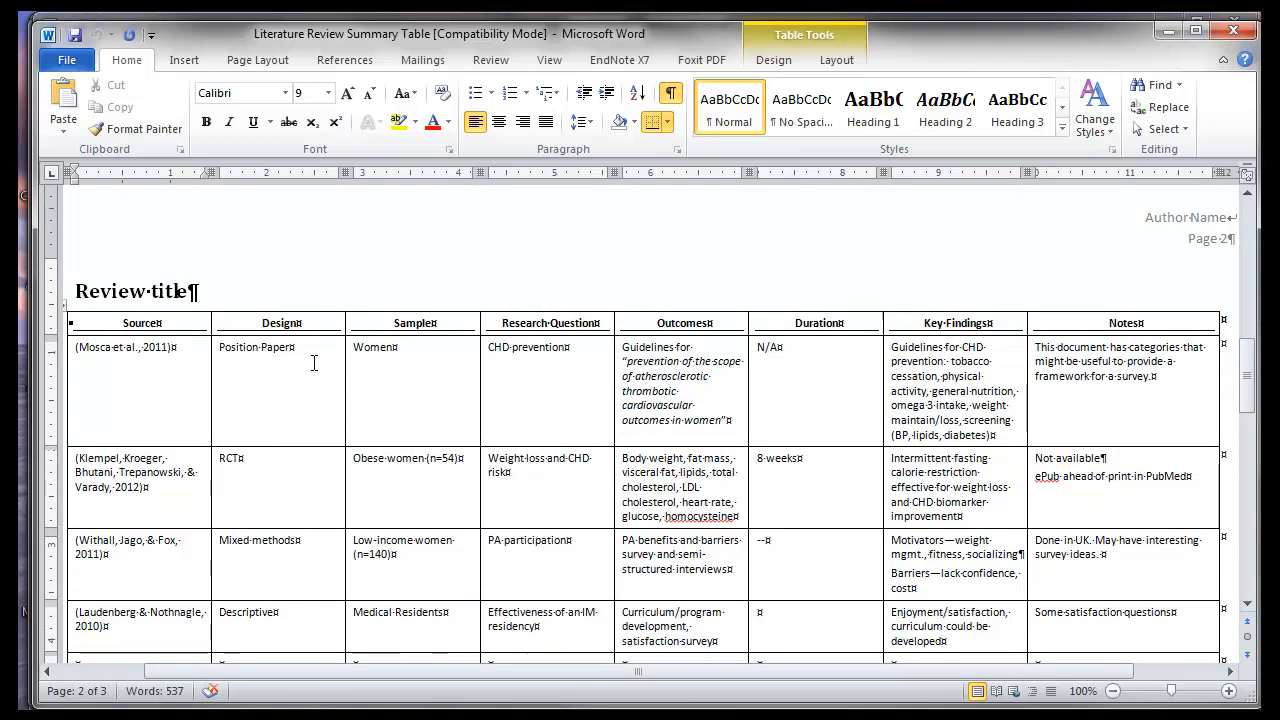
{"action": "mouse_move", "coordinate": [428, 358]}
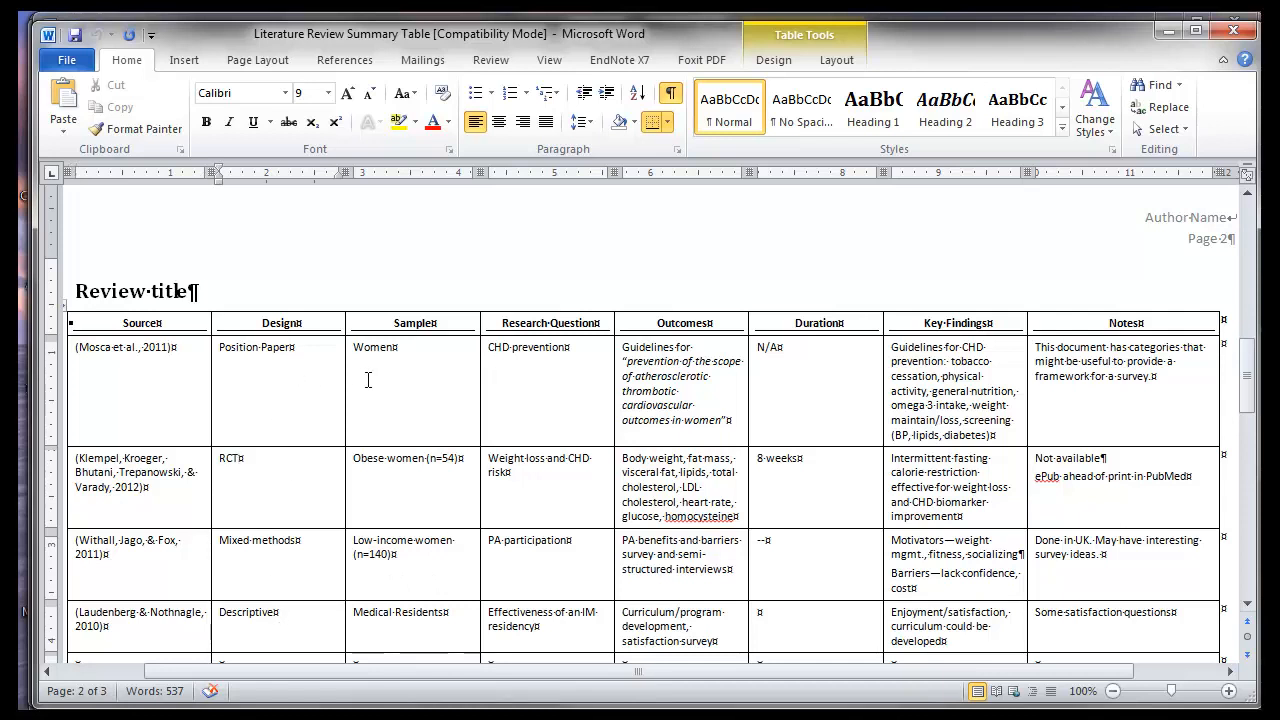
{"action": "mouse_move", "coordinate": [466, 470]}
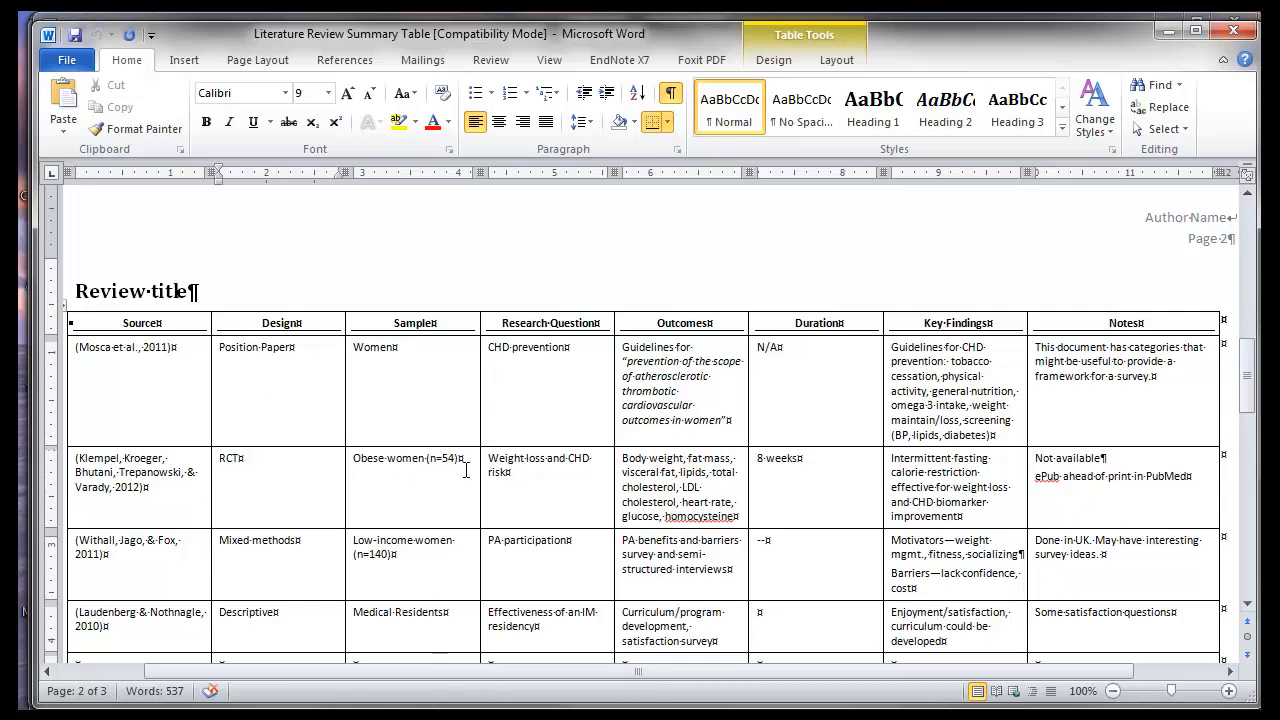
{"action": "left_click", "coordinate": [288, 348]}
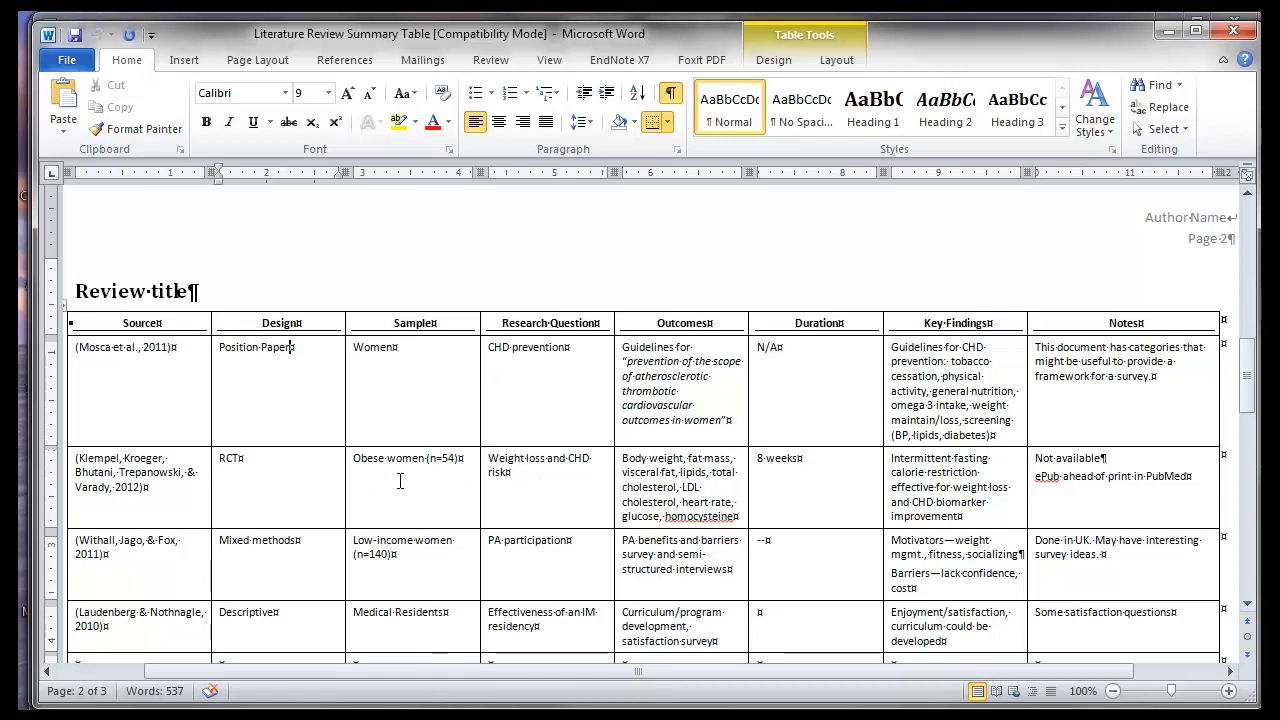
{"action": "mouse_move", "coordinate": [472, 428]}
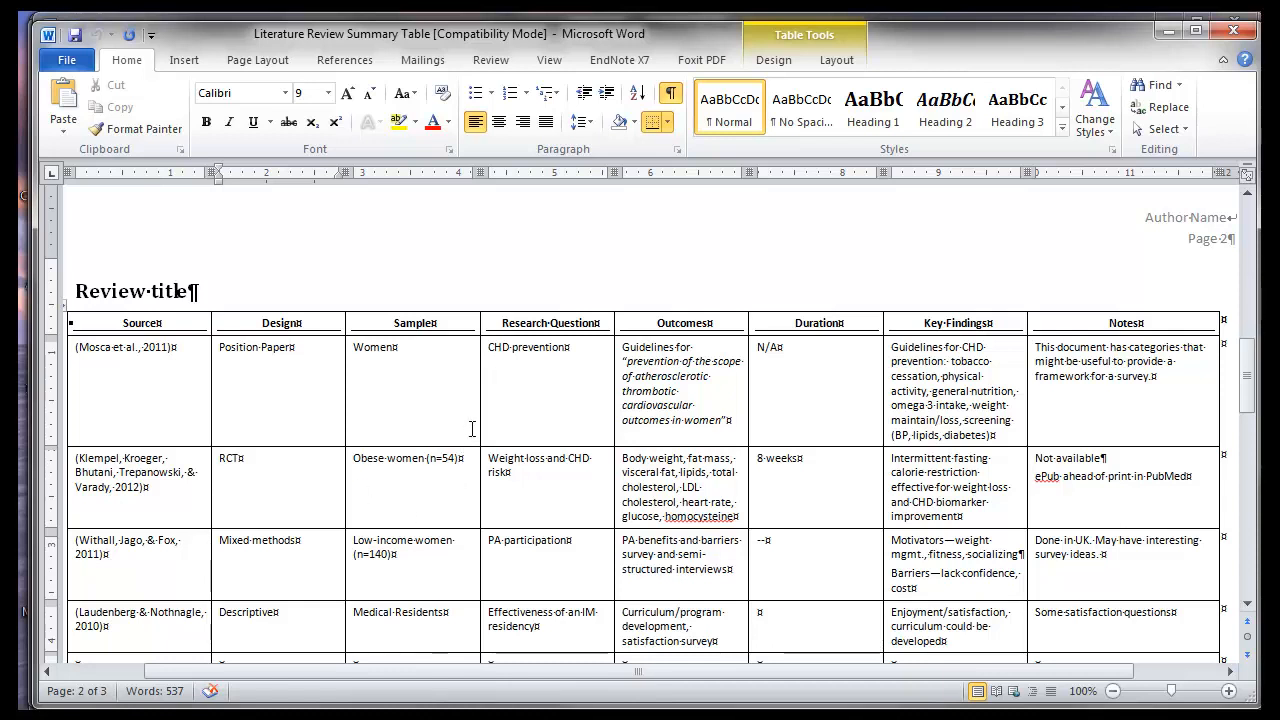
{"action": "mouse_move", "coordinate": [536, 588]}
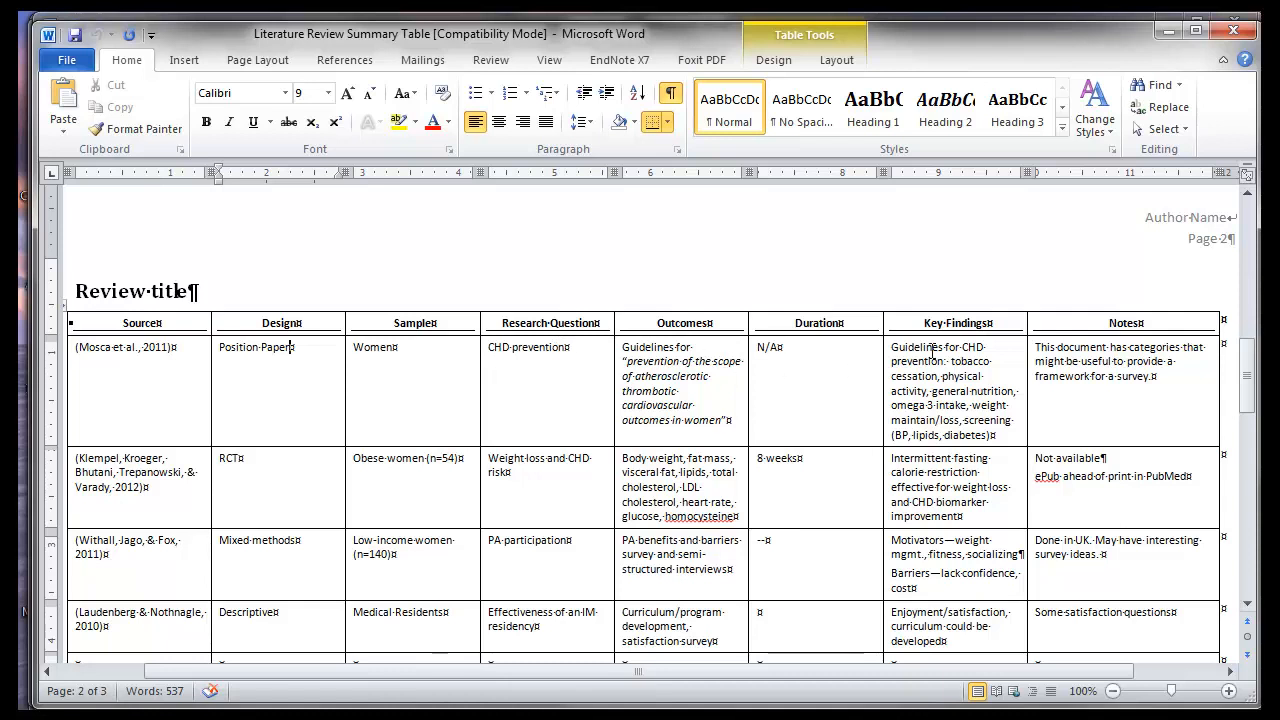
{"action": "left_click", "coordinate": [1124, 312]}
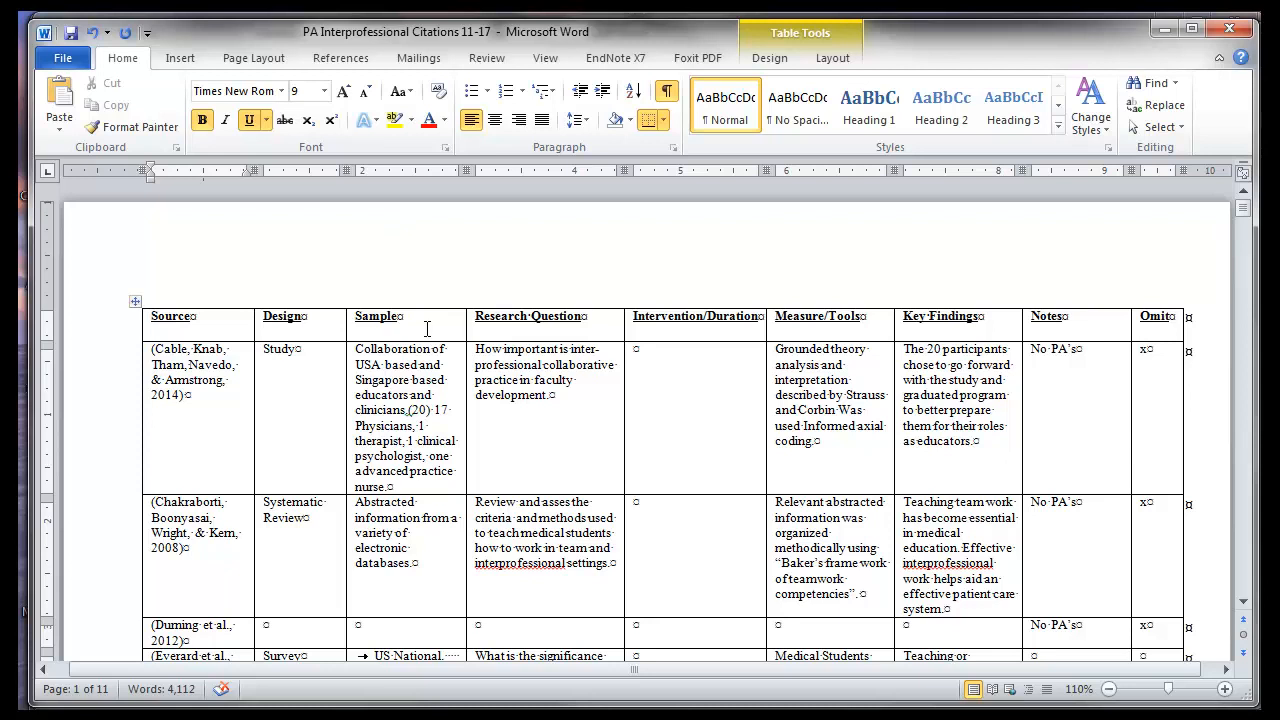
{"action": "mouse_move", "coordinate": [540, 340]}
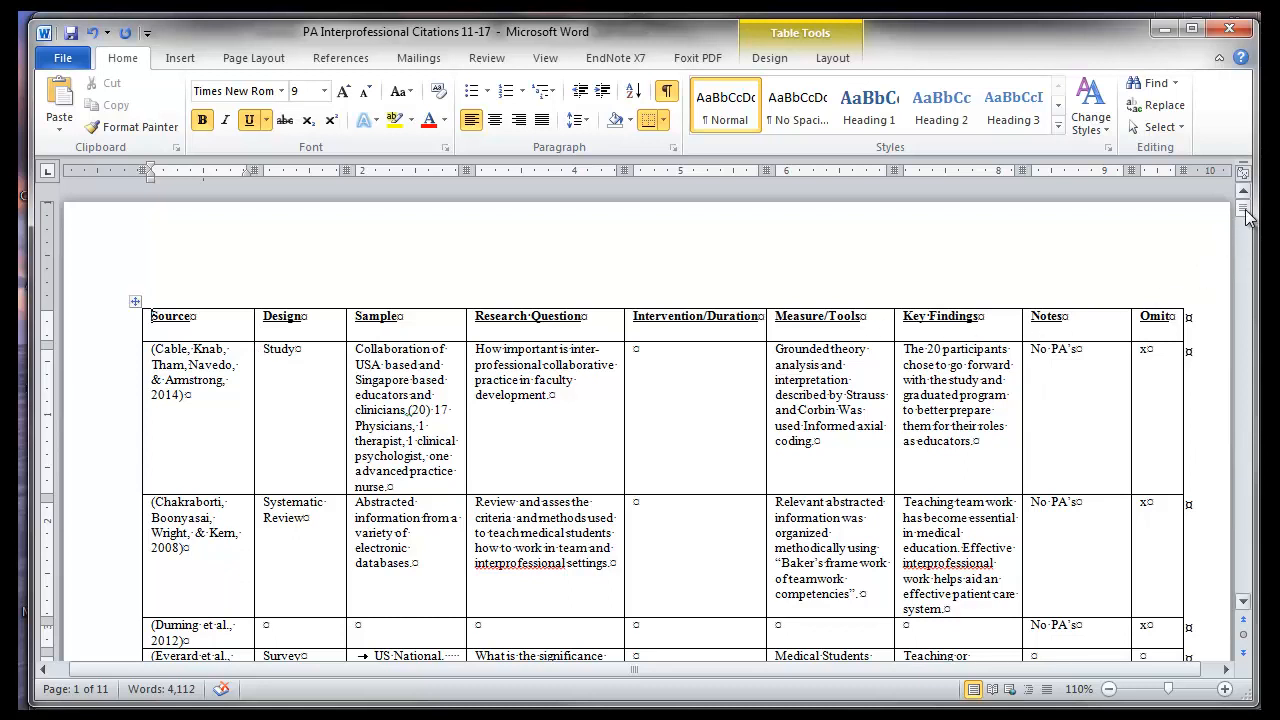
{"action": "left_click", "coordinate": [1156, 316]}
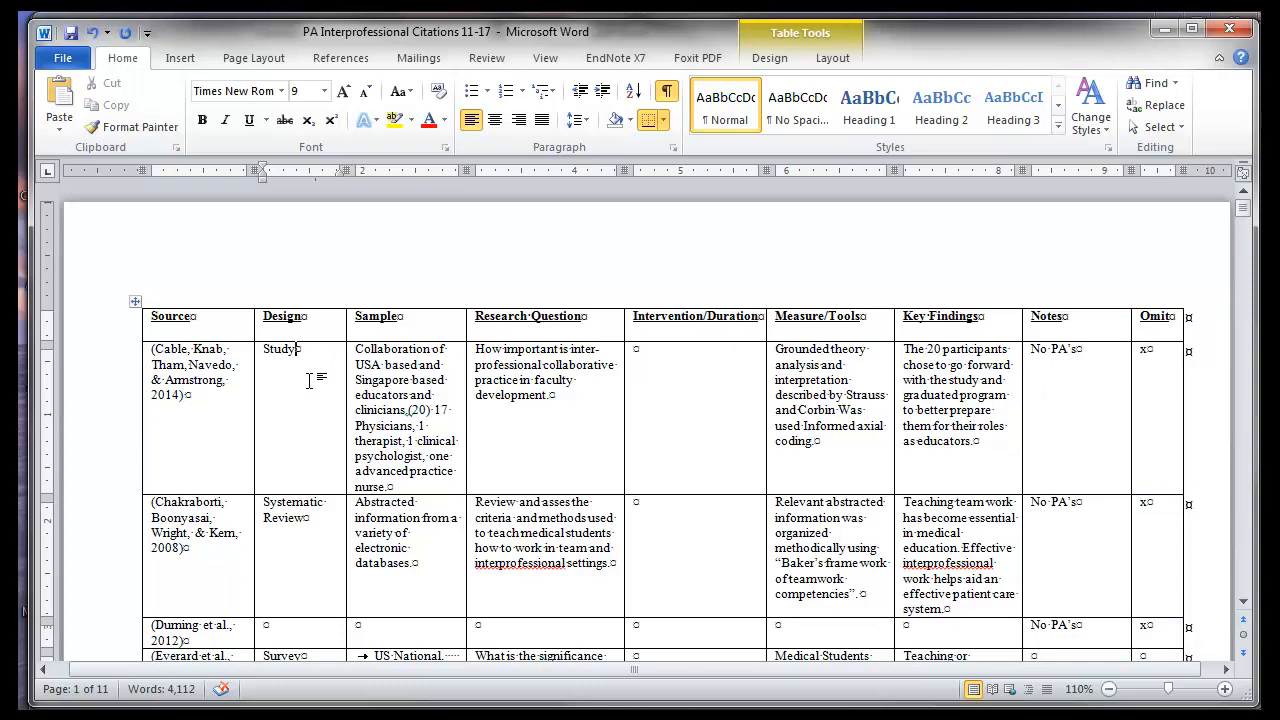
{"action": "scroll", "scroll_direction": "down", "scroll_amount": 3}
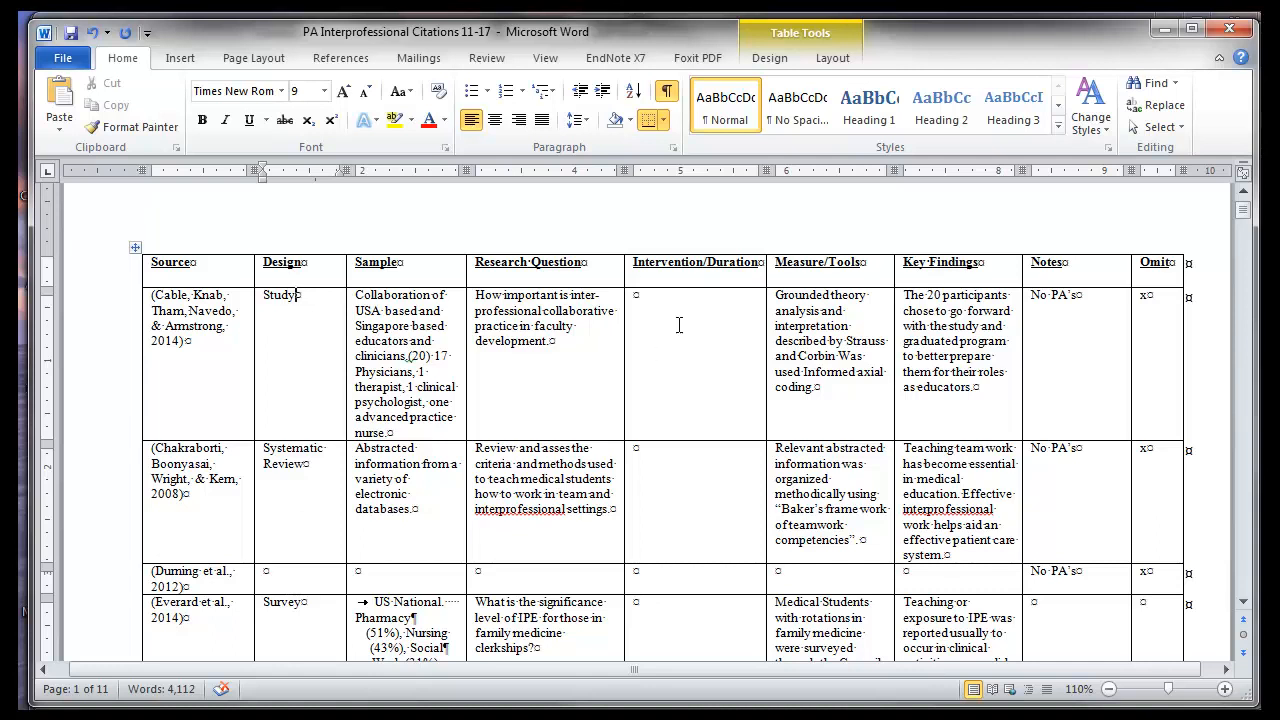
{"action": "mouse_move", "coordinate": [704, 382]}
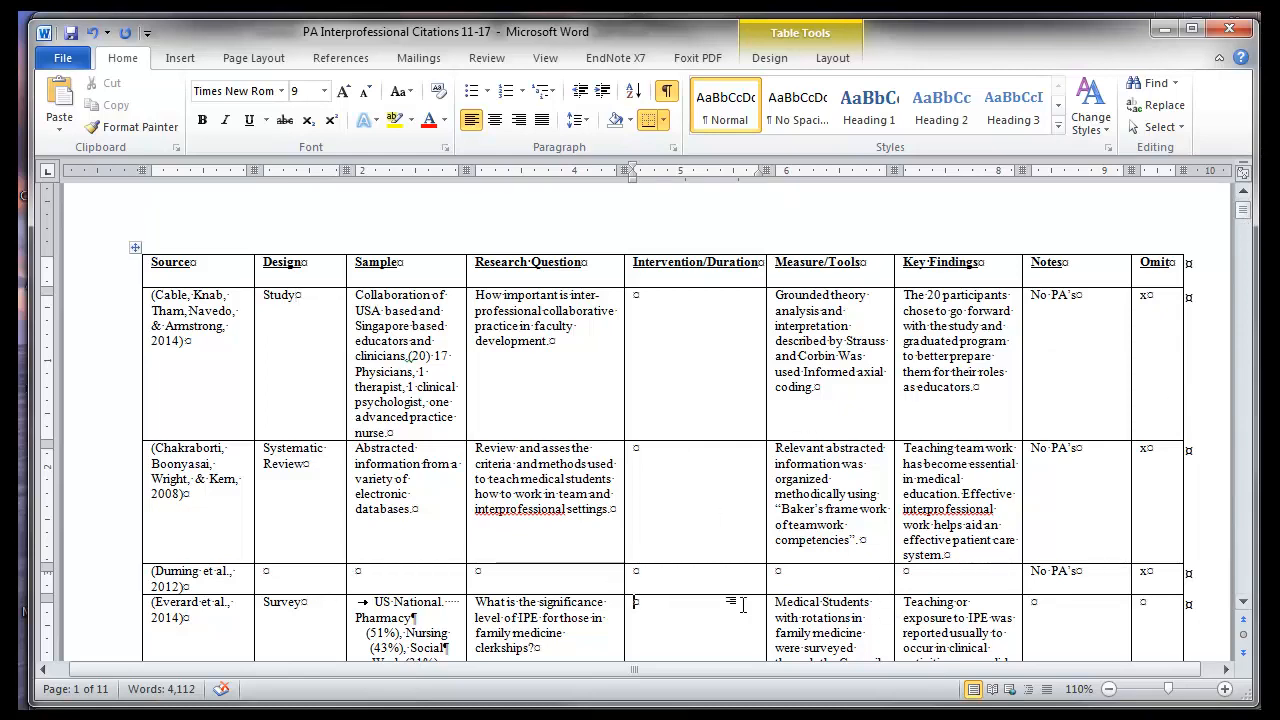
{"action": "scroll", "scroll_direction": "down", "scroll_amount": 3}
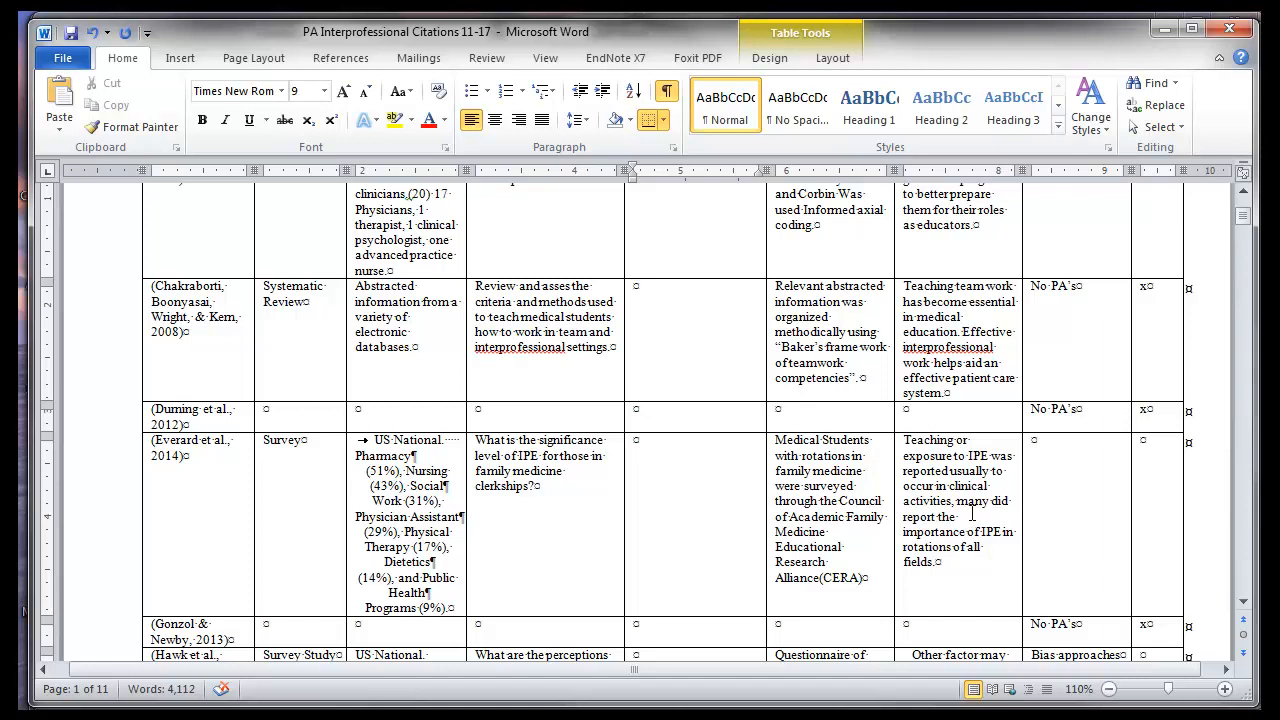
{"action": "mouse_move", "coordinate": [1046, 308]}
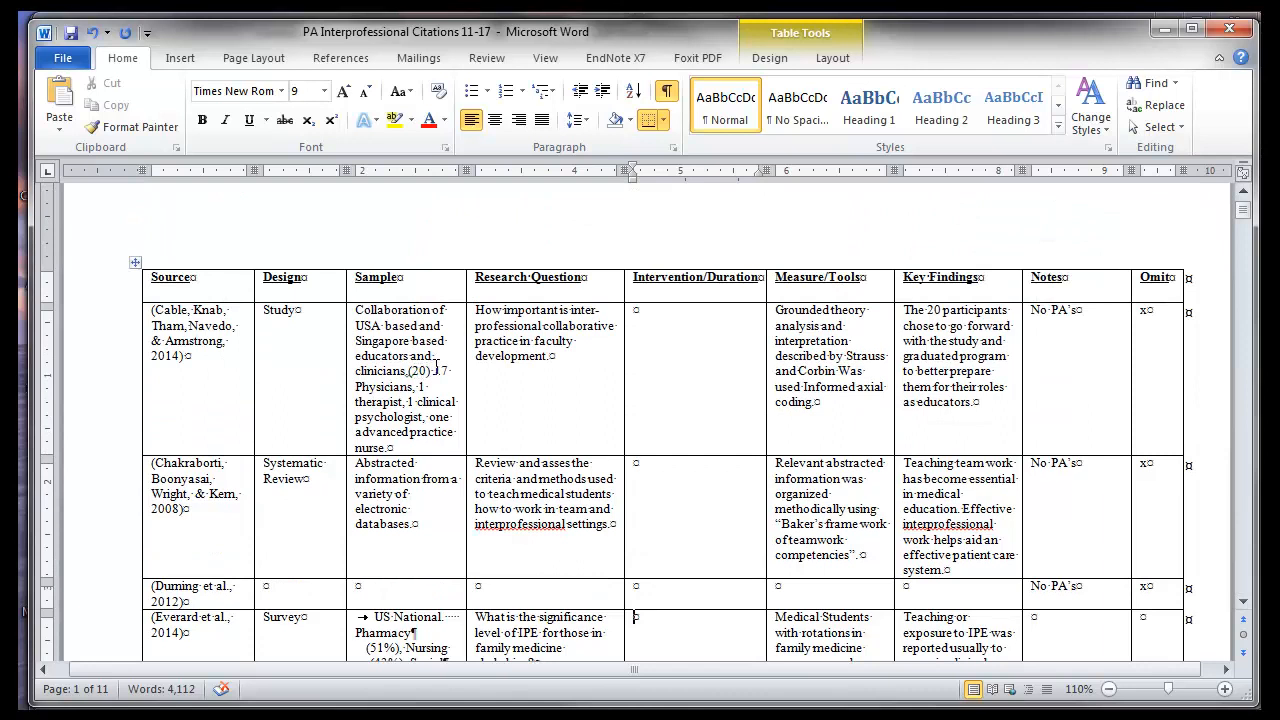
{"action": "mouse_move", "coordinate": [500, 404]}
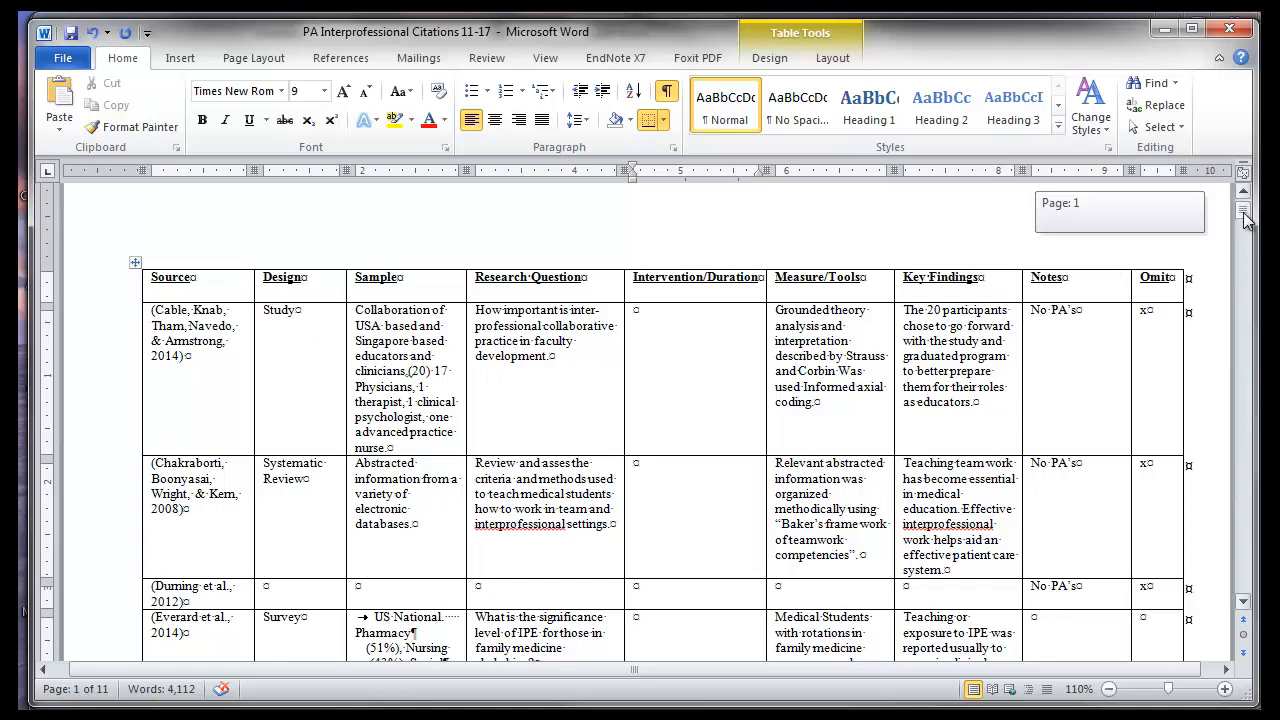
{"action": "scroll", "scroll_direction": "down", "scroll_amount": 3}
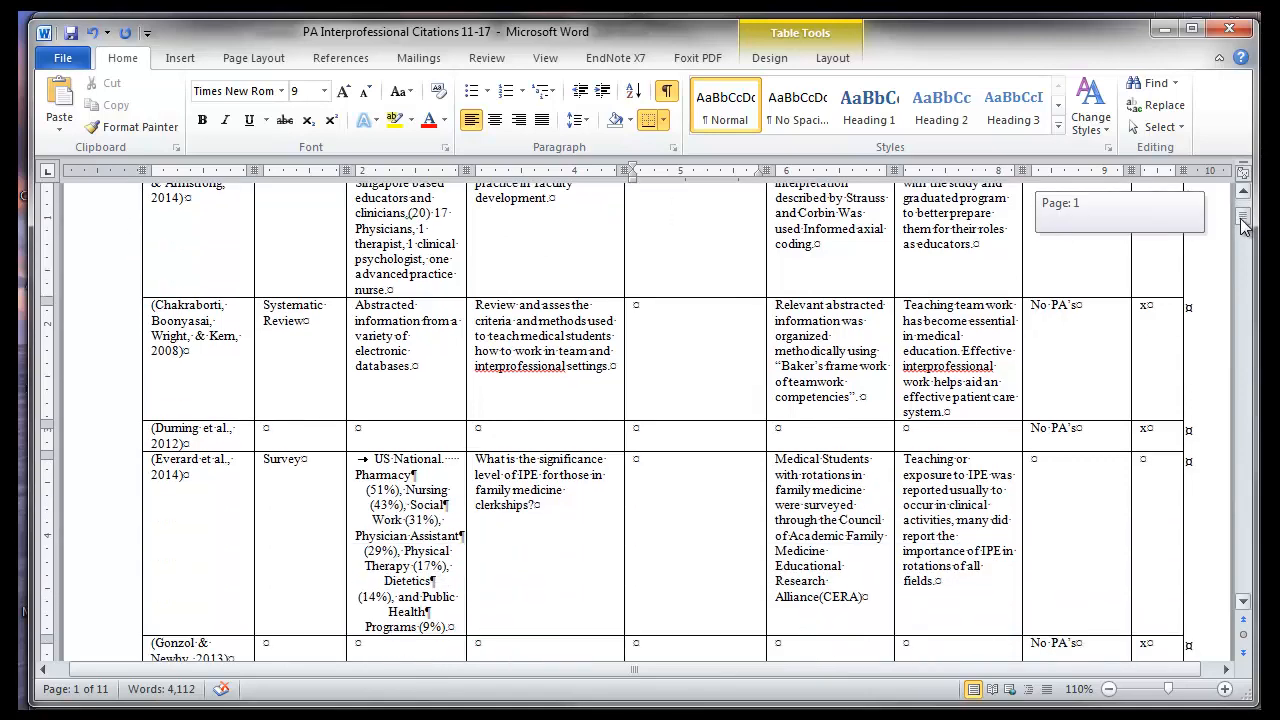
{"action": "scroll", "scroll_direction": "down", "scroll_amount": 3}
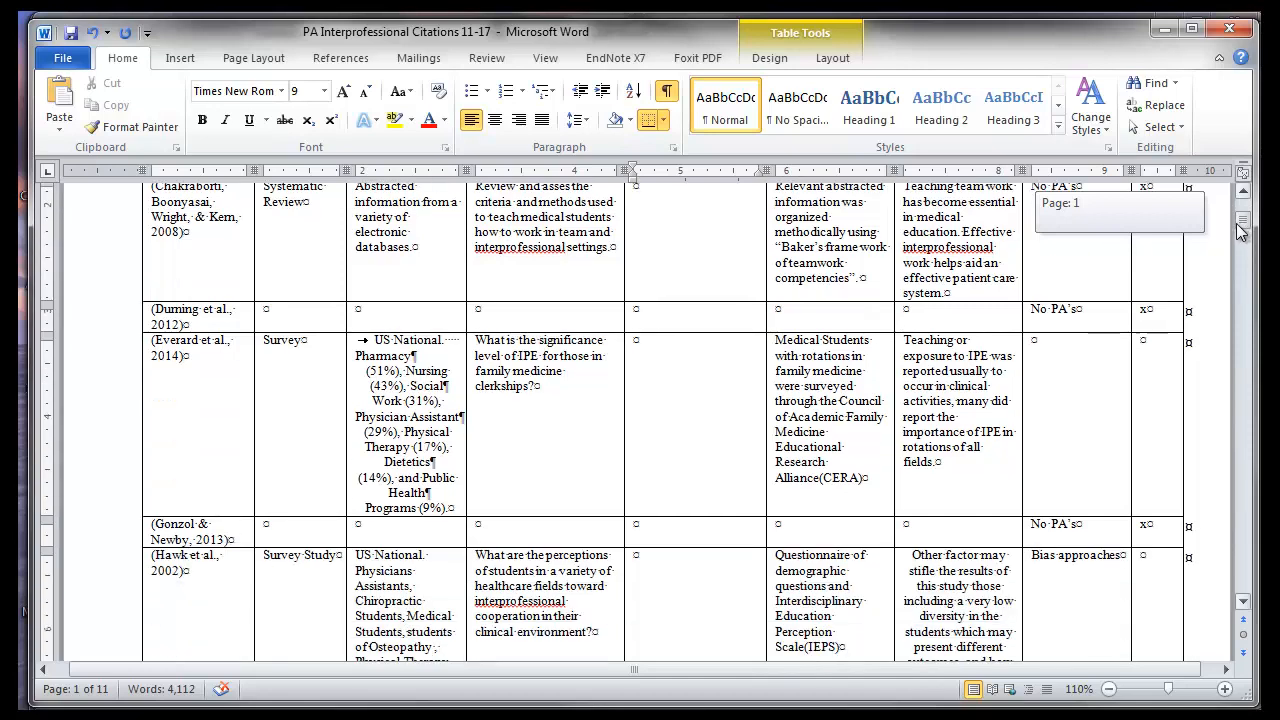
{"action": "left_click", "coordinate": [96, 316]}
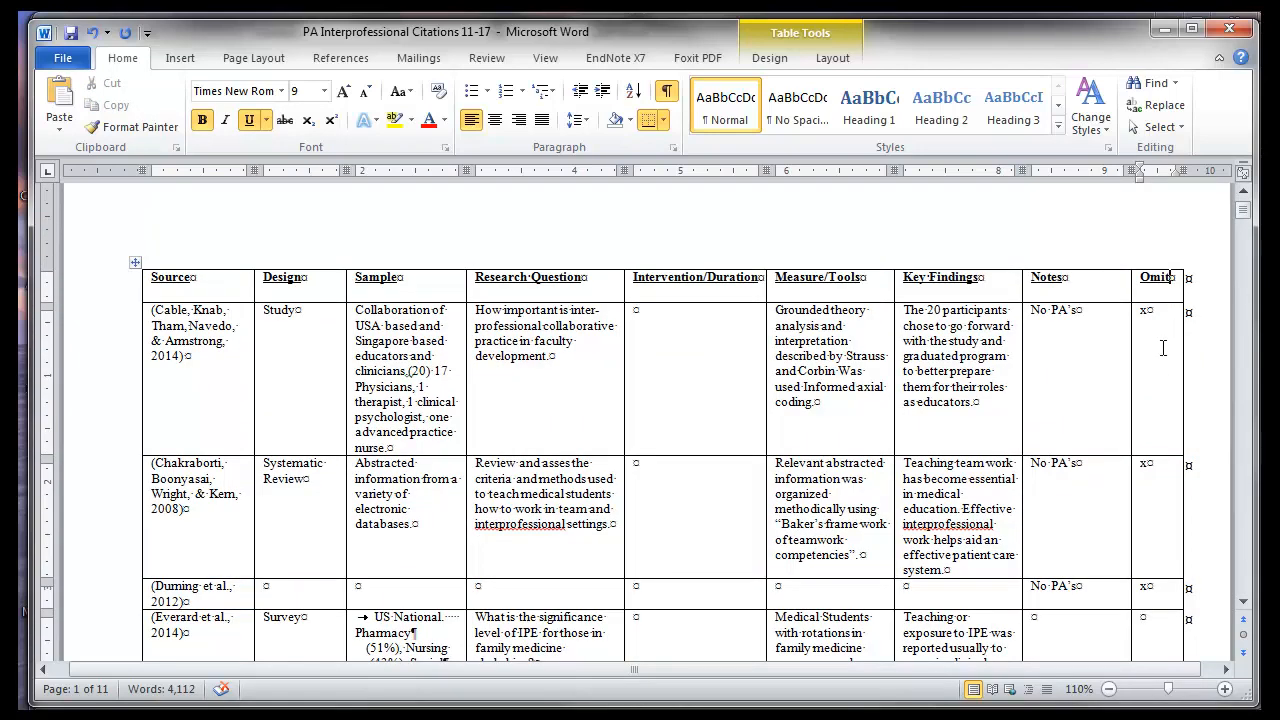
{"action": "mouse_move", "coordinate": [1156, 330]}
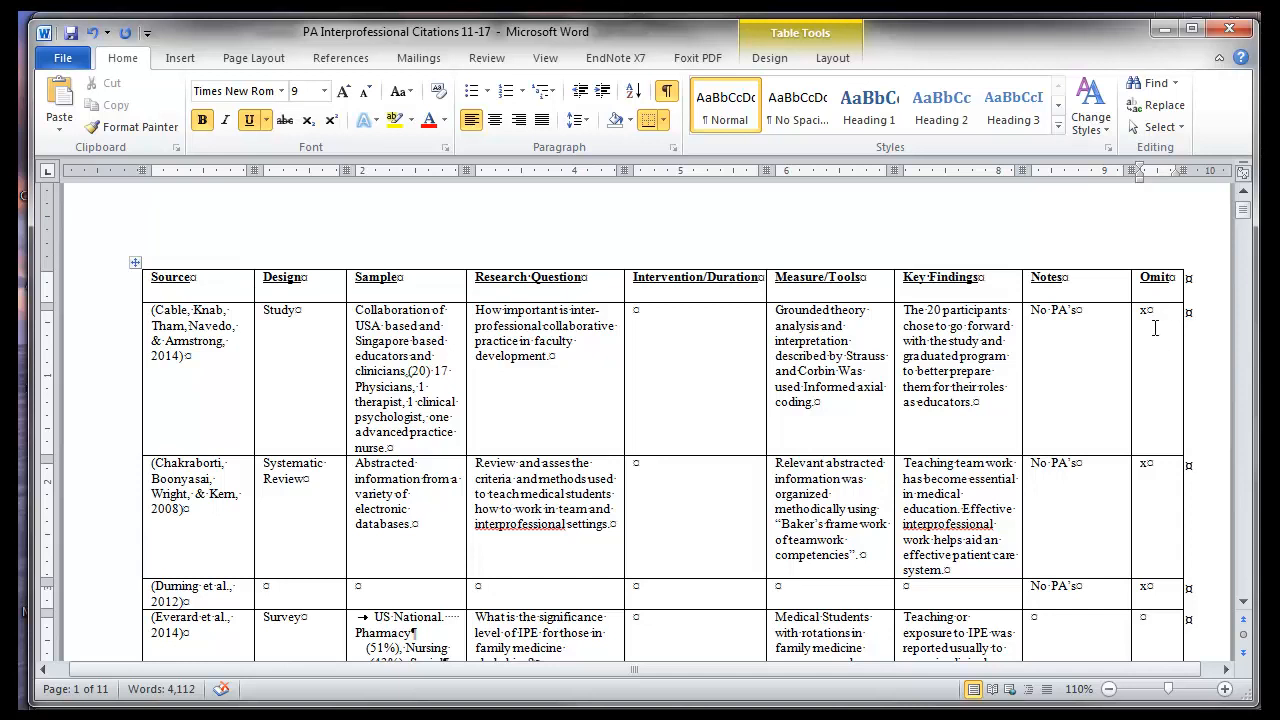
{"action": "mouse_move", "coordinate": [1156, 104]}
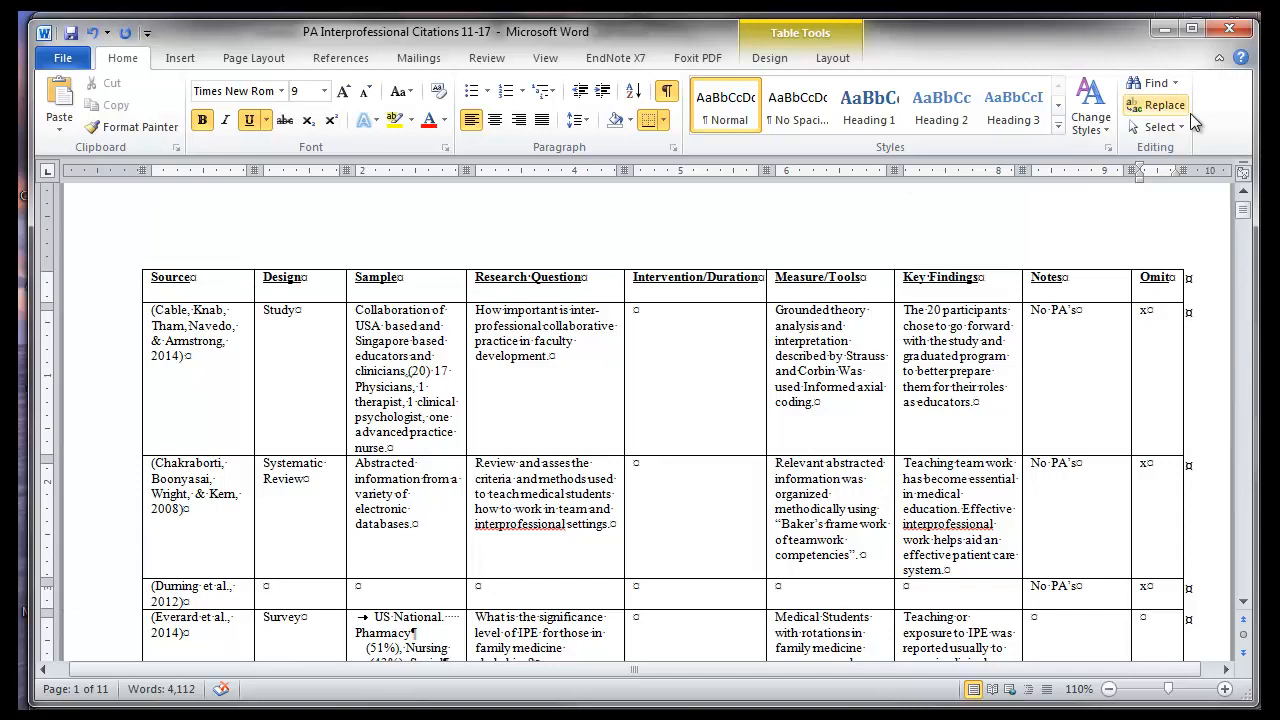
{"action": "scroll", "scroll_direction": "down", "scroll_amount": 3}
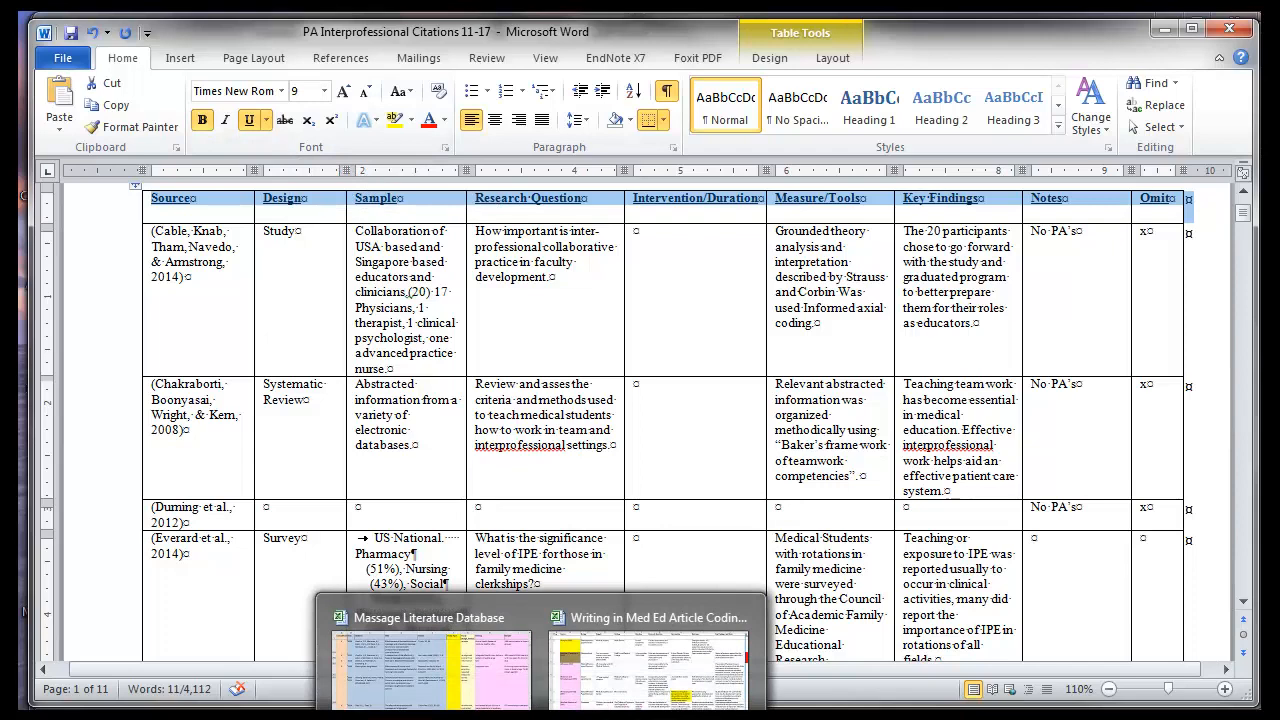
{"action": "left_click", "coordinate": [416, 664]}
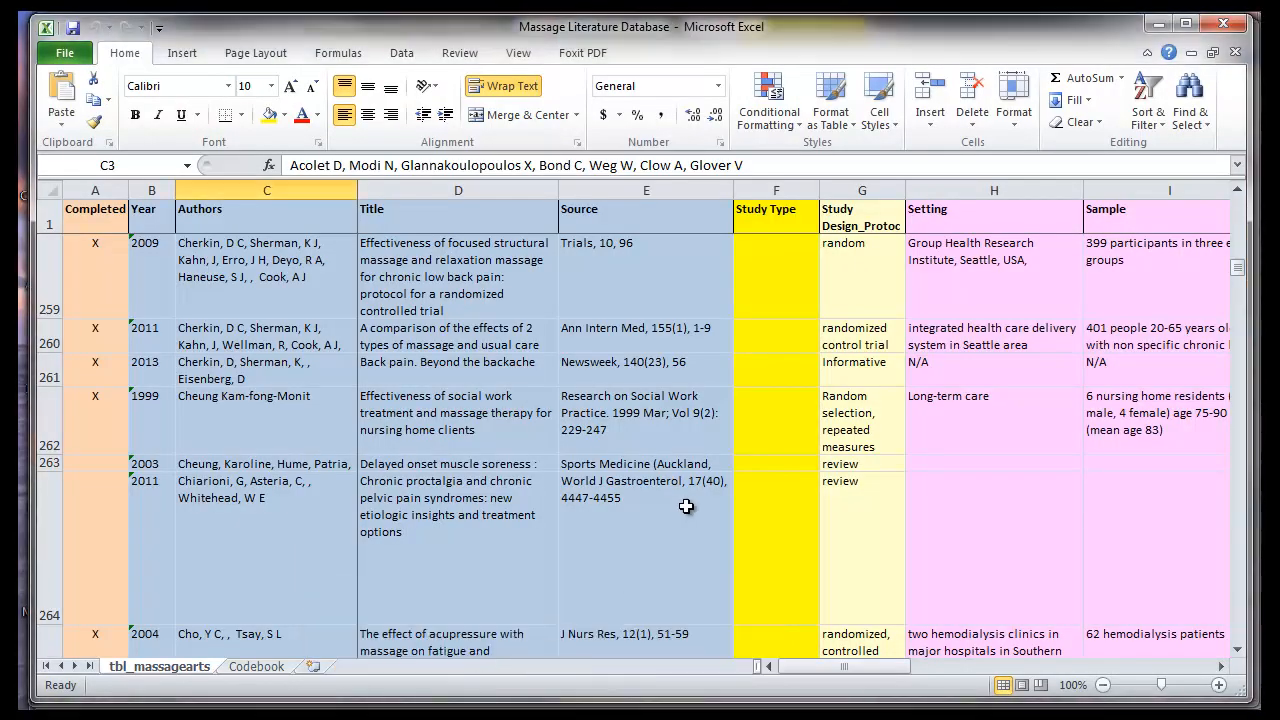
{"action": "mouse_move", "coordinate": [1148, 264]}
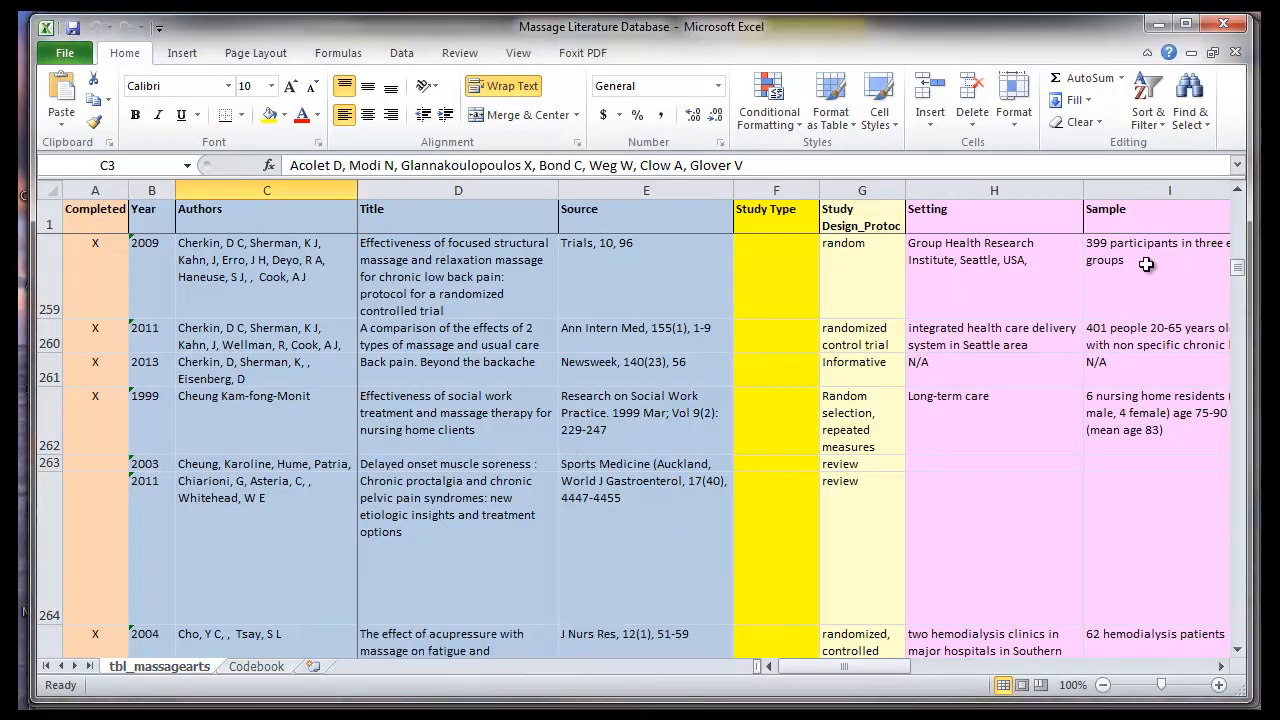
{"action": "left_click", "coordinate": [152, 244]}
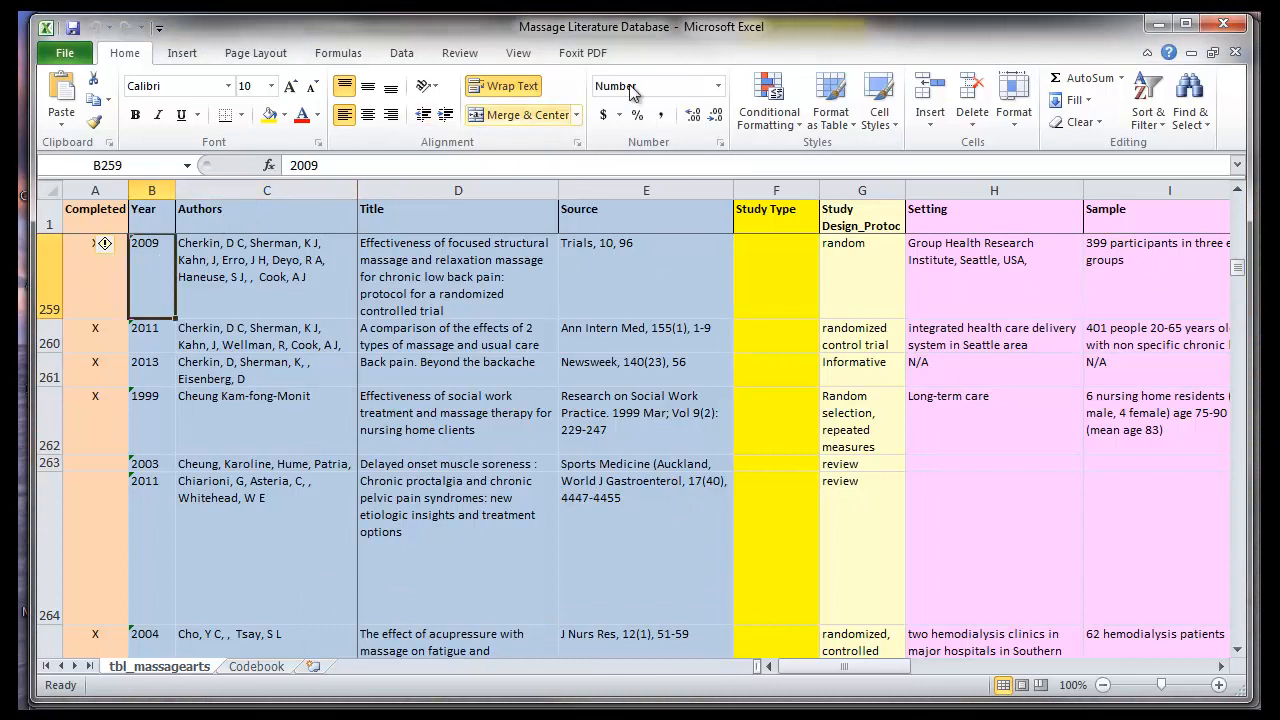
{"action": "left_click", "coordinate": [518, 52]}
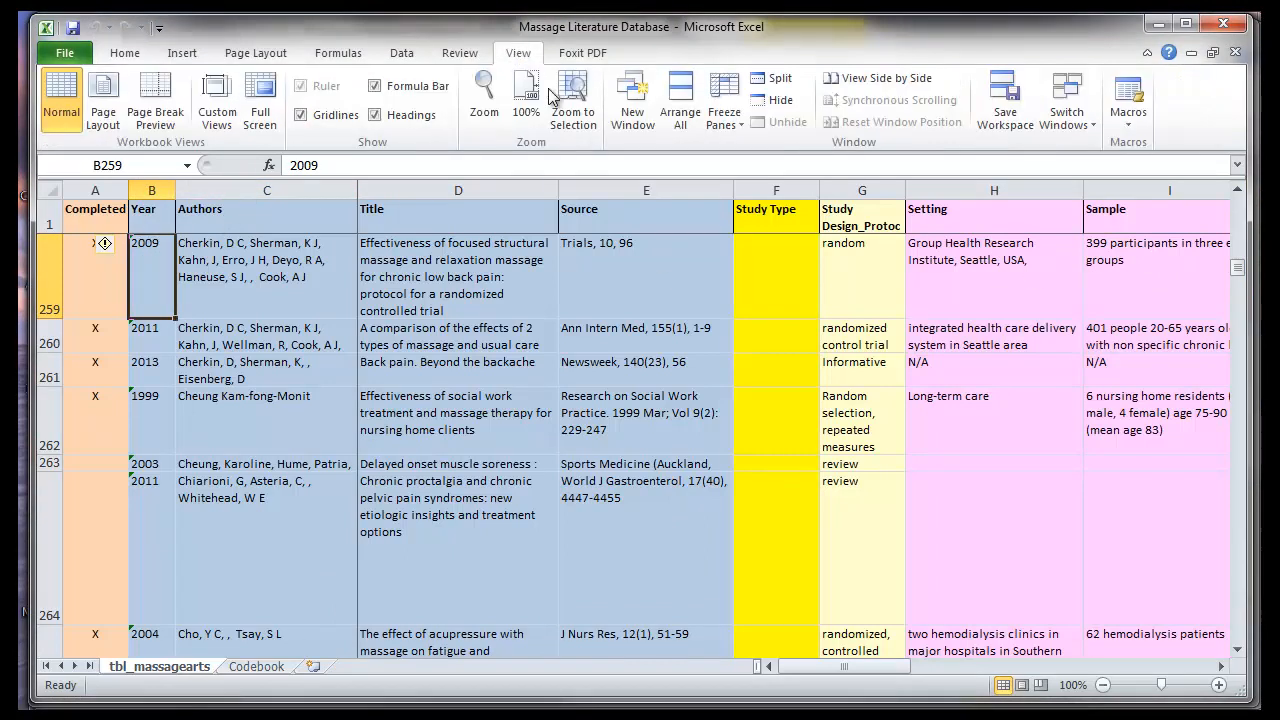
{"action": "left_click", "coordinate": [264, 276]}
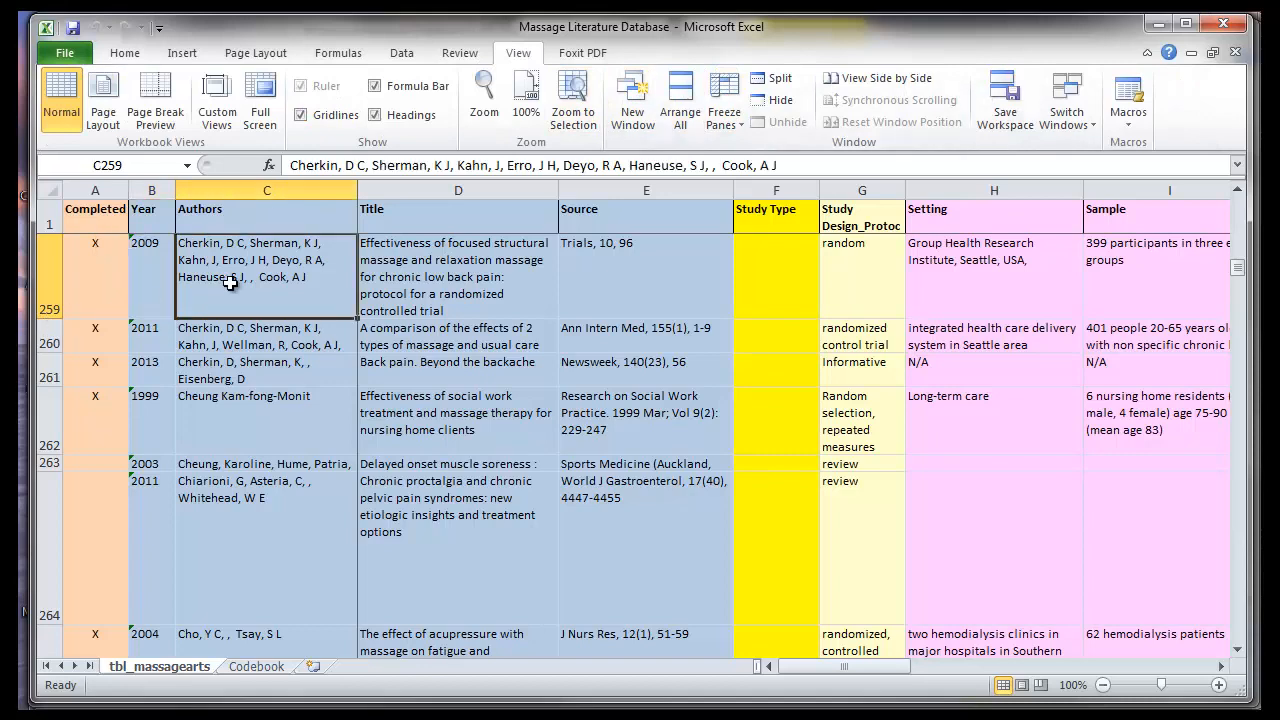
{"action": "left_click_drag", "start_coordinate": [810, 666], "coordinate": [880, 666]}
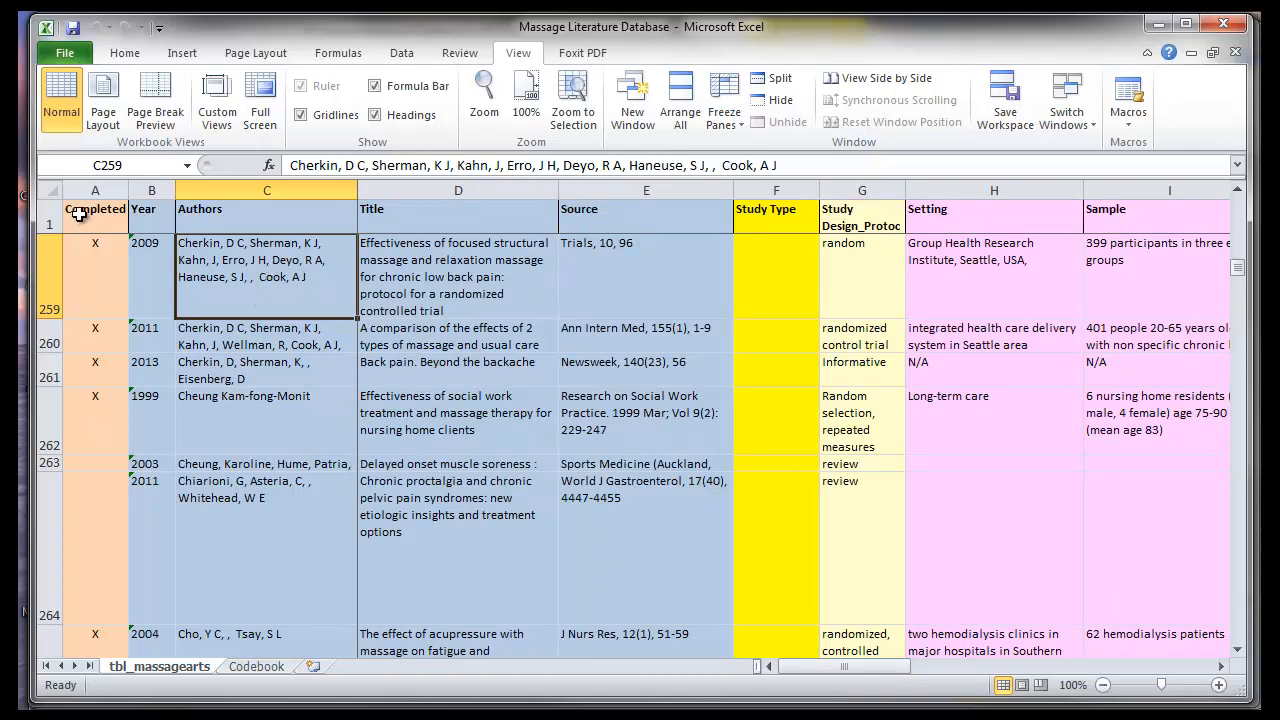
{"action": "mouse_move", "coordinate": [144, 252]}
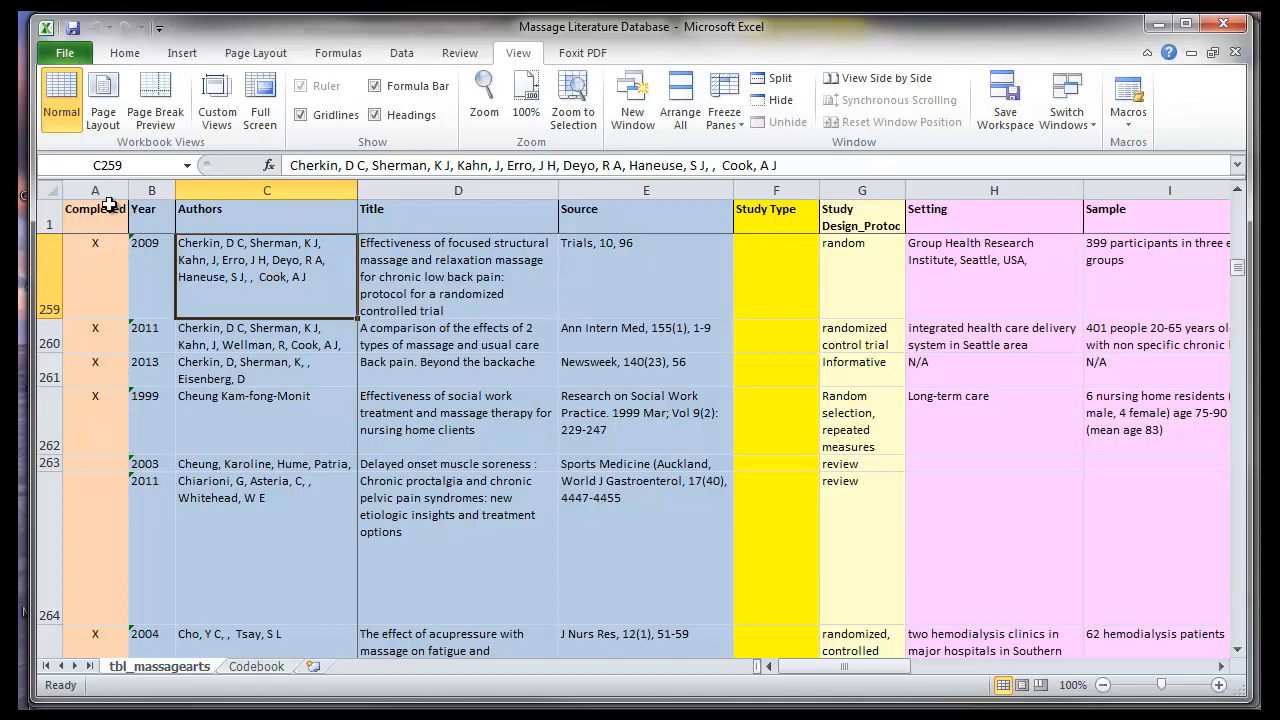
{"action": "right_click", "coordinate": [94, 190]}
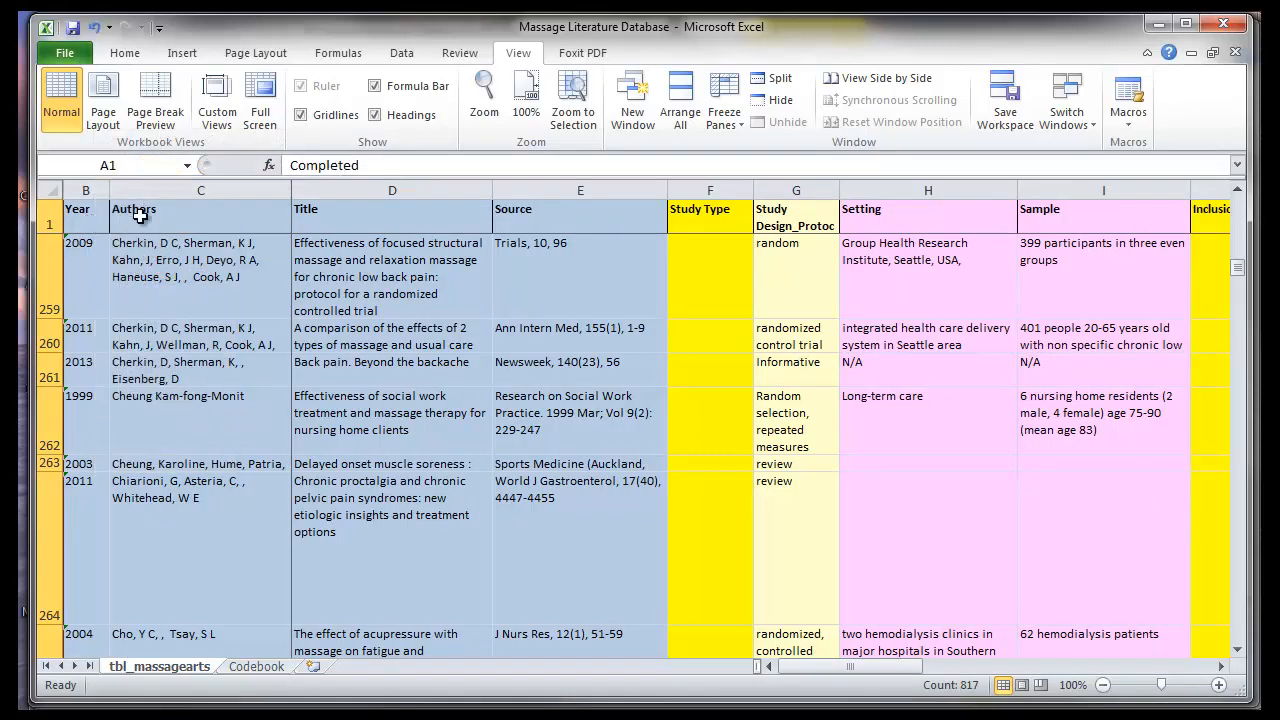
{"action": "mouse_move", "coordinate": [544, 216]}
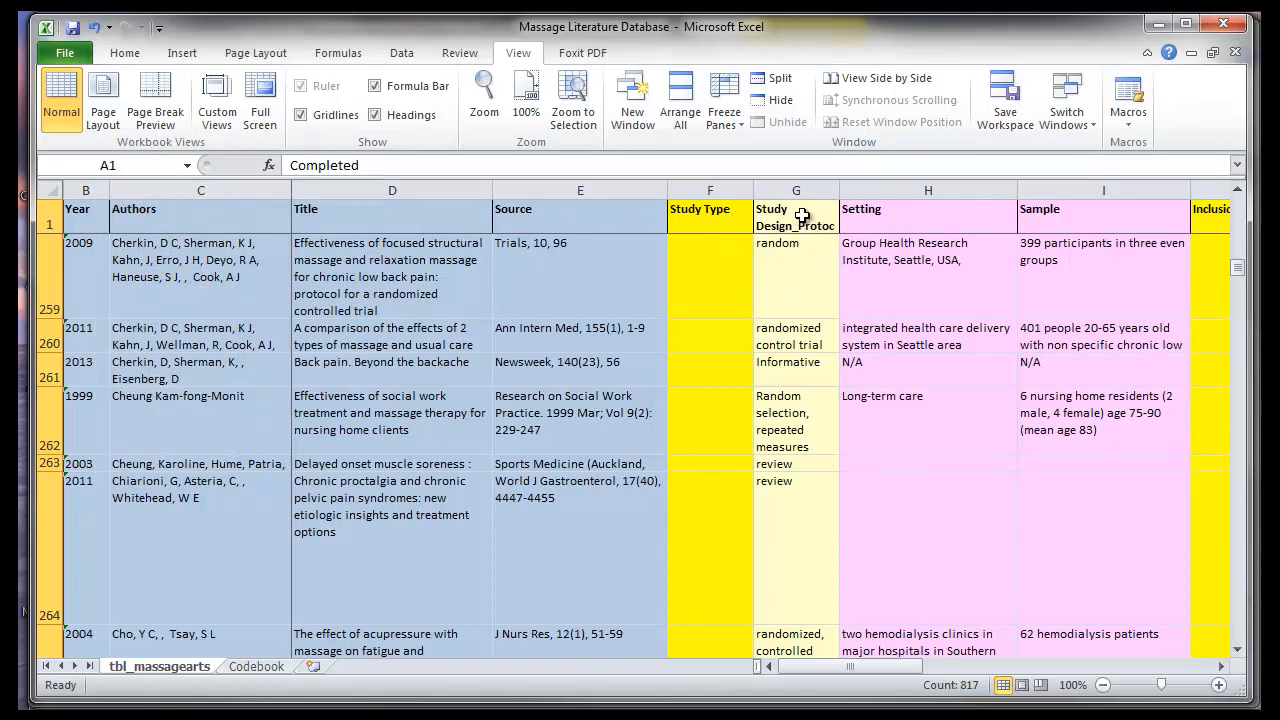
{"action": "left_click", "coordinate": [796, 190]}
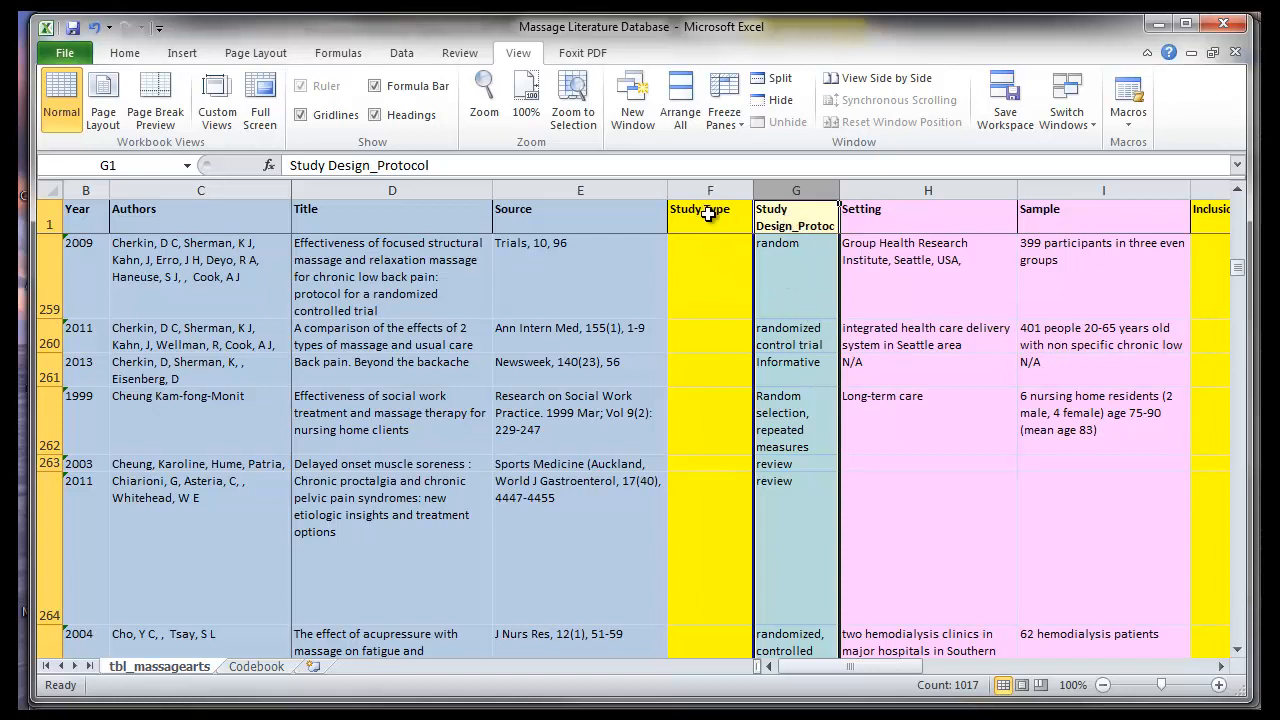
{"action": "left_click", "coordinate": [708, 276]}
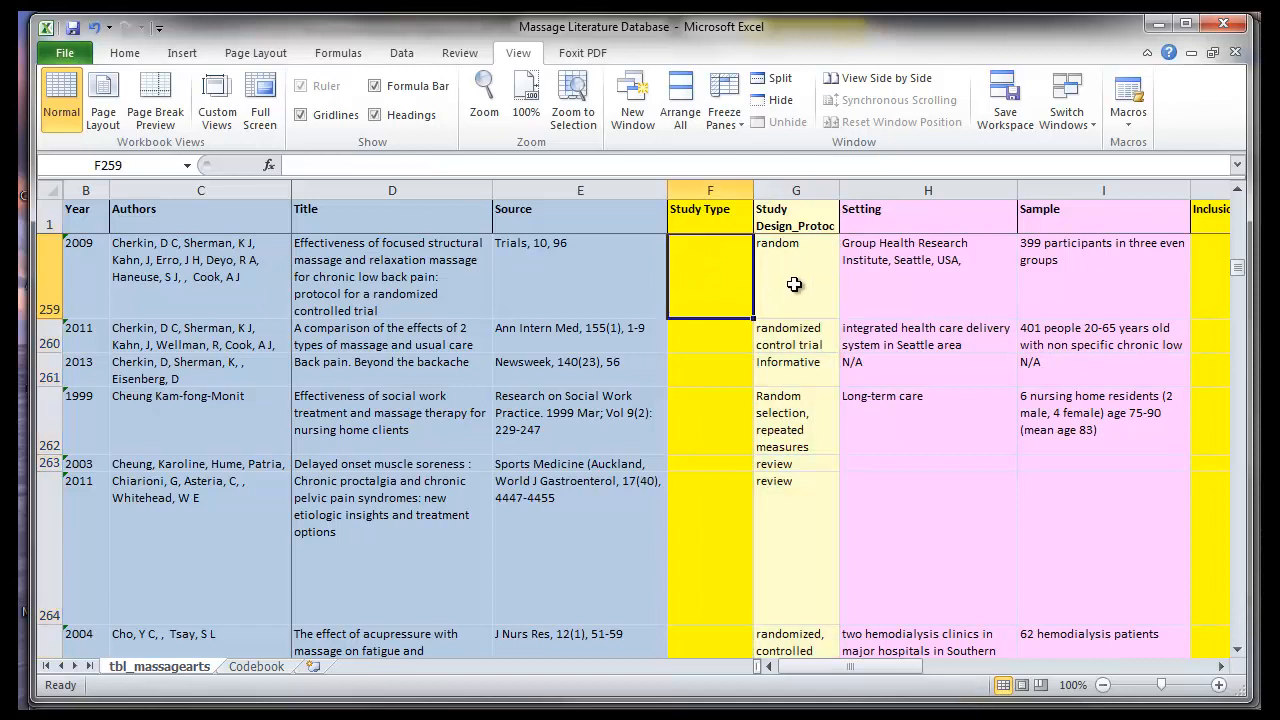
{"action": "mouse_move", "coordinate": [724, 336]}
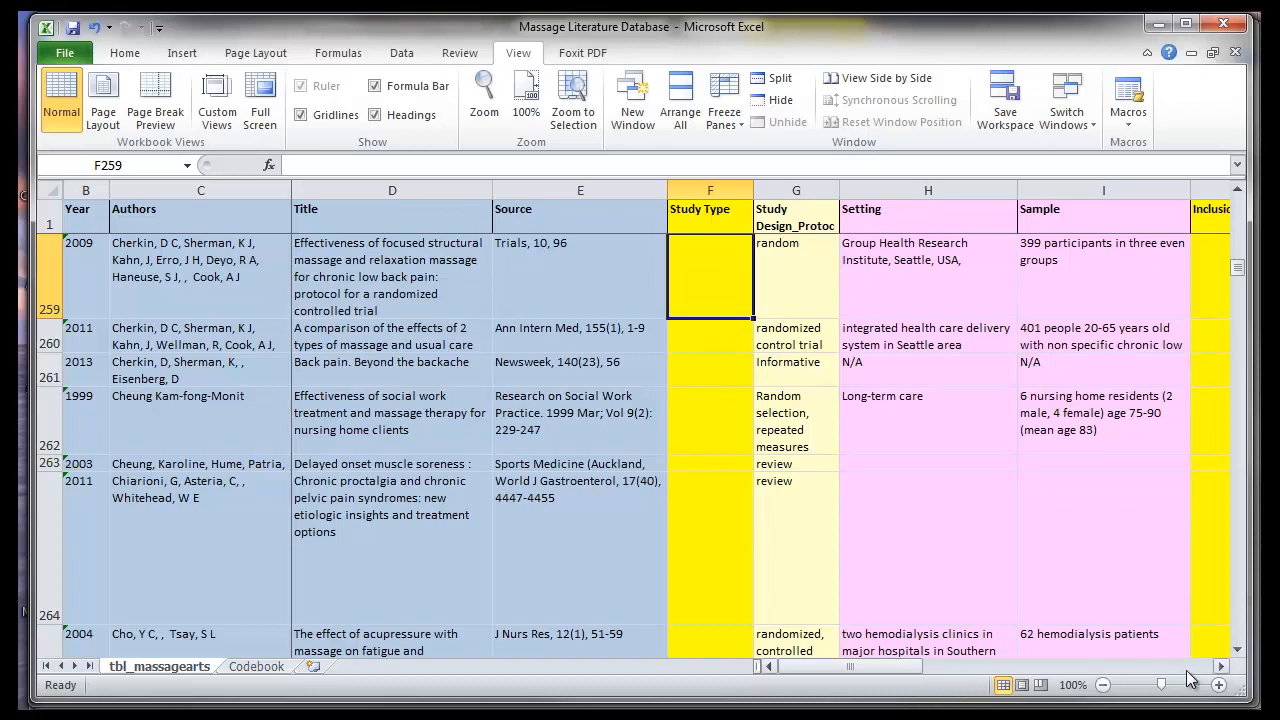
{"action": "mouse_move", "coordinate": [1224, 672]}
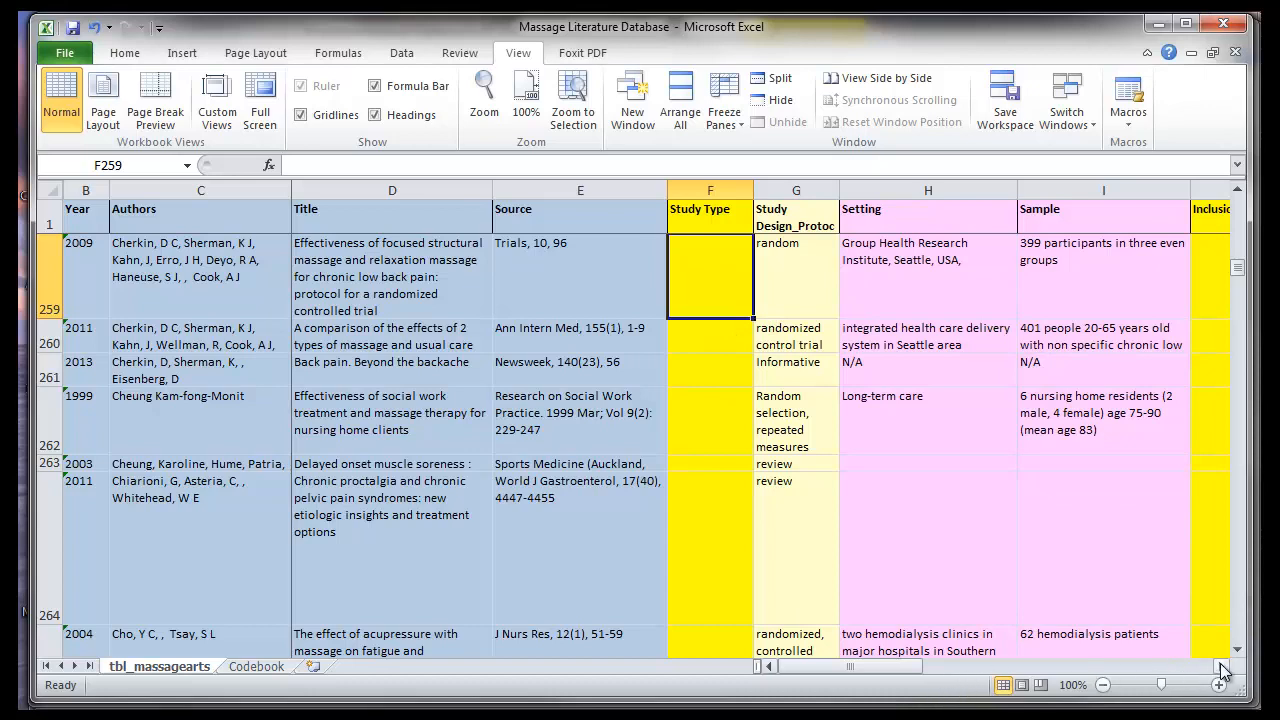
{"action": "scroll", "scroll_direction": "right", "scroll_amount": 3}
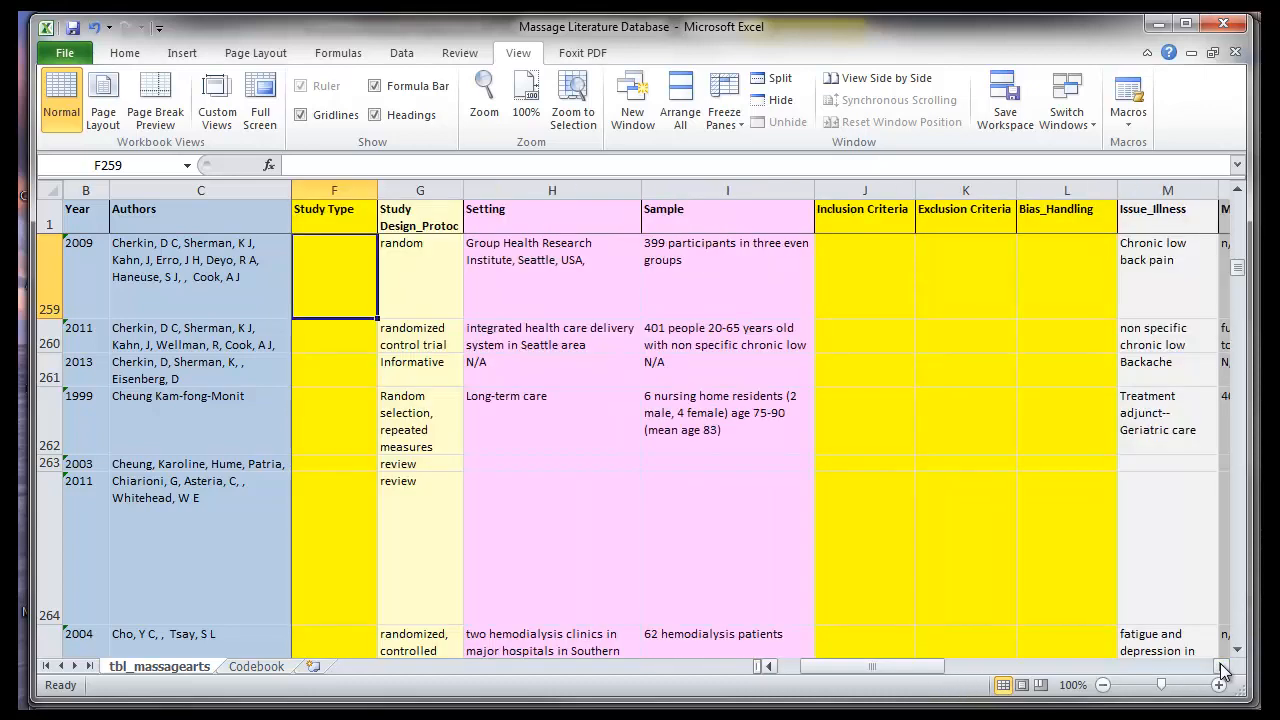
{"action": "scroll", "scroll_direction": "right", "scroll_amount": 3}
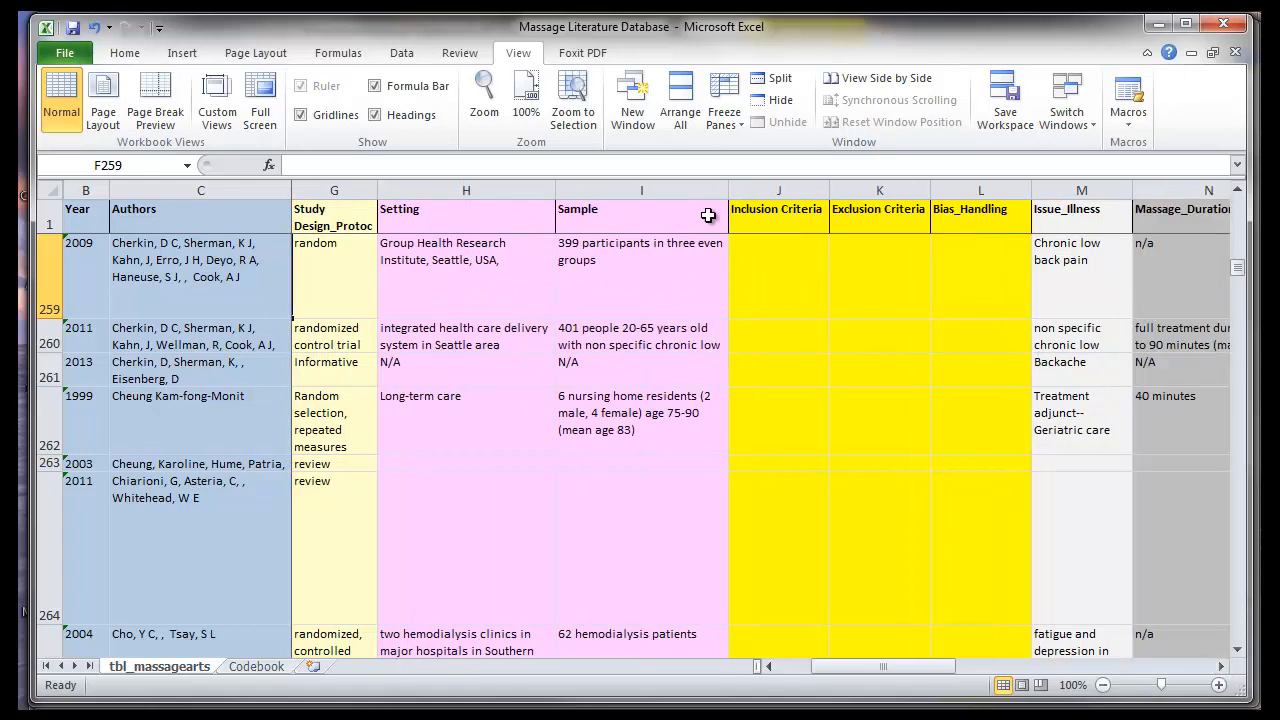
{"action": "mouse_move", "coordinate": [668, 220]}
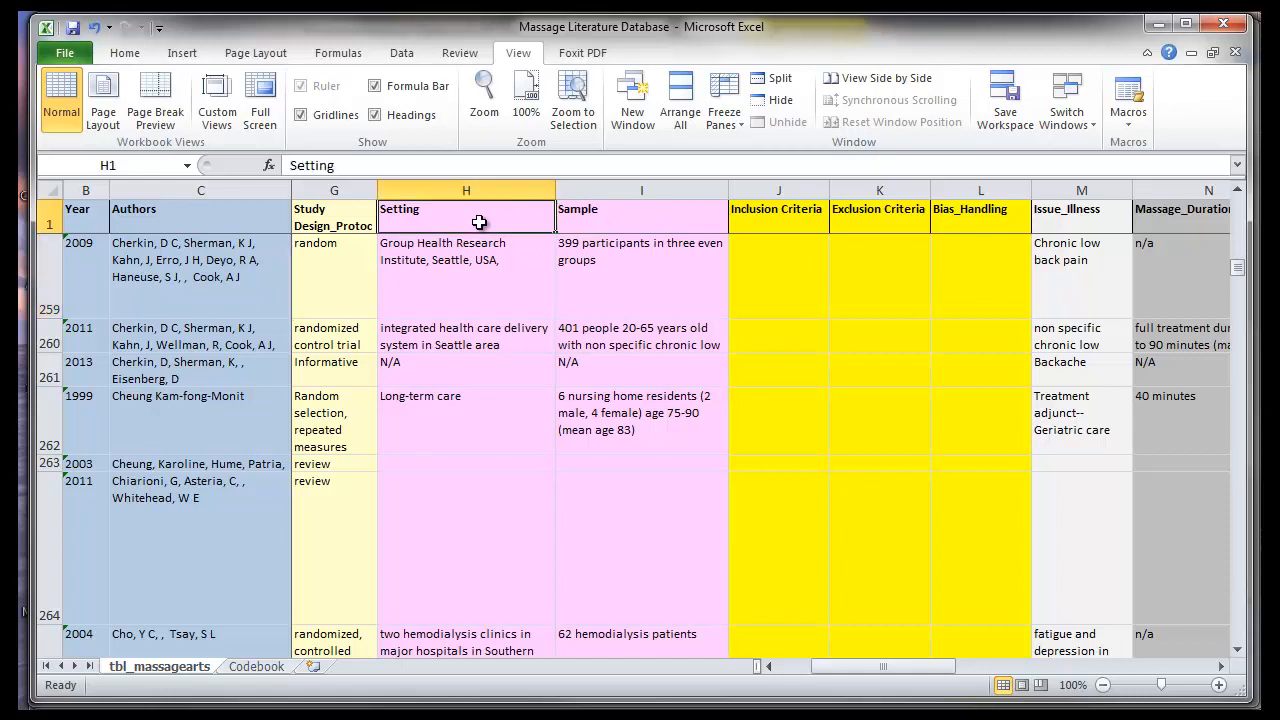
{"action": "left_click", "coordinate": [642, 216]}
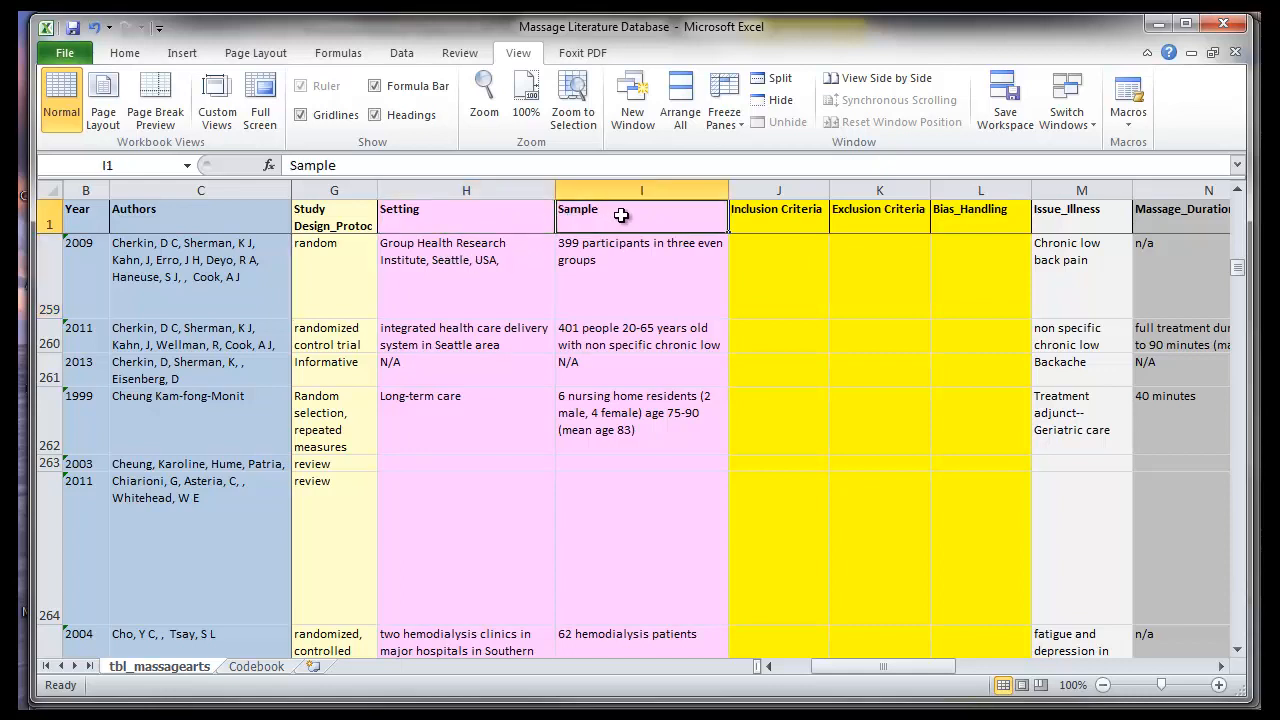
{"action": "left_click", "coordinate": [1080, 216]}
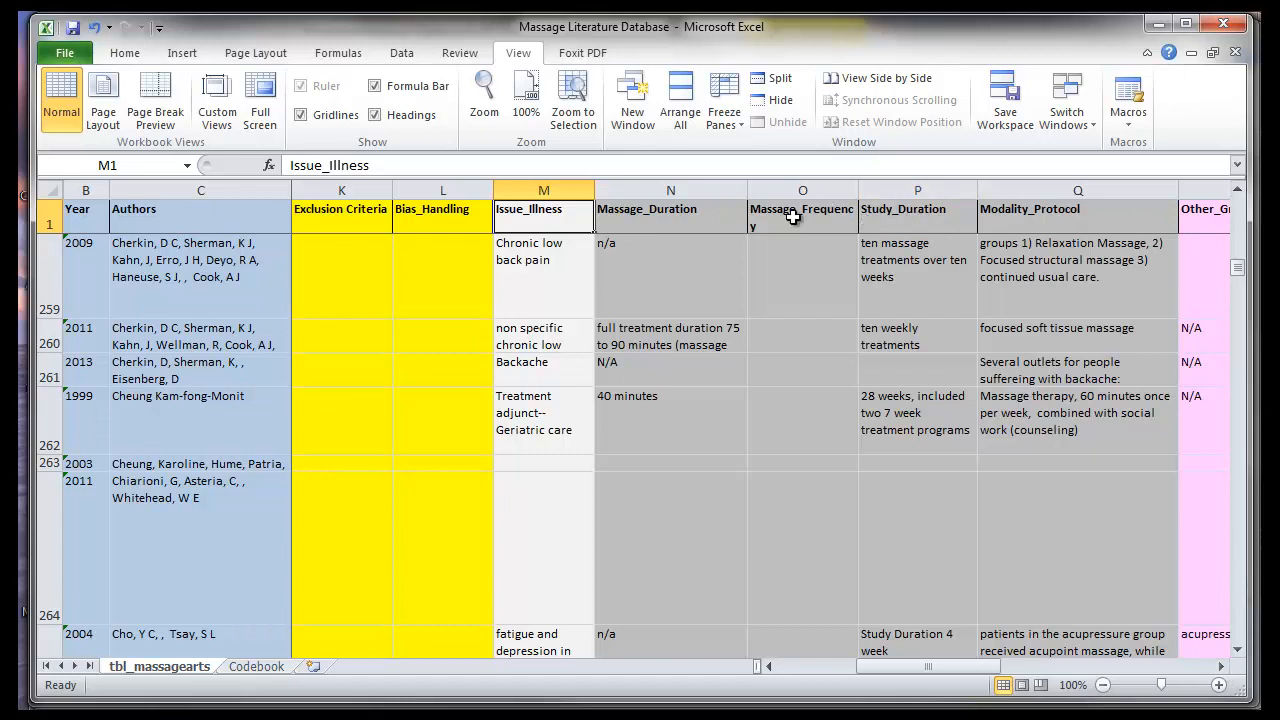
{"action": "mouse_move", "coordinate": [648, 224]}
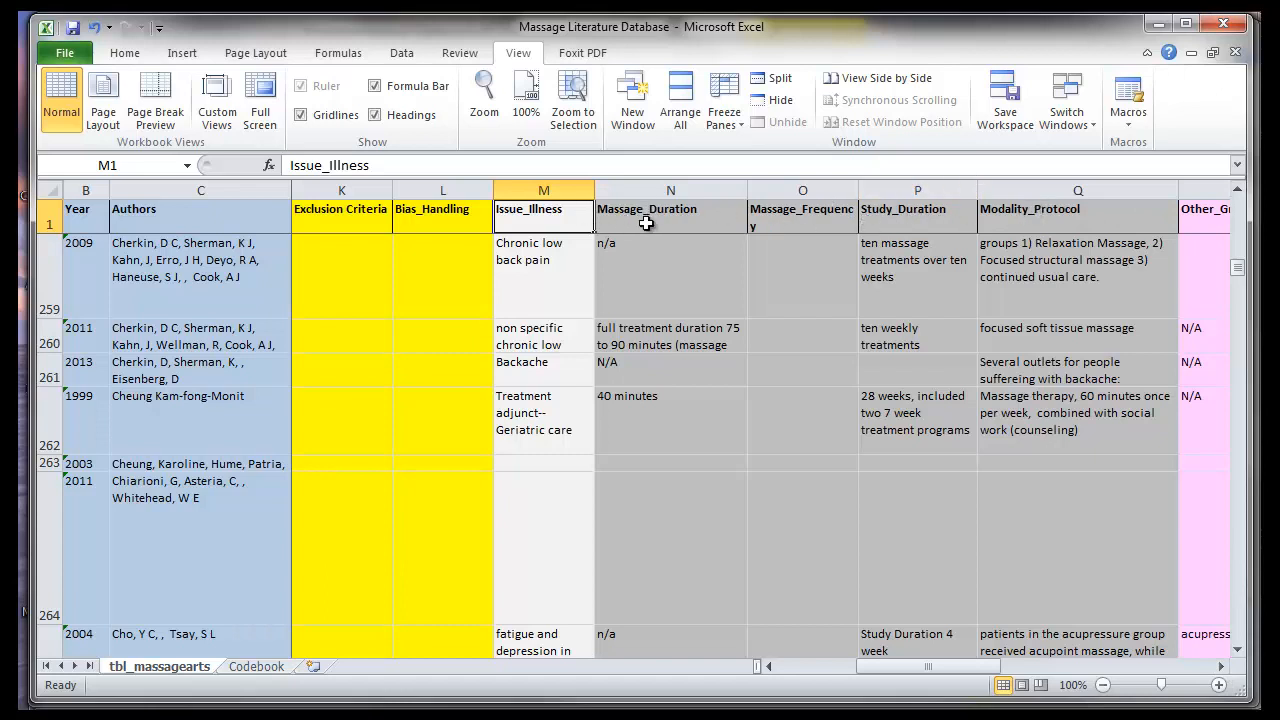
{"action": "mouse_move", "coordinate": [788, 238]}
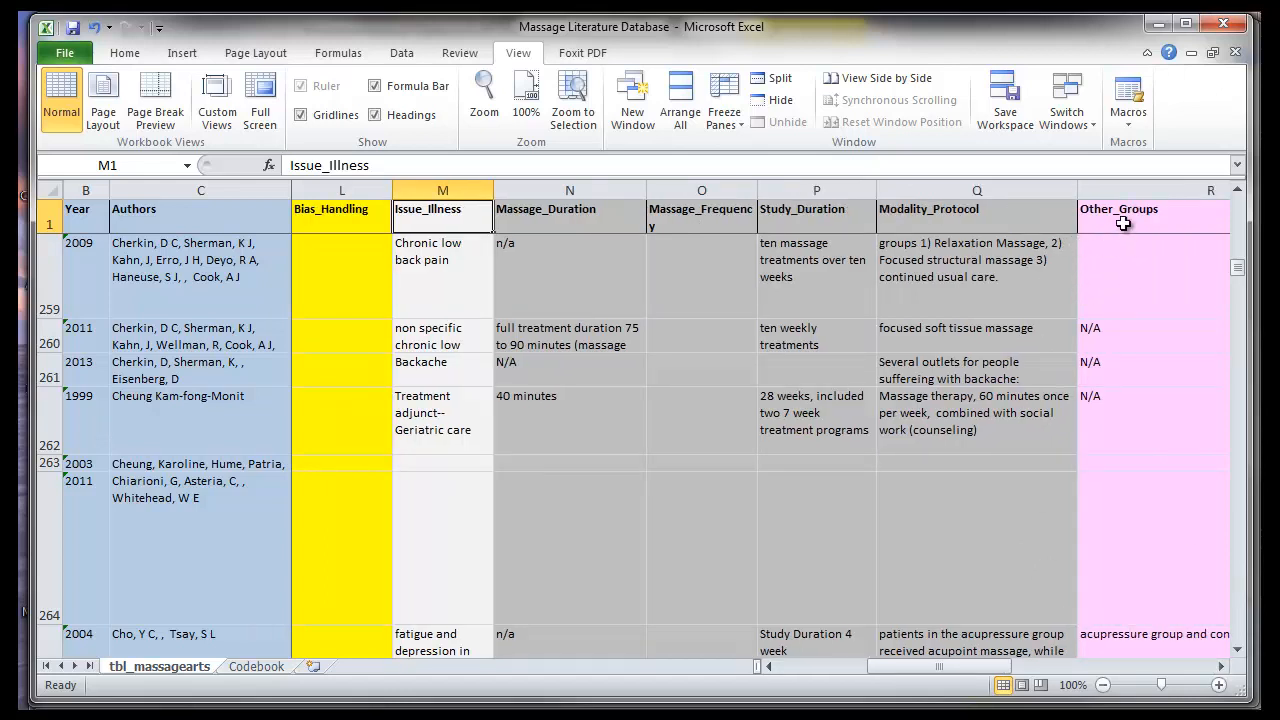
{"action": "mouse_move", "coordinate": [1124, 330]}
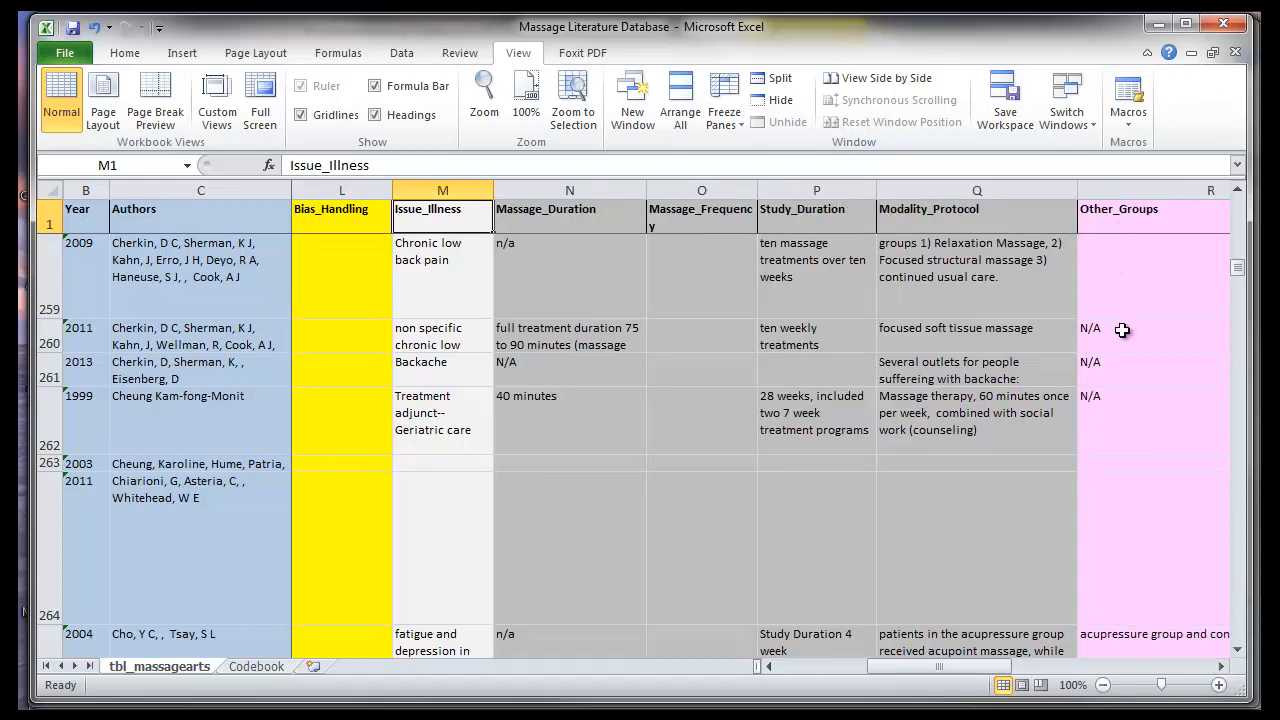
{"action": "left_click", "coordinate": [1122, 368]}
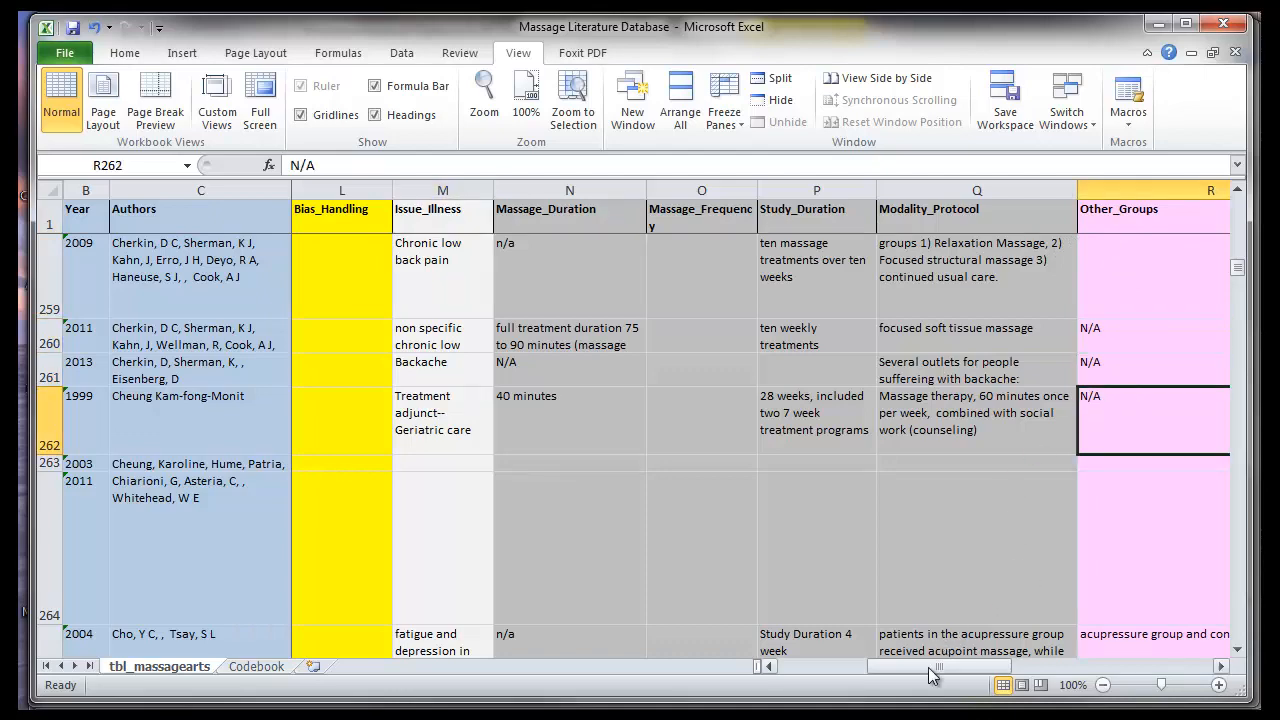
{"action": "scroll", "scroll_direction": "left", "scroll_amount": 3}
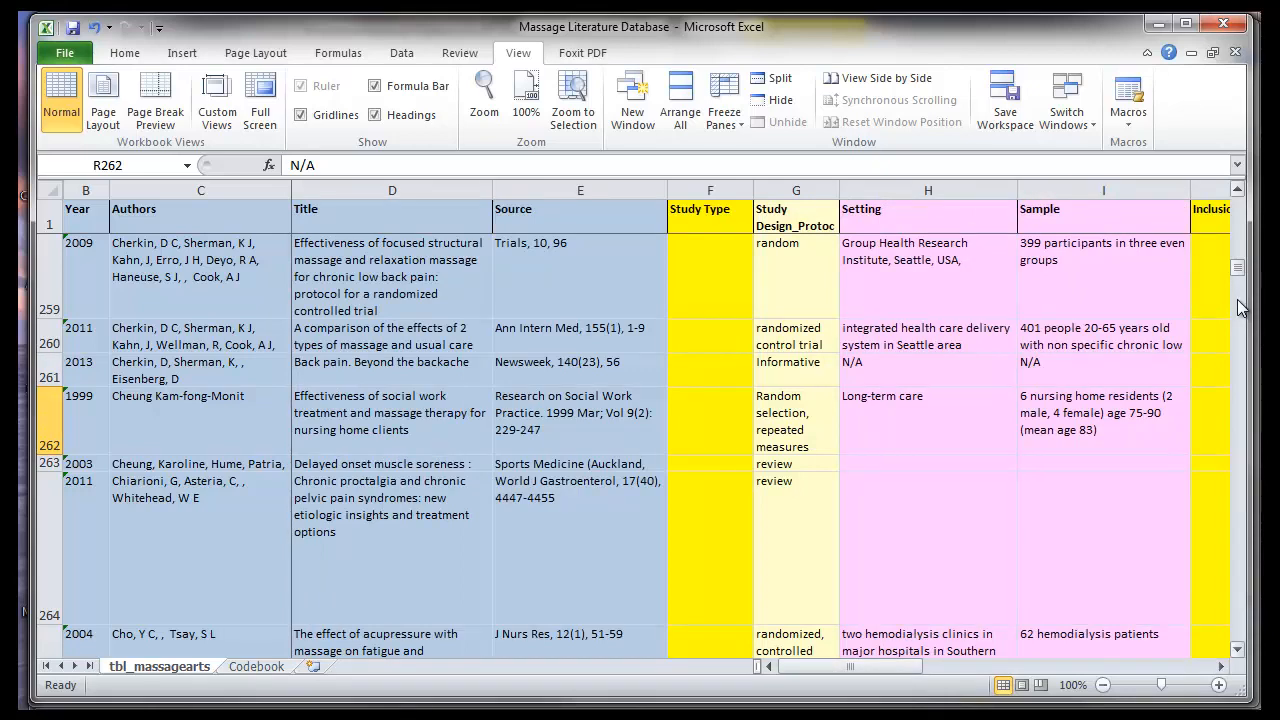
{"action": "scroll", "scroll_direction": "down", "scroll_amount": 3}
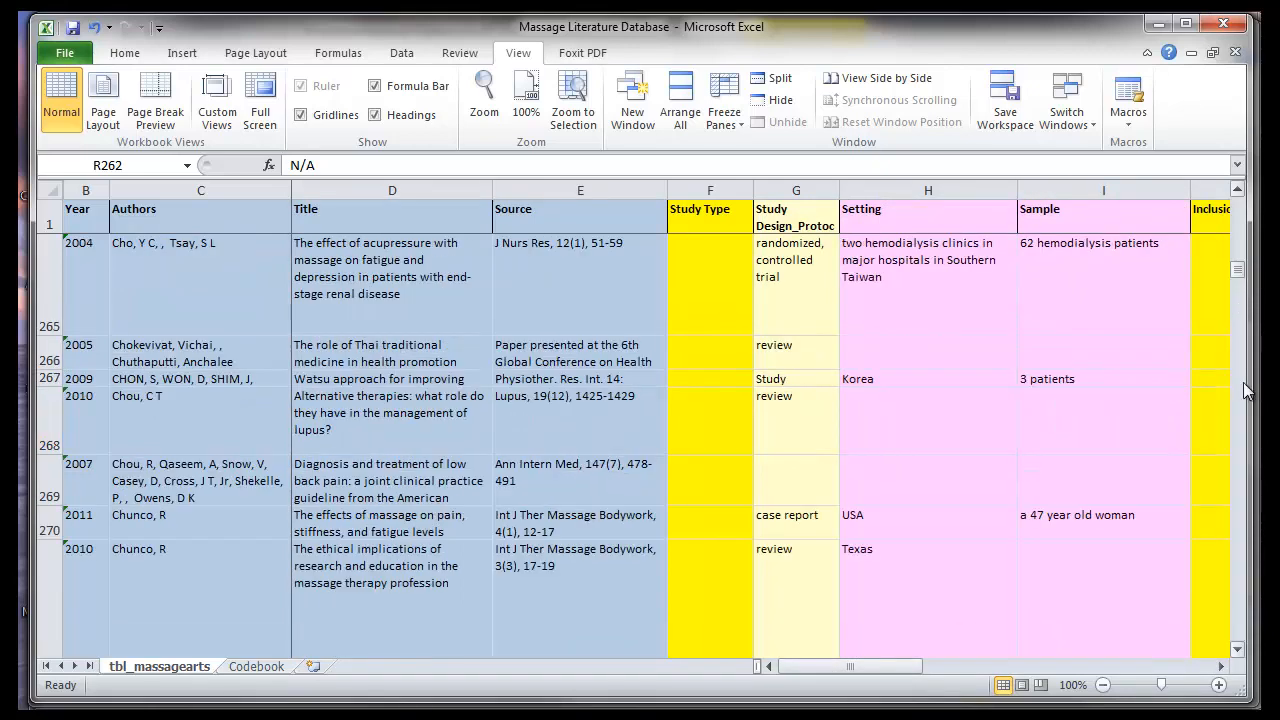
{"action": "scroll", "scroll_direction": "down", "scroll_amount": 3}
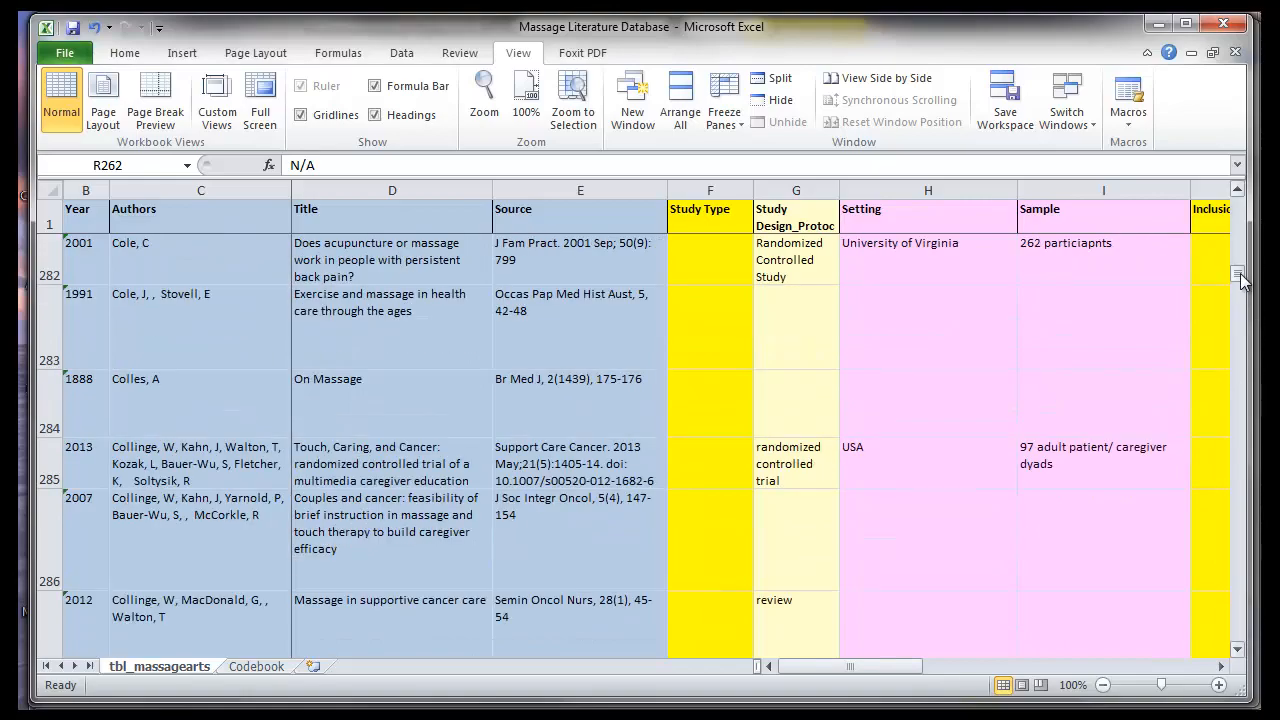
{"action": "left_click_drag", "start_coordinate": [1240, 276], "coordinate": [1240, 232]}
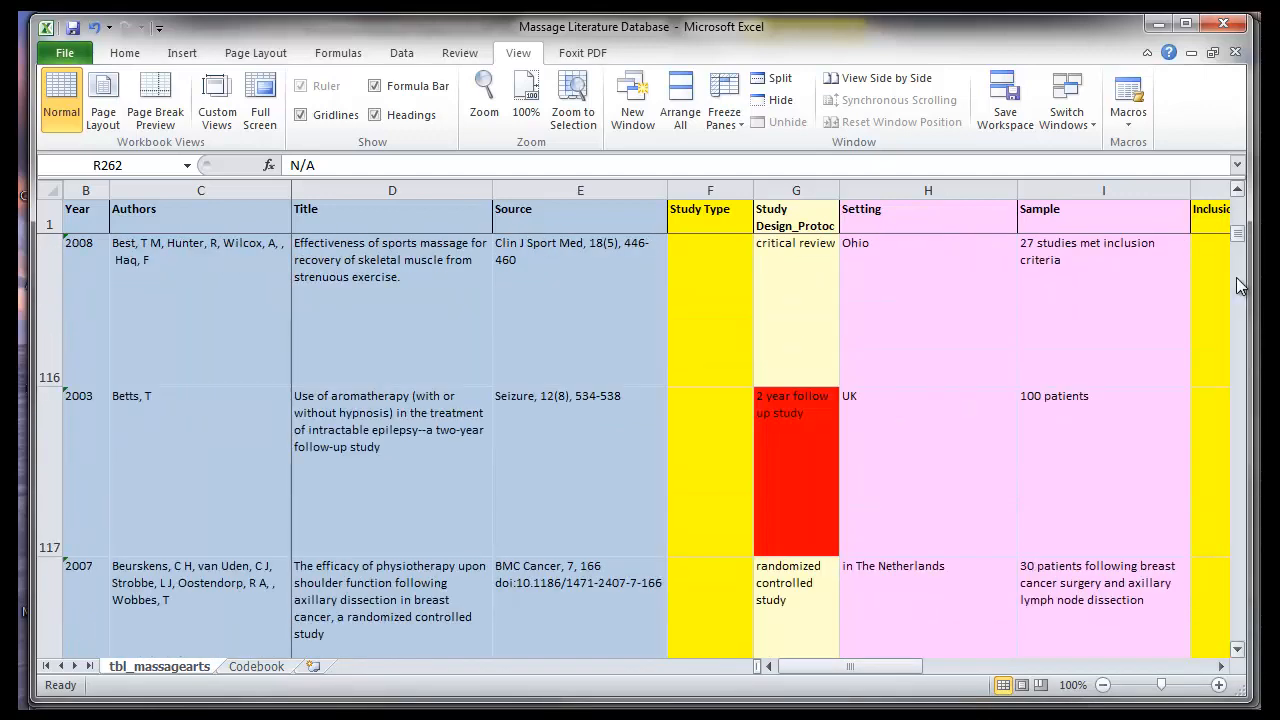
{"action": "mouse_move", "coordinate": [784, 424]}
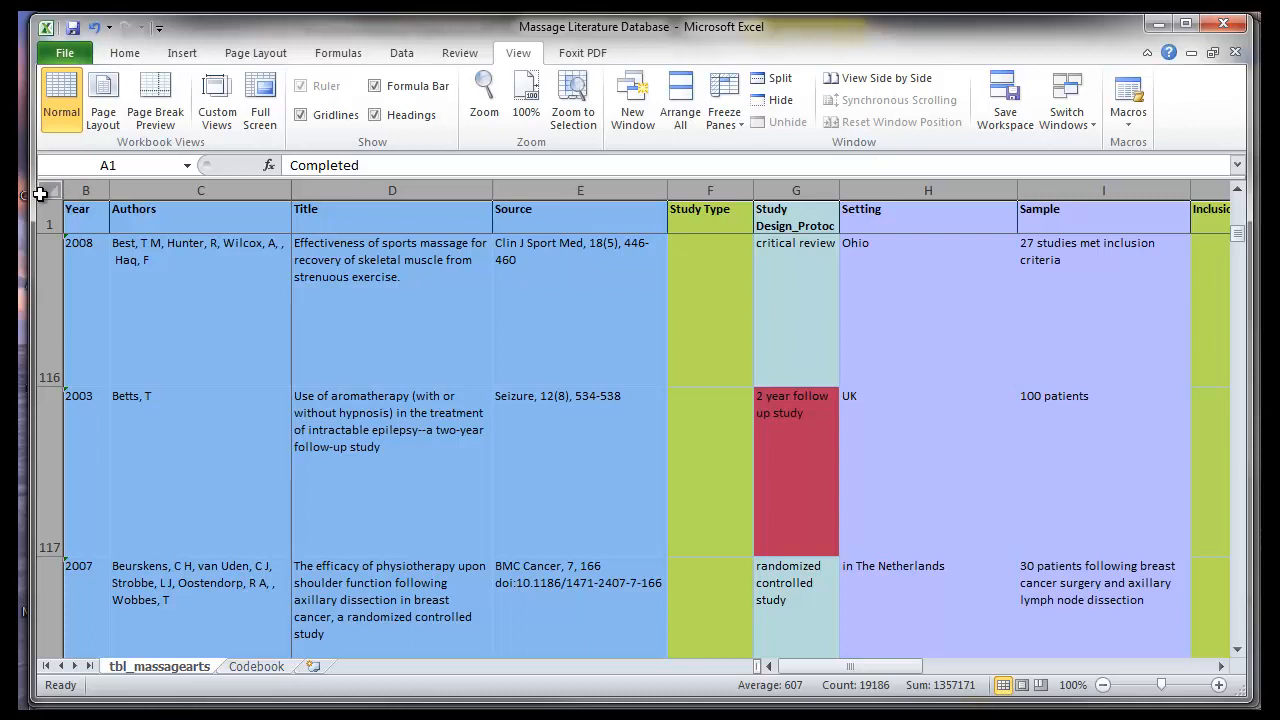
Custom-sort the massage literature table by Year, A to Z, treating text-formatted years as numbers
{"action": "left_click", "coordinate": [124, 52]}
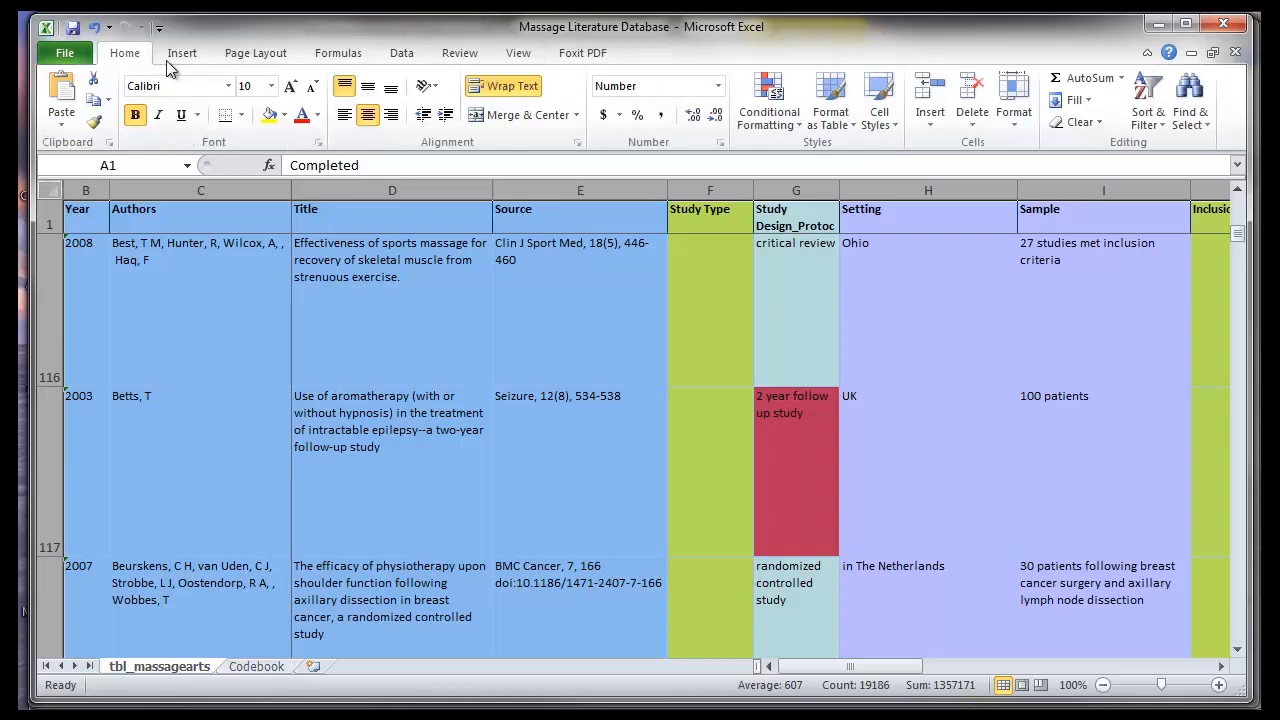
{"action": "left_click", "coordinate": [1148, 100]}
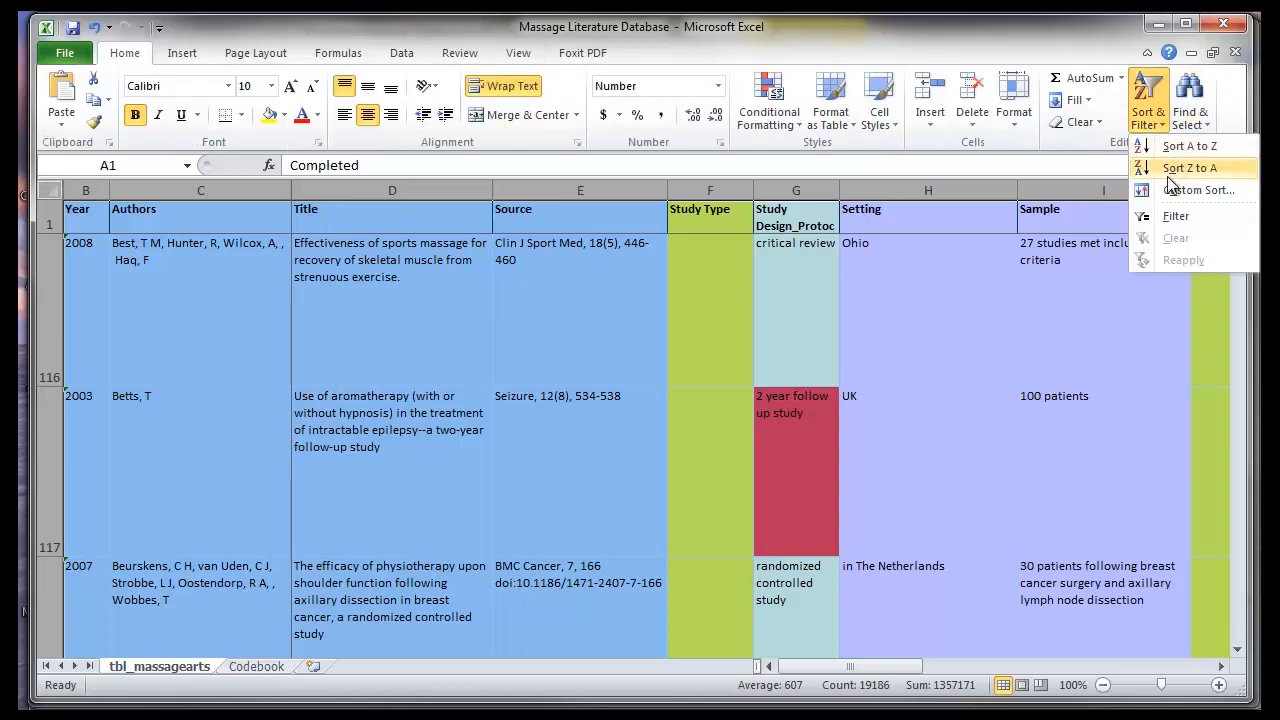
{"action": "mouse_move", "coordinate": [1178, 190]}
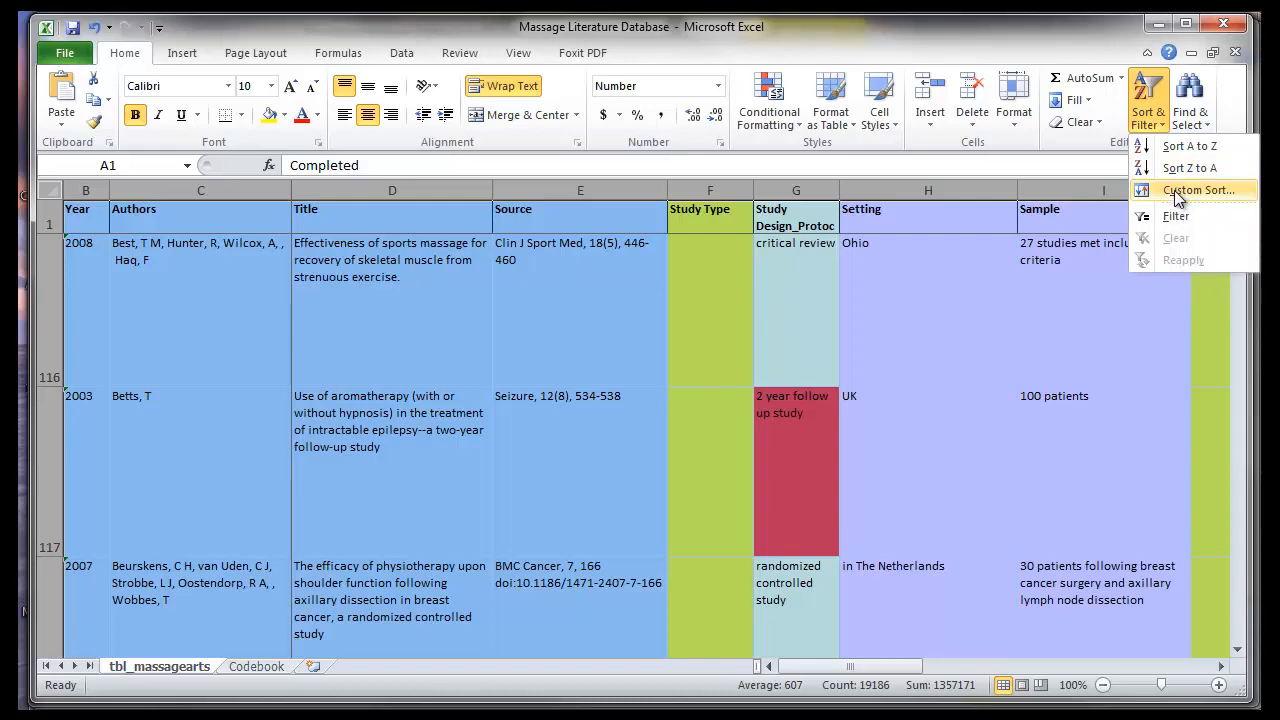
{"action": "left_click", "coordinate": [1200, 190]}
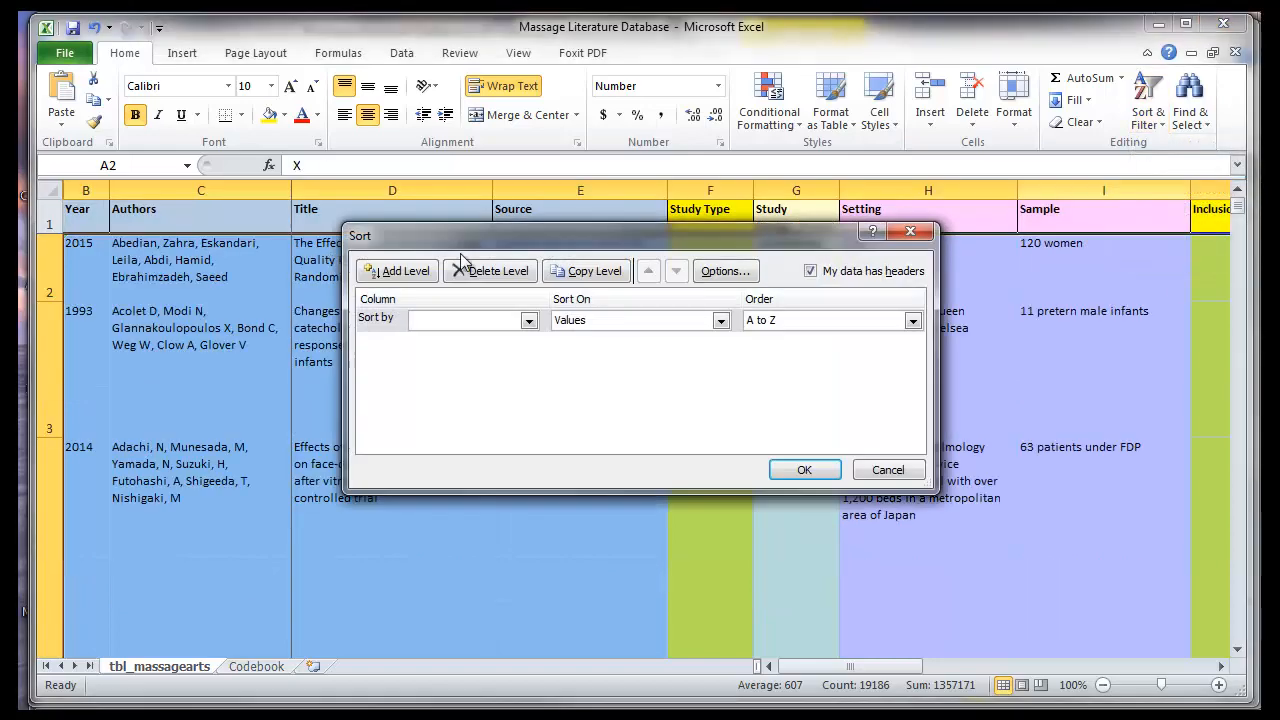
{"action": "left_click", "coordinate": [528, 320]}
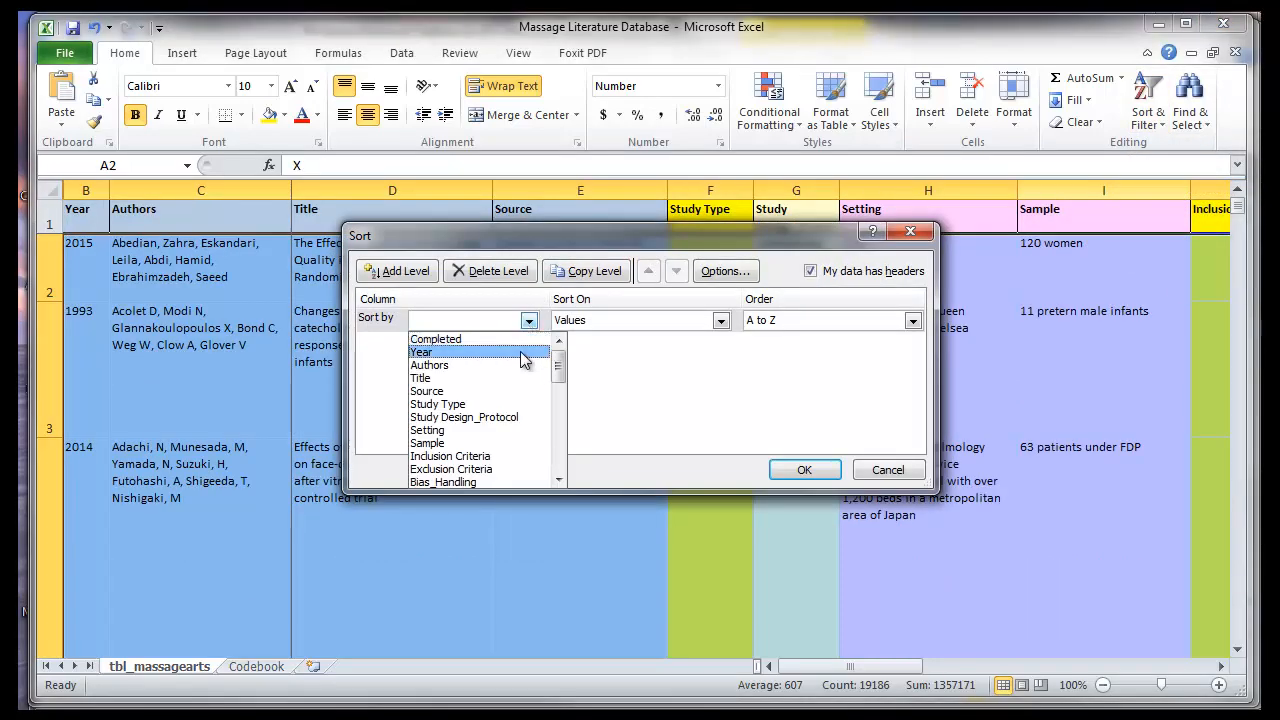
{"action": "left_click", "coordinate": [420, 352]}
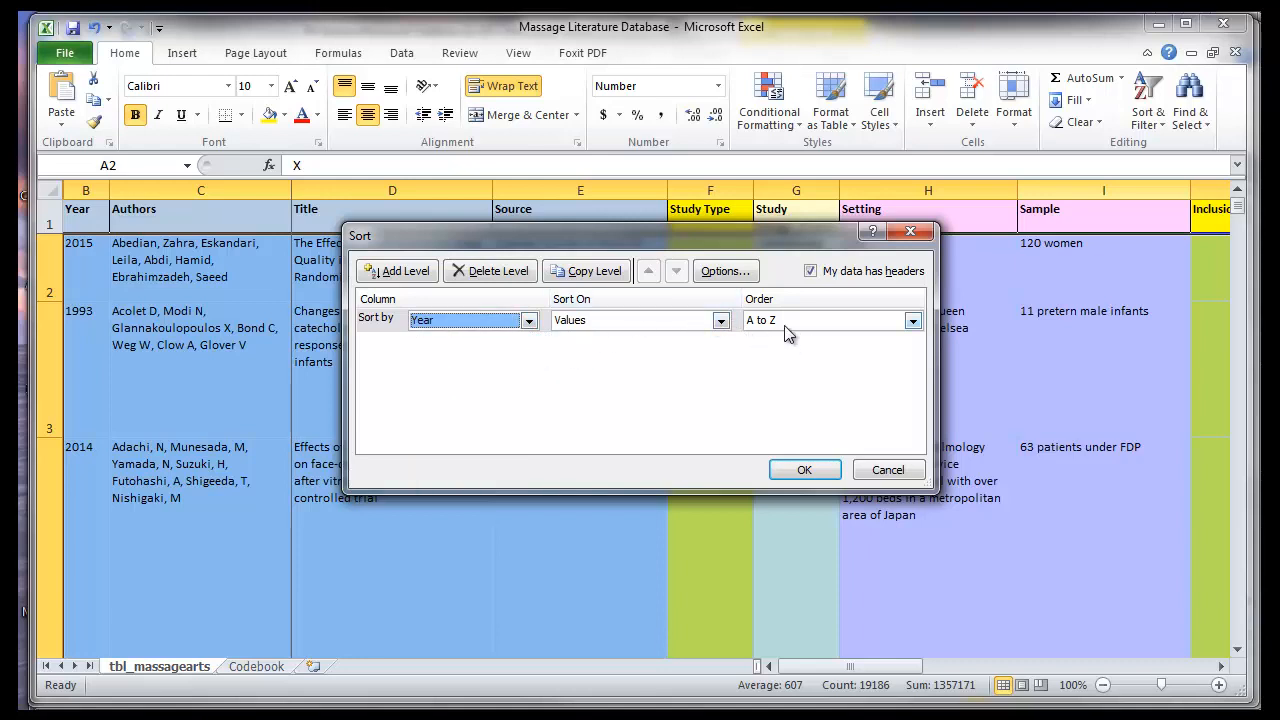
{"action": "mouse_move", "coordinate": [850, 330]}
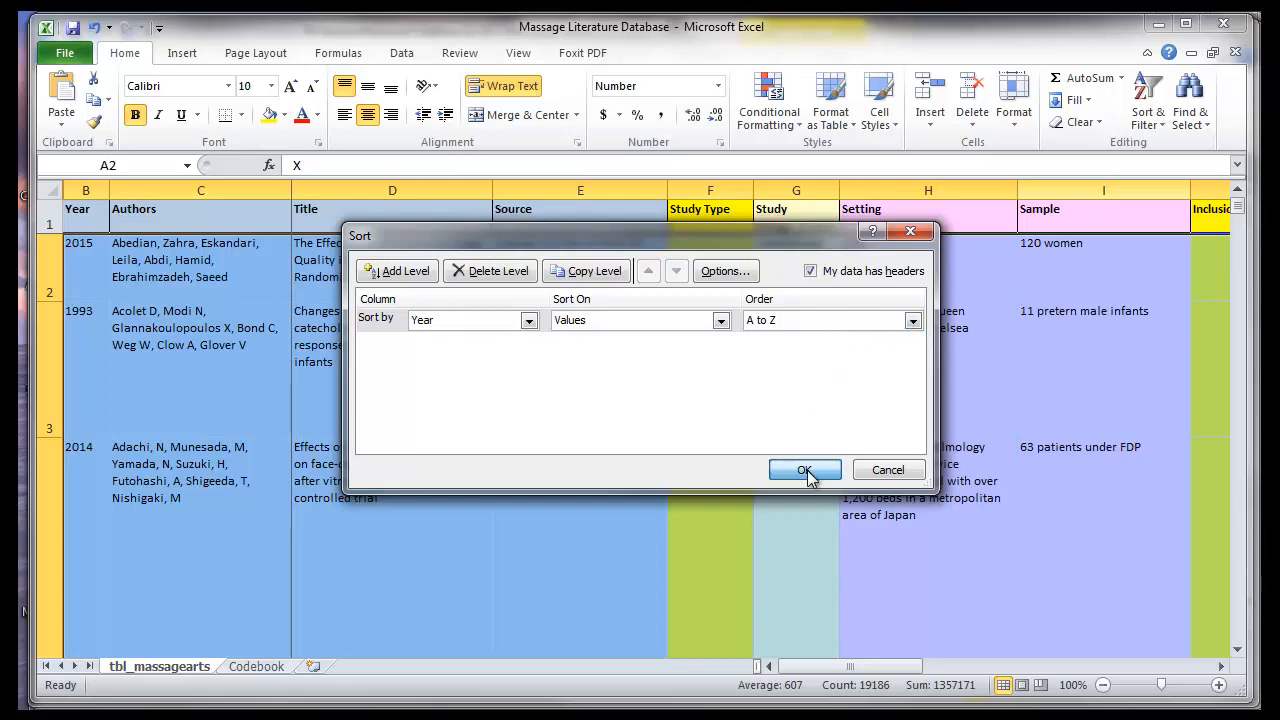
{"action": "left_click", "coordinate": [804, 470]}
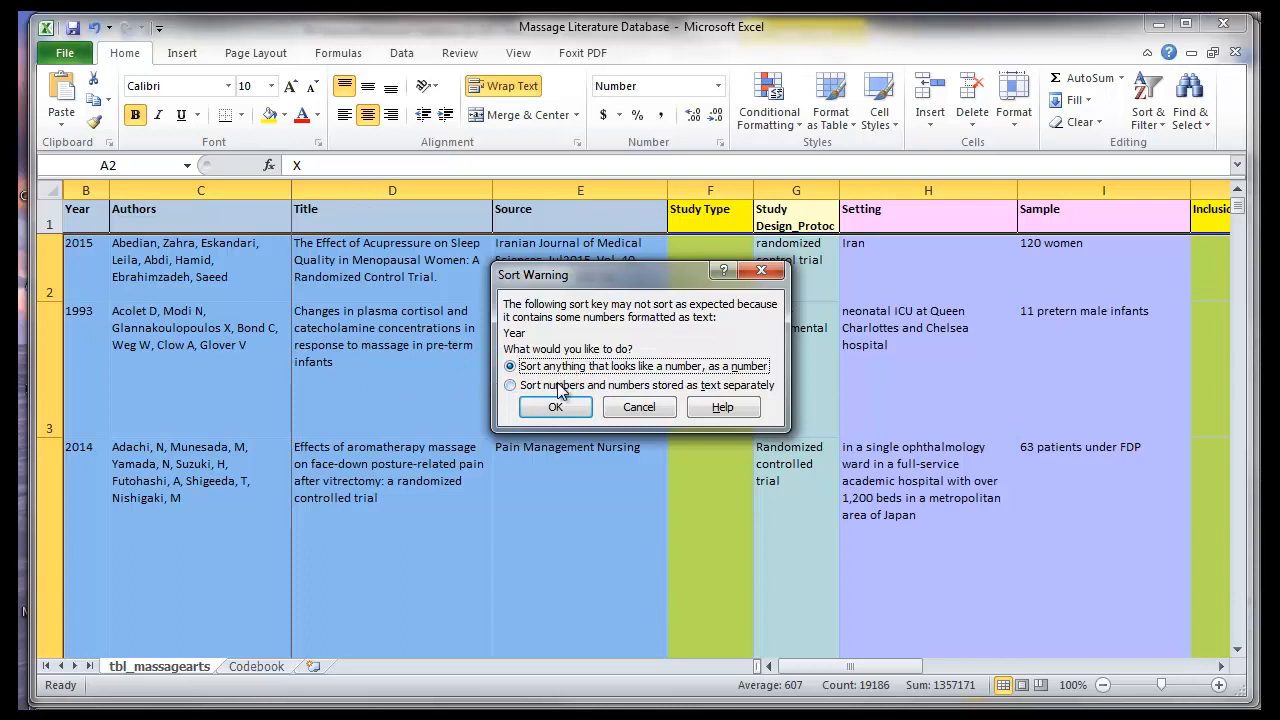
{"action": "mouse_move", "coordinate": [570, 390]}
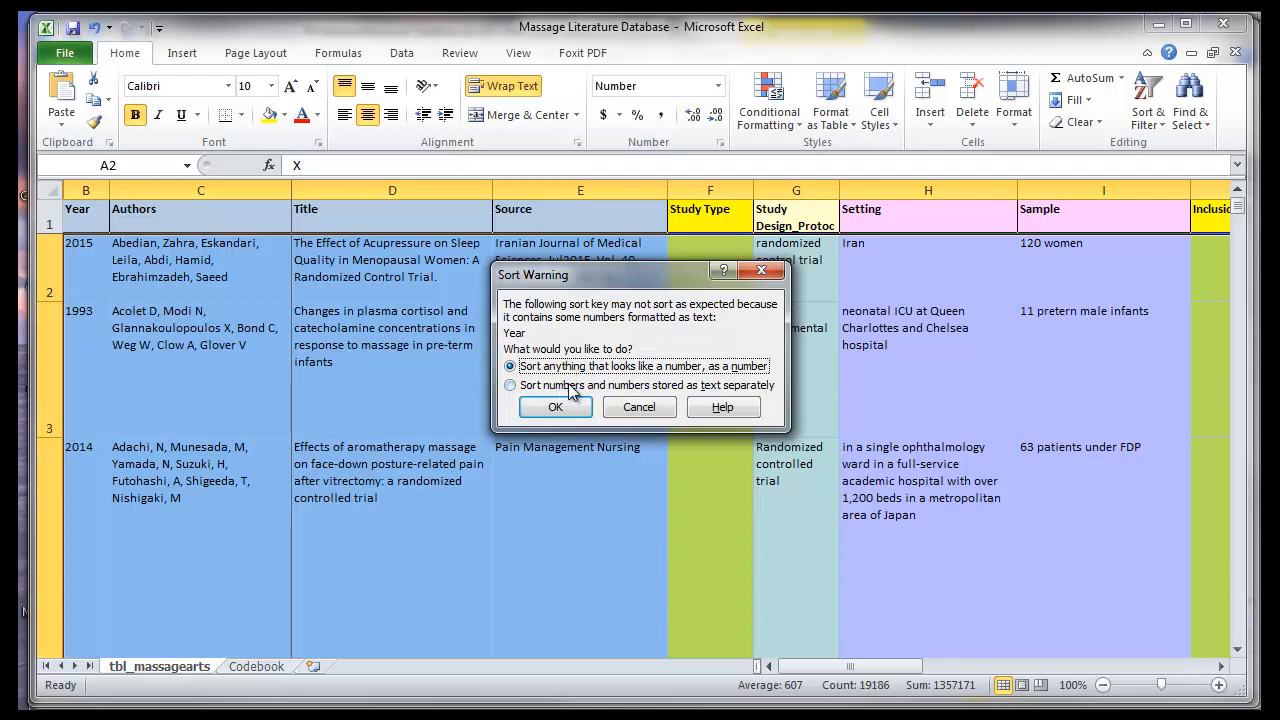
{"action": "mouse_move", "coordinate": [720, 388]}
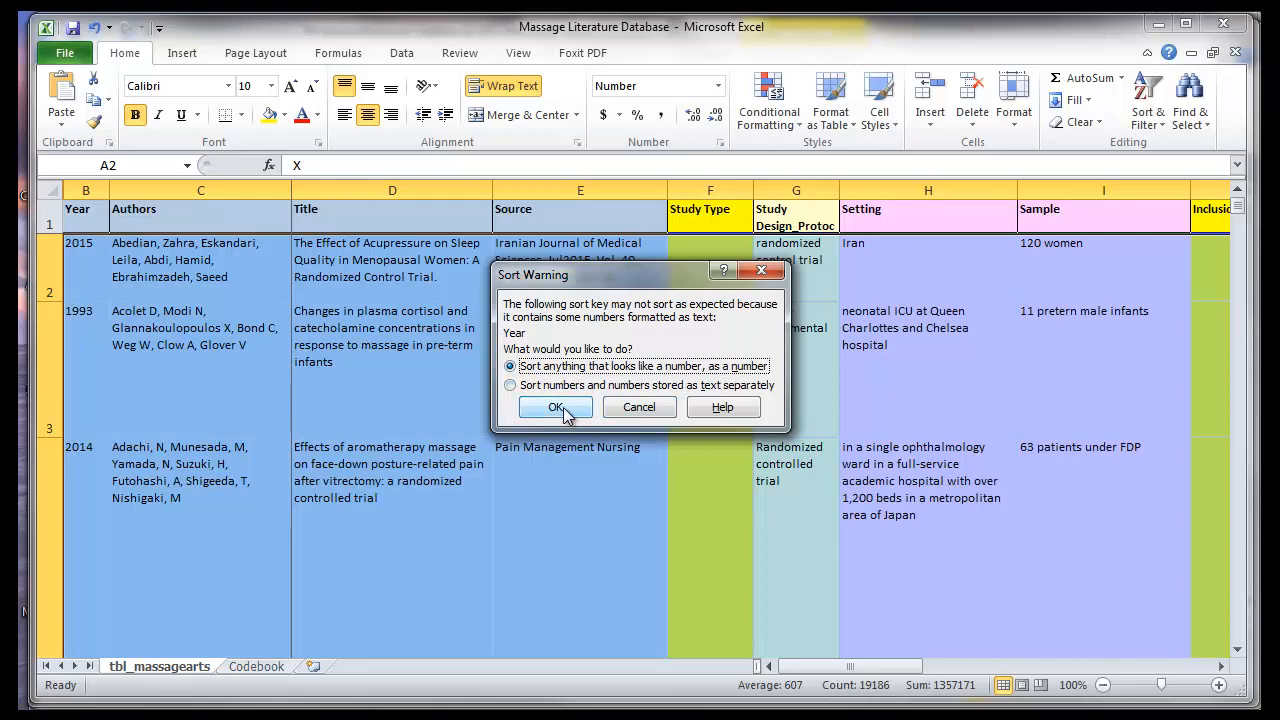
{"action": "left_click", "coordinate": [556, 408]}
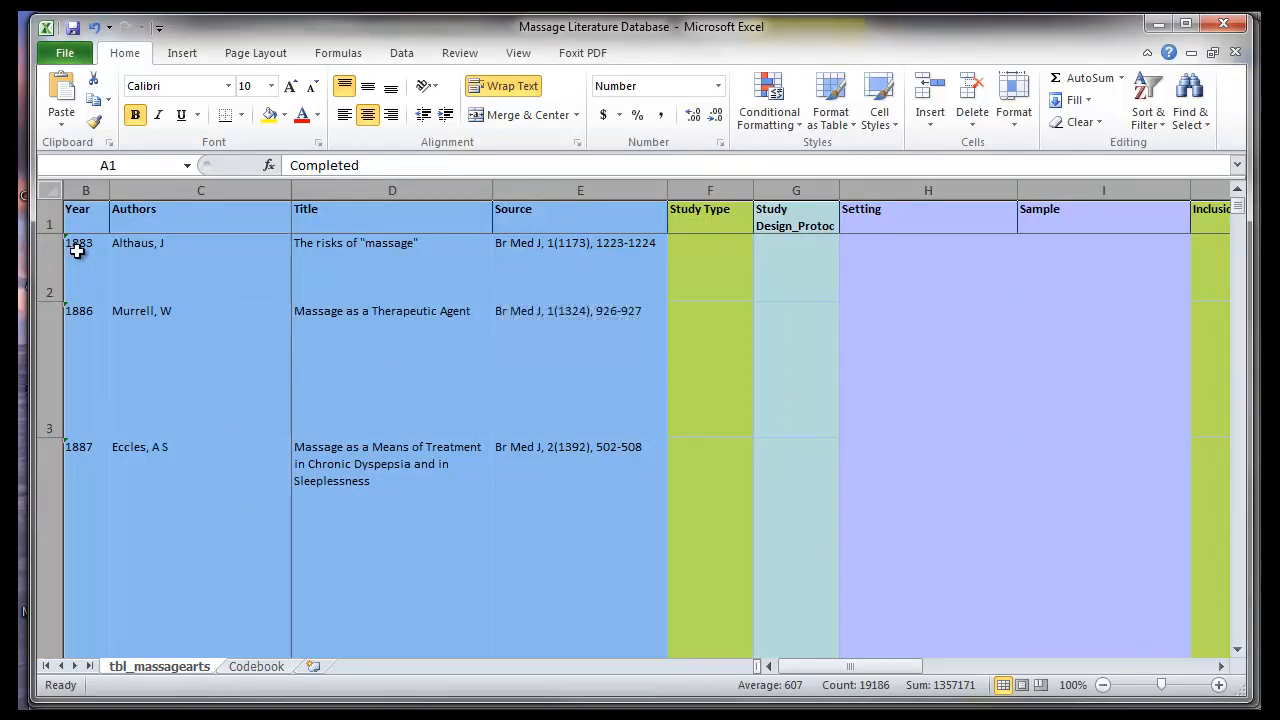
{"action": "left_click", "coordinate": [86, 244]}
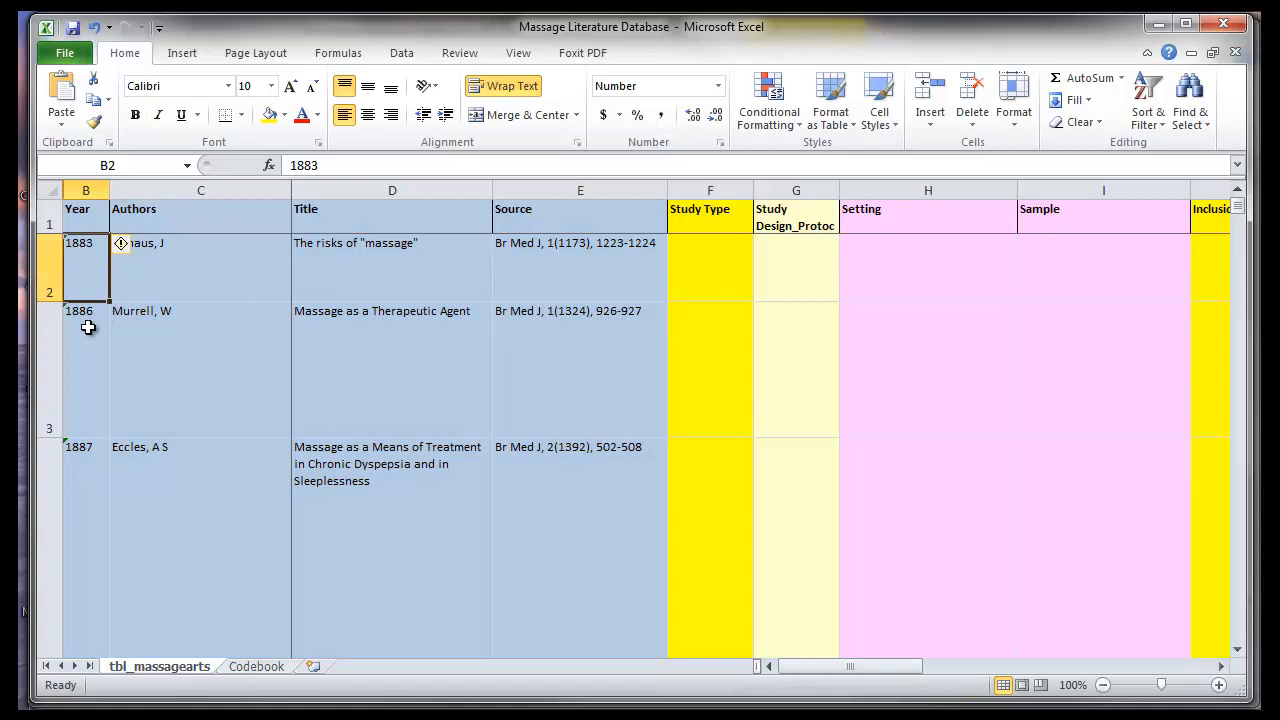
{"action": "left_click", "coordinate": [84, 448]}
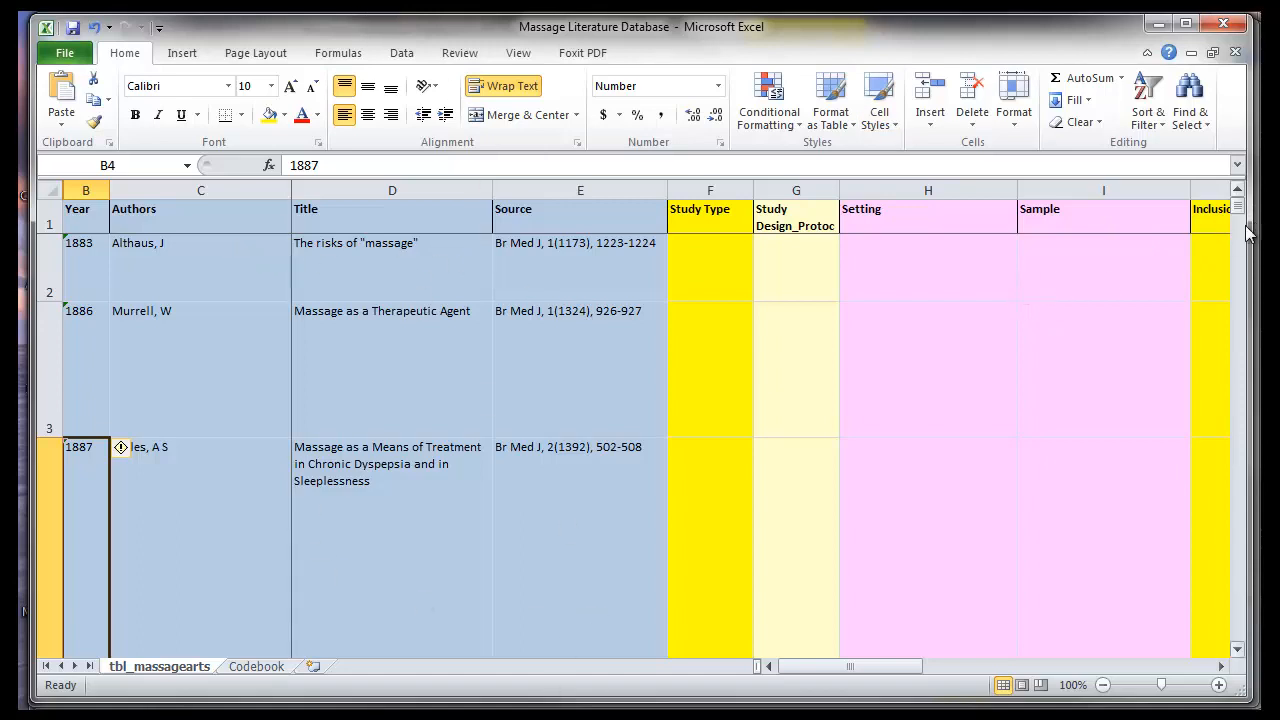
{"action": "mouse_move", "coordinate": [1230, 252]}
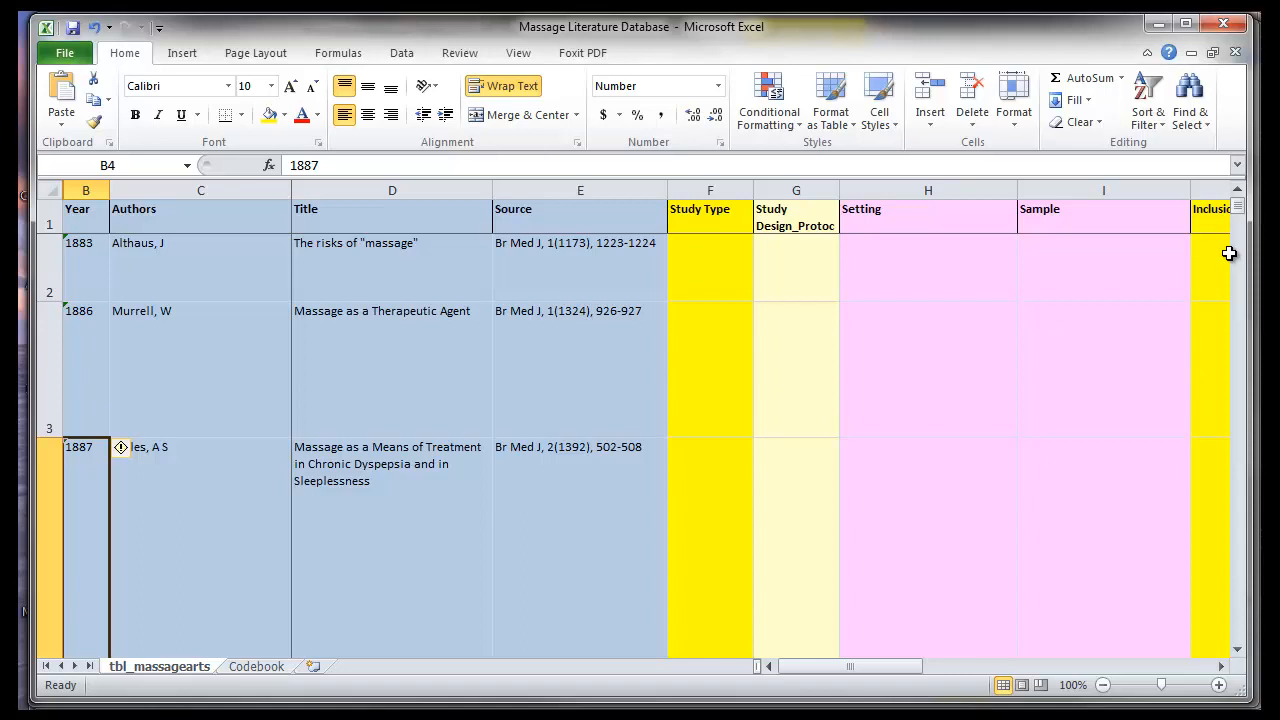
{"action": "mouse_move", "coordinate": [952, 572]}
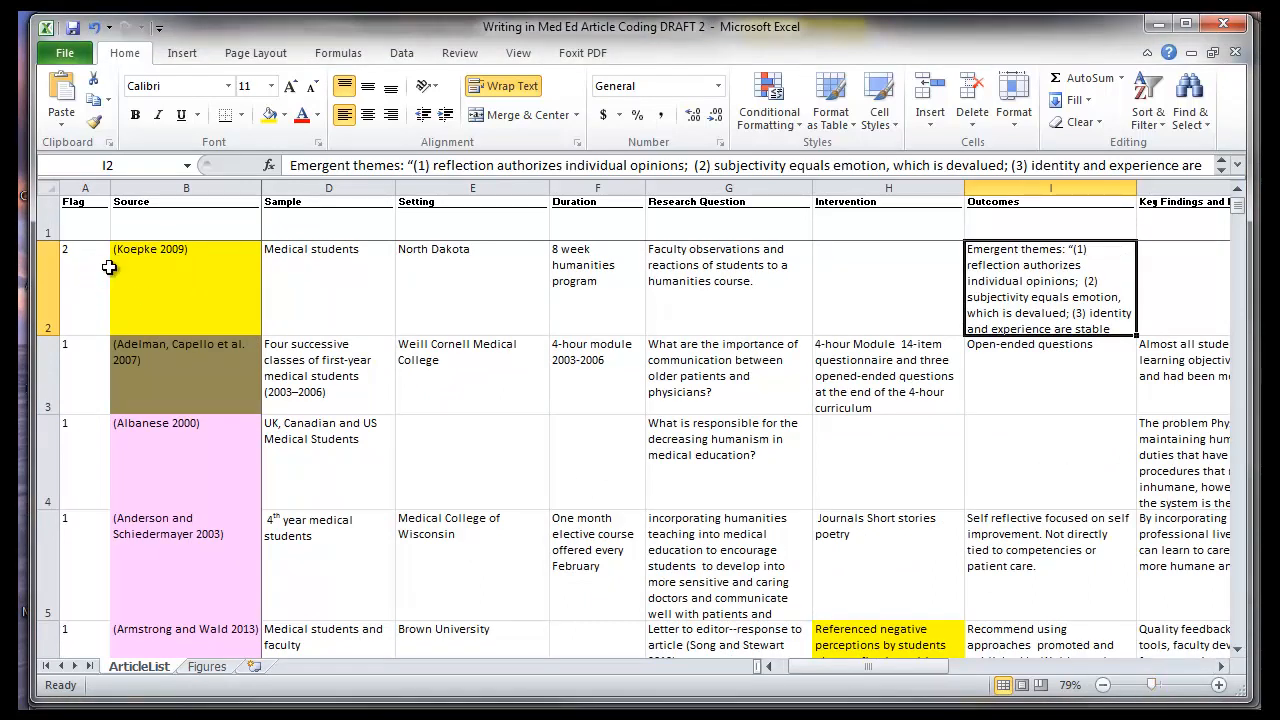
{"action": "mouse_move", "coordinate": [416, 290]}
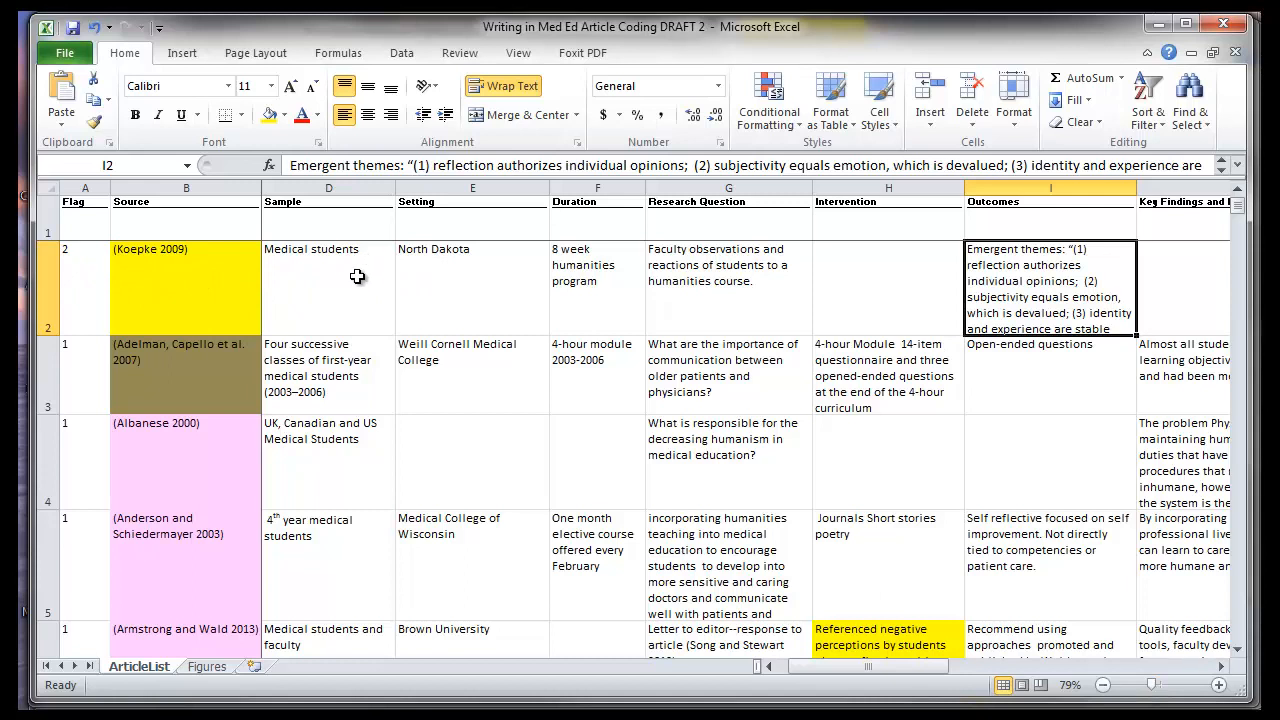
{"action": "mouse_move", "coordinate": [460, 382]}
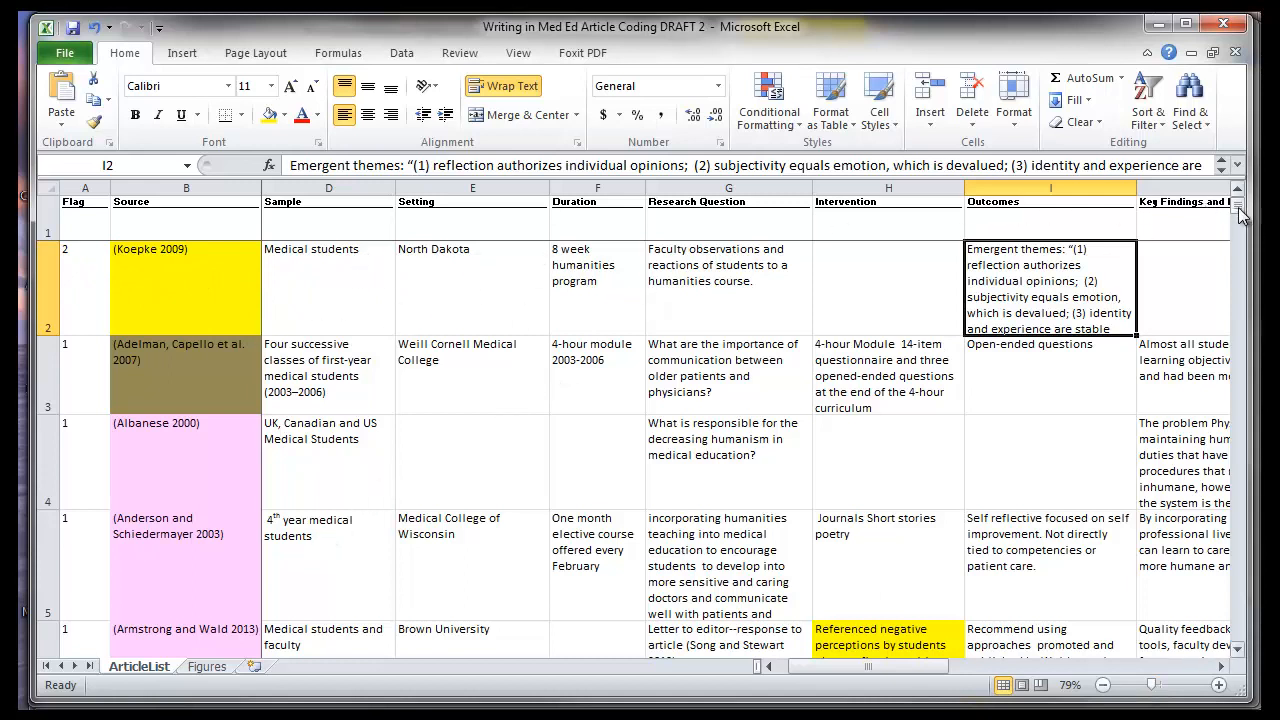
Review the Sample, Duration and Research Question columns and an intervention entry, then scroll right across the sheet
{"action": "left_click", "coordinate": [328, 220]}
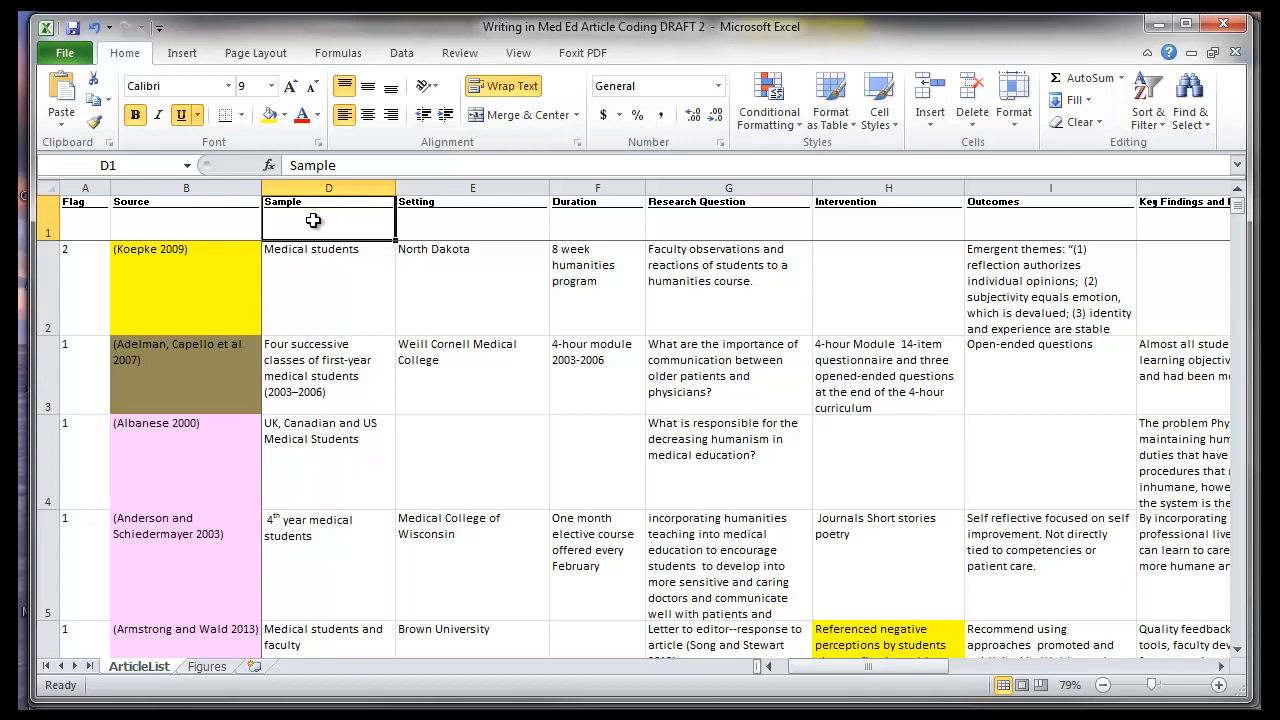
{"action": "left_click", "coordinate": [596, 220]}
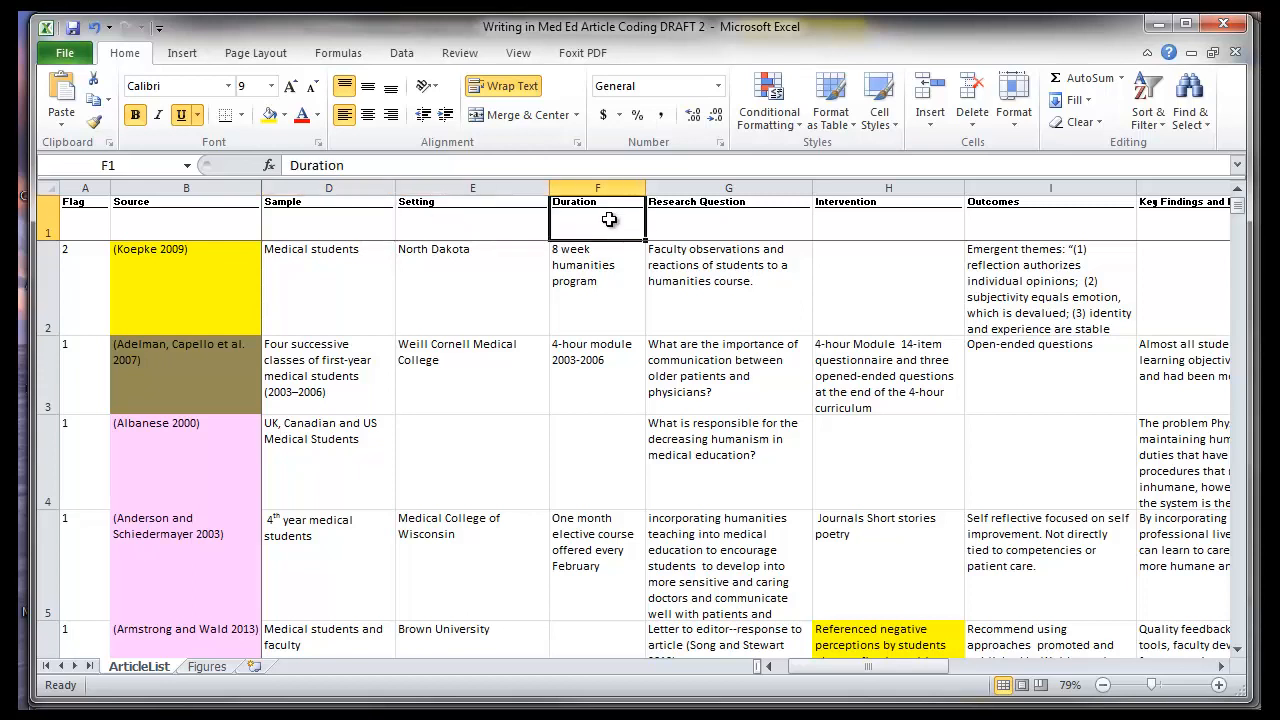
{"action": "mouse_move", "coordinate": [704, 220]}
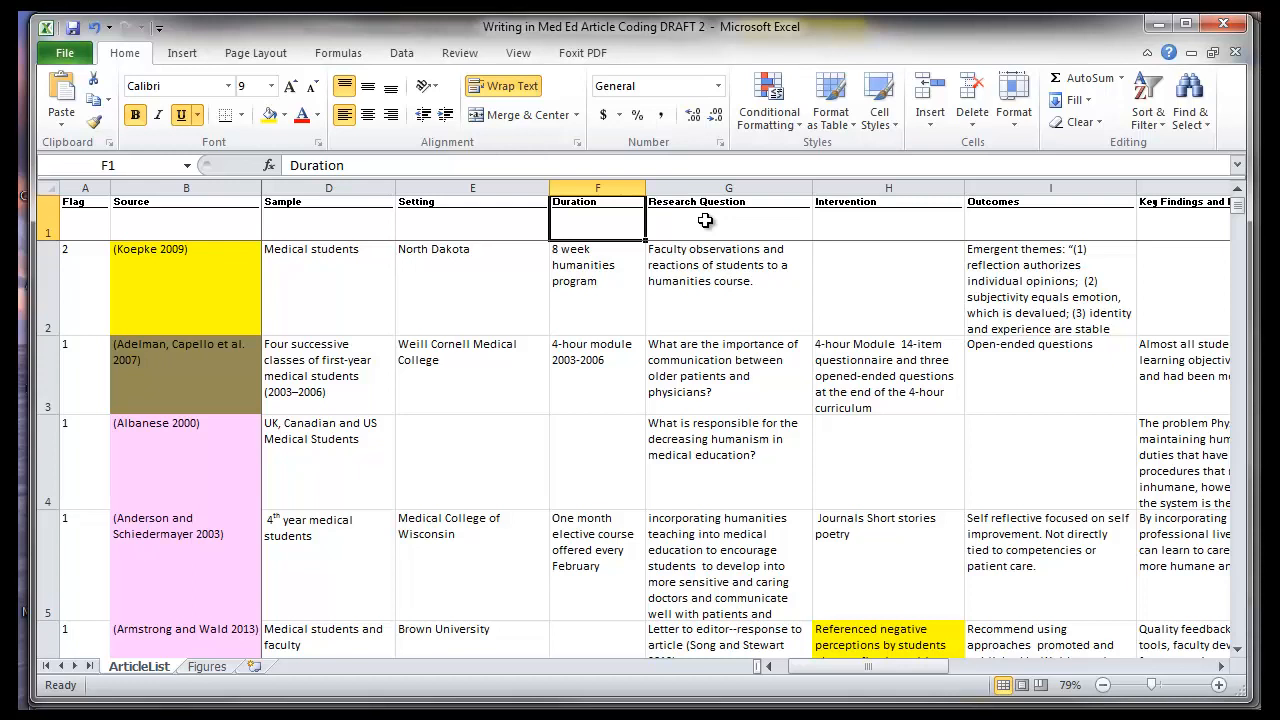
{"action": "left_click", "coordinate": [728, 220]}
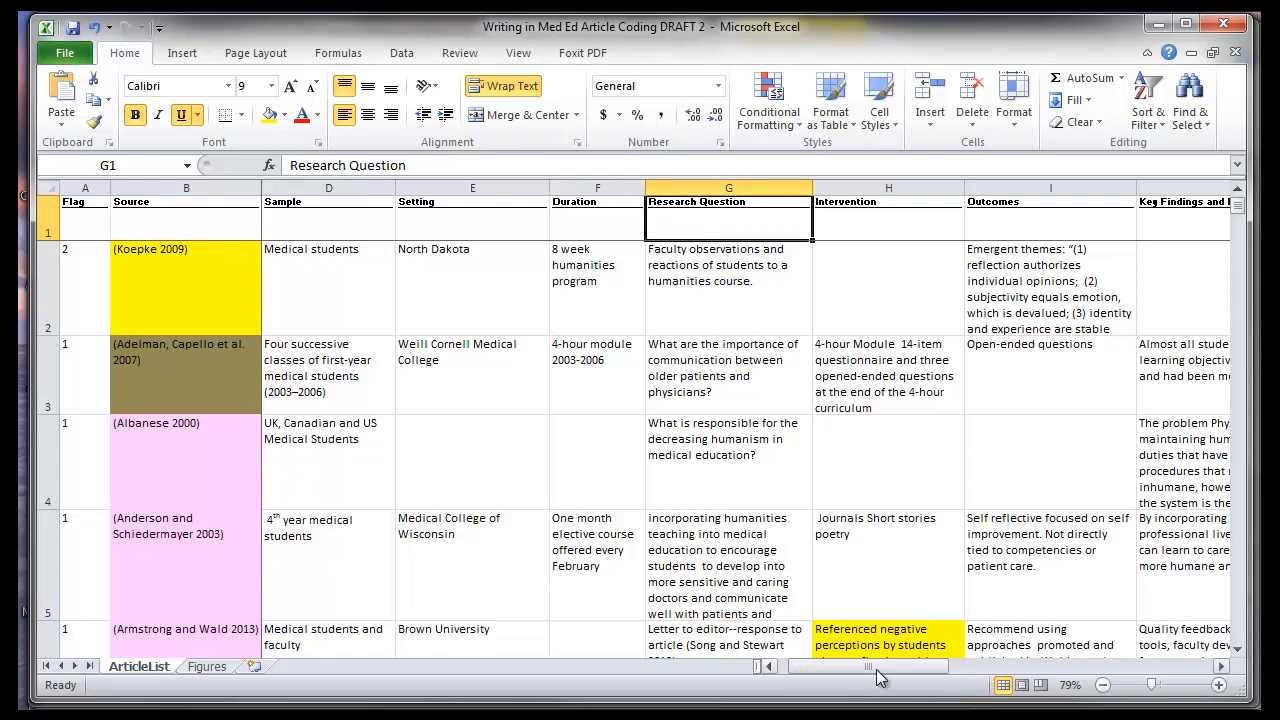
{"action": "left_click", "coordinate": [888, 376]}
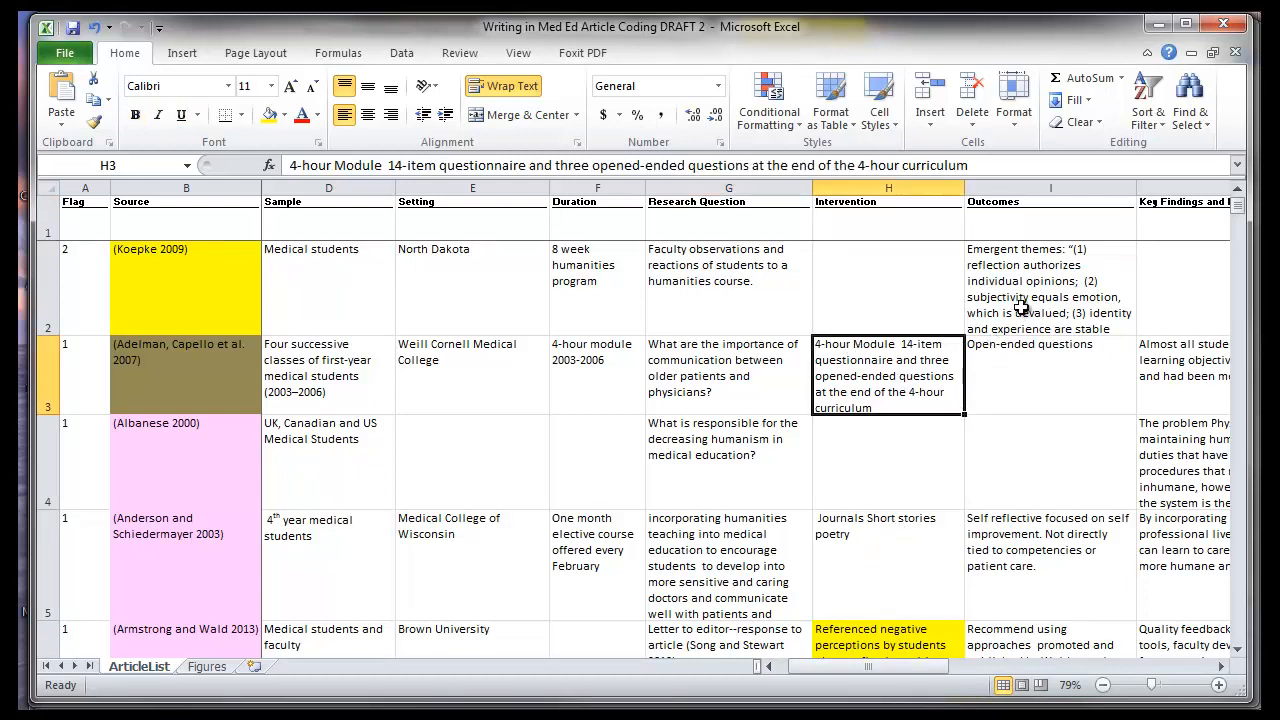
{"action": "left_click", "coordinate": [1050, 290]}
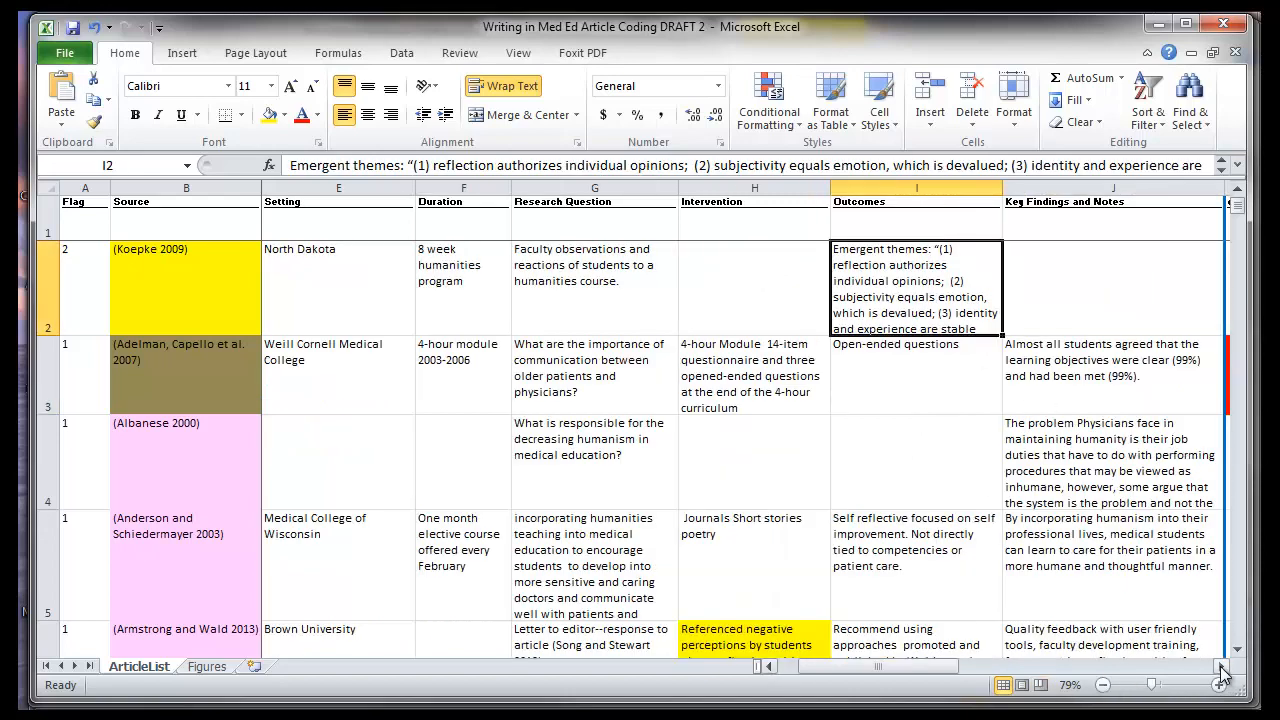
{"action": "scroll", "scroll_direction": "right", "scroll_amount": 3}
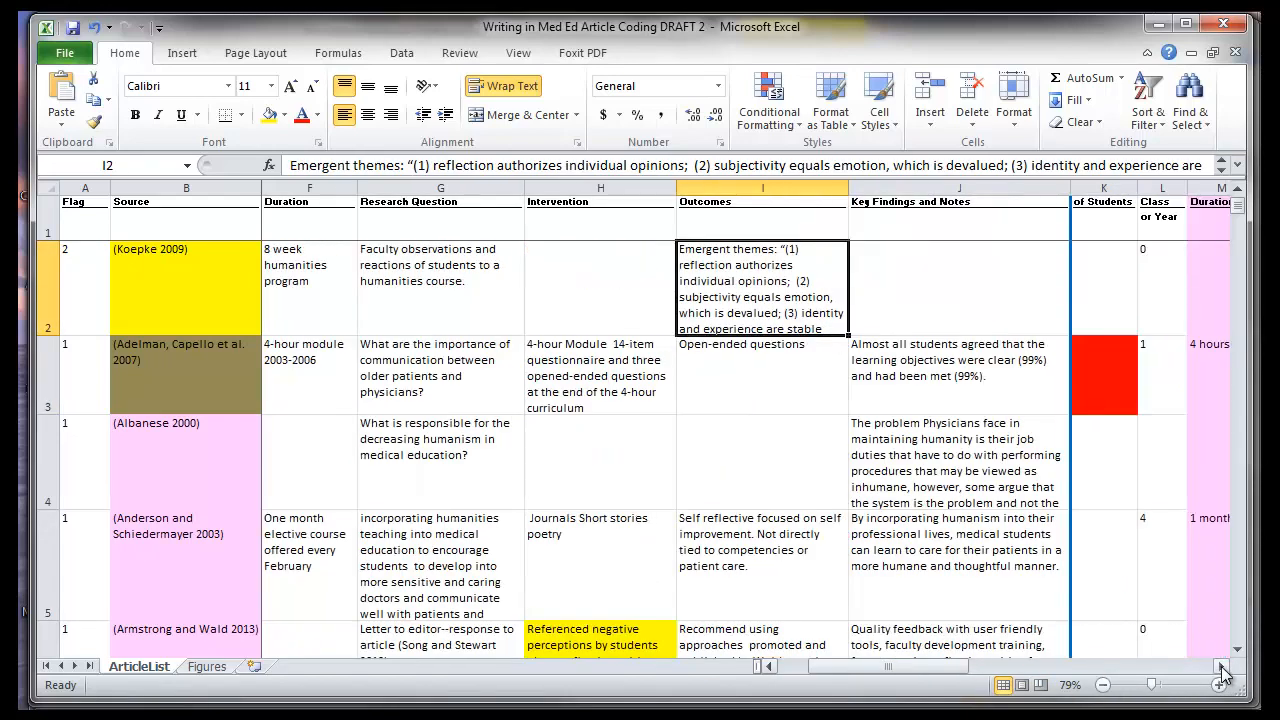
{"action": "mouse_move", "coordinate": [1224, 668]}
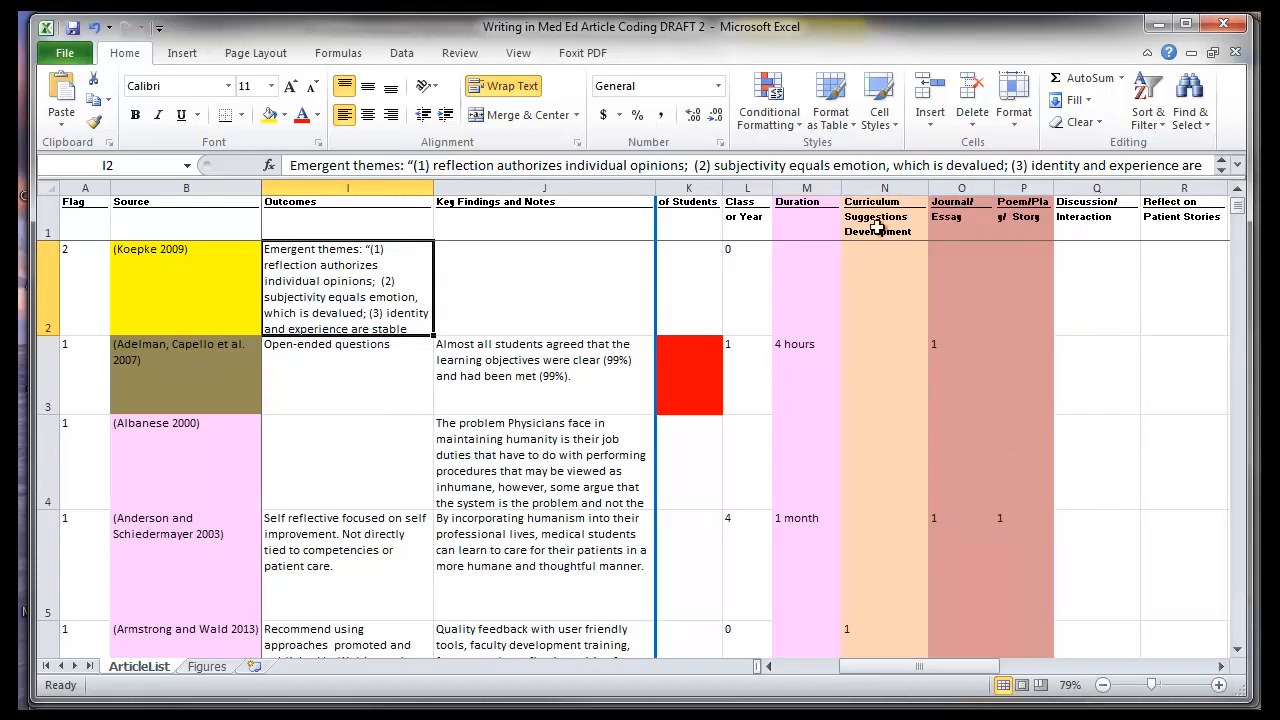
{"action": "mouse_move", "coordinate": [750, 478]}
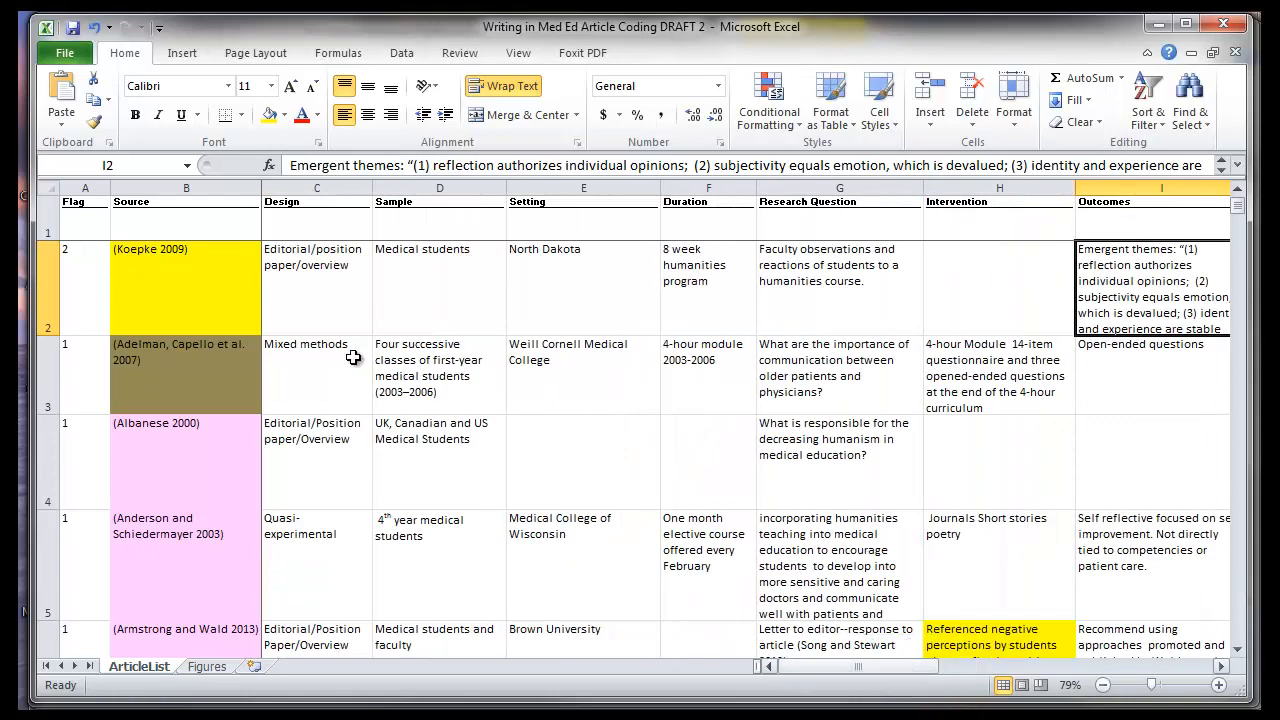
{"action": "left_click", "coordinate": [84, 222]}
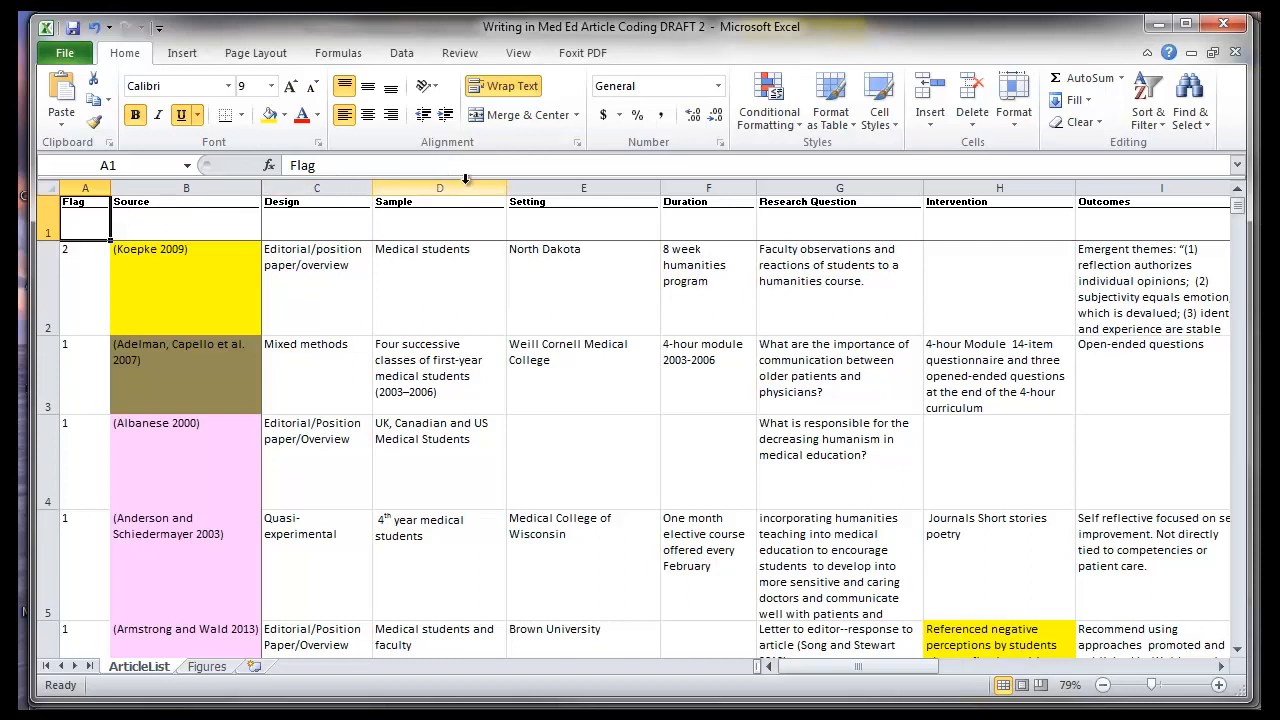
{"action": "mouse_move", "coordinate": [468, 186]}
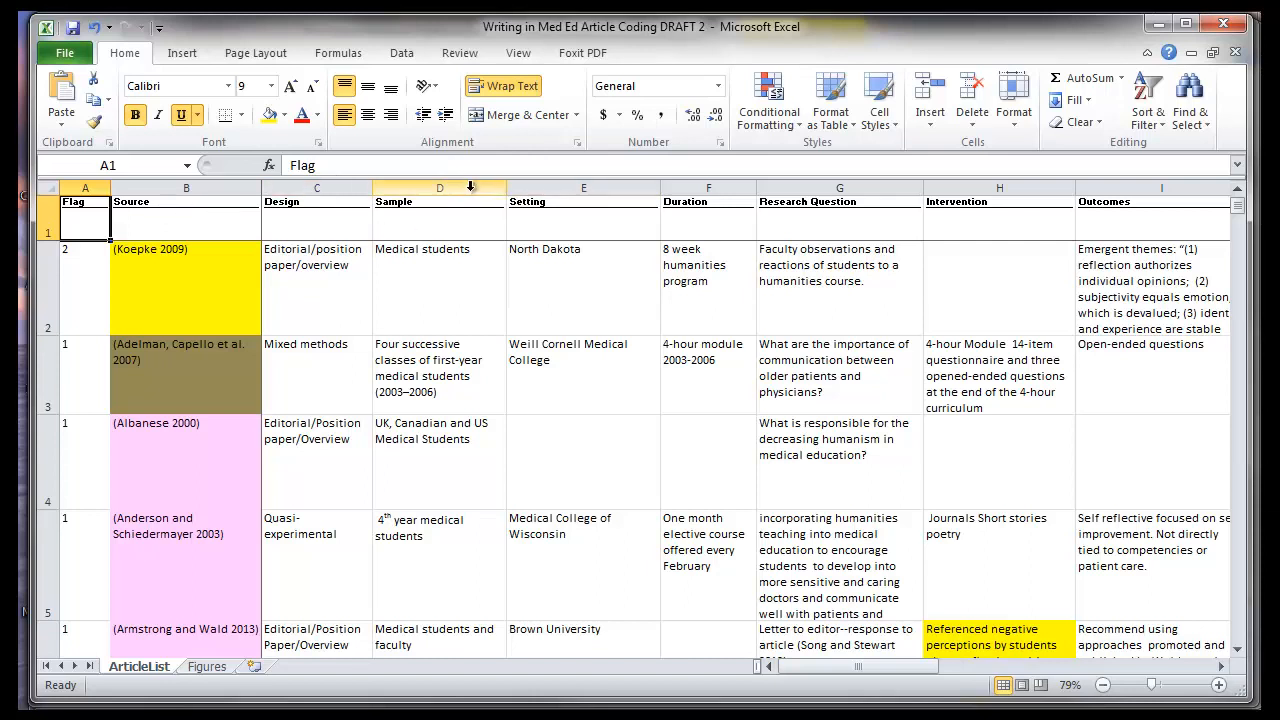
{"action": "left_click", "coordinate": [440, 188]}
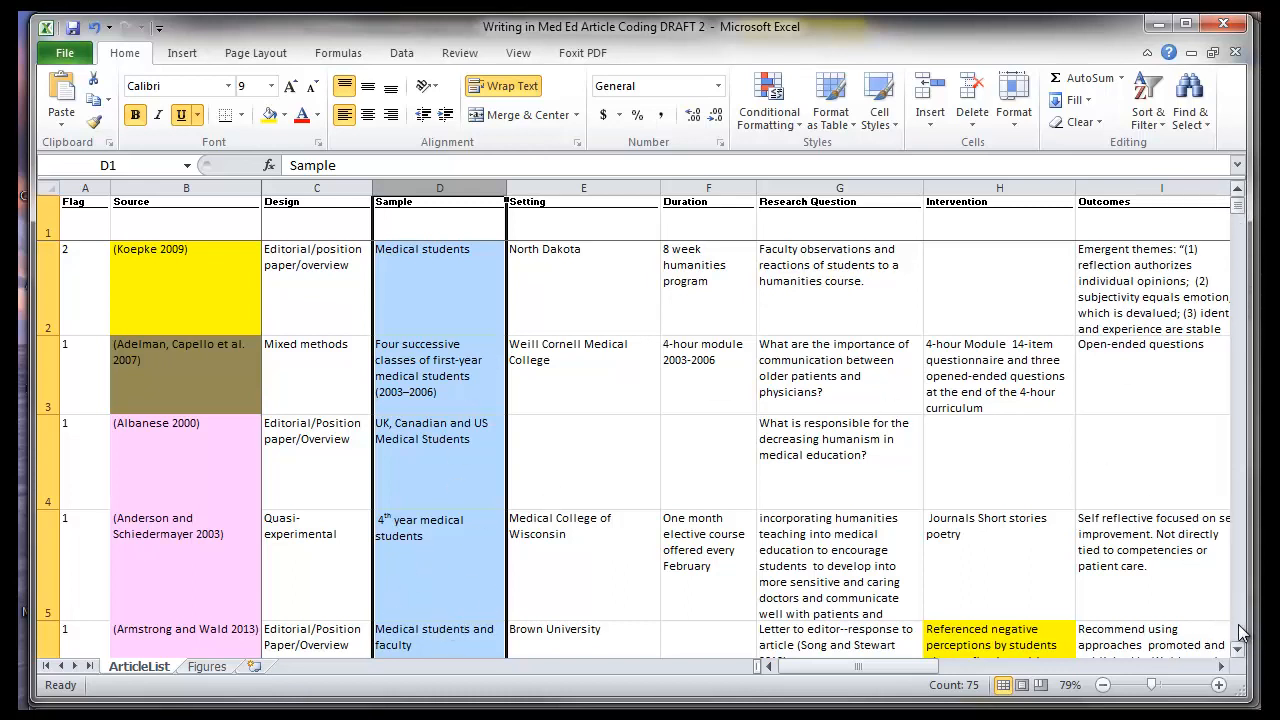
{"action": "scroll", "scroll_direction": "down", "scroll_amount": 3}
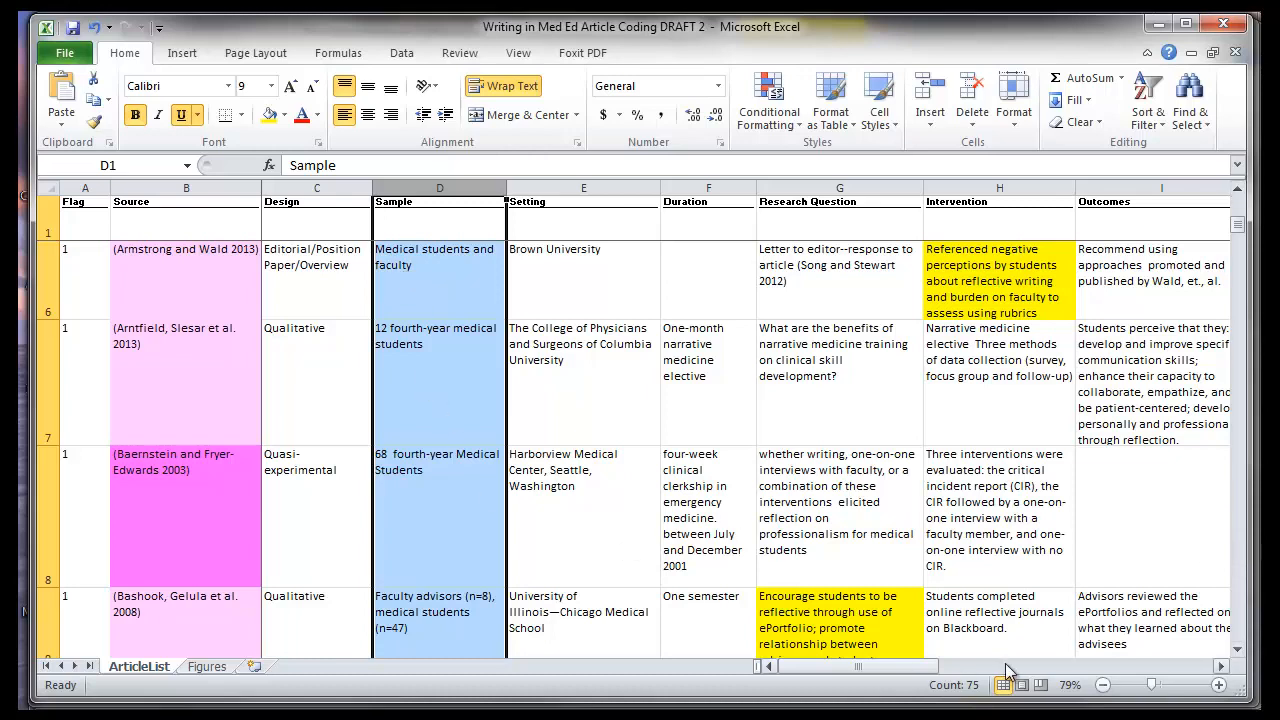
{"action": "scroll", "scroll_direction": "right", "scroll_amount": 3}
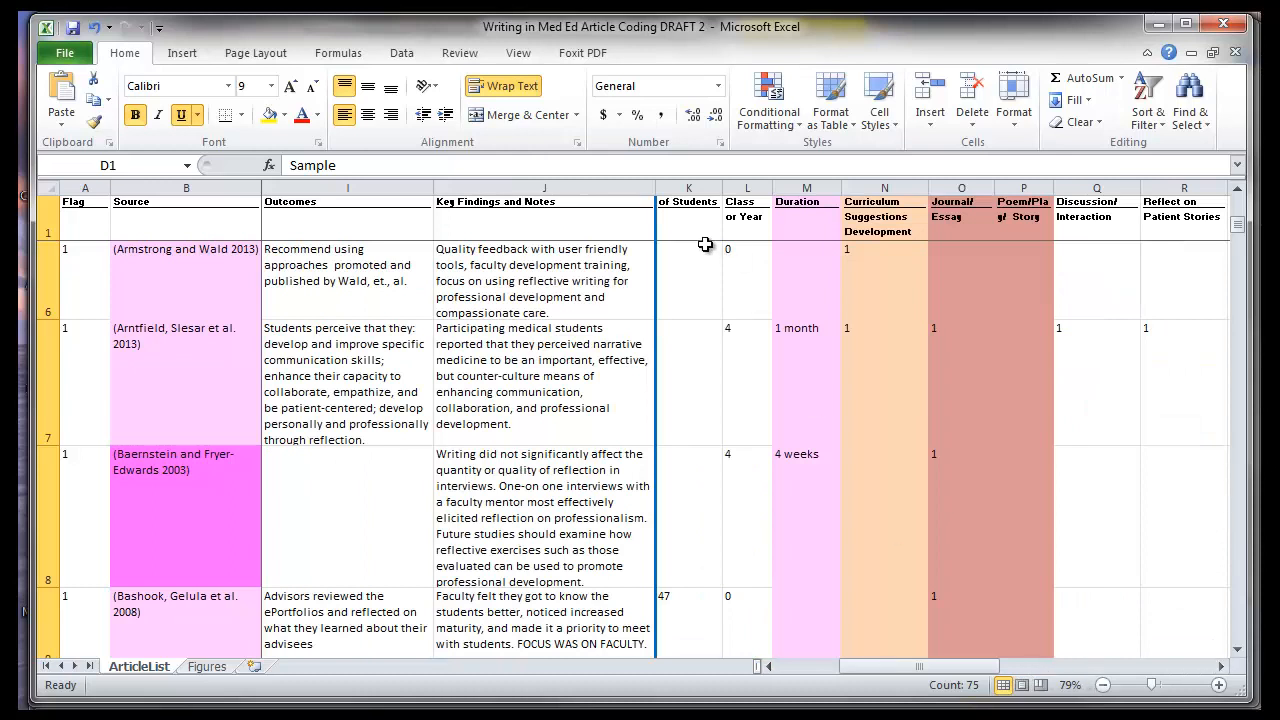
{"action": "mouse_move", "coordinate": [740, 274]}
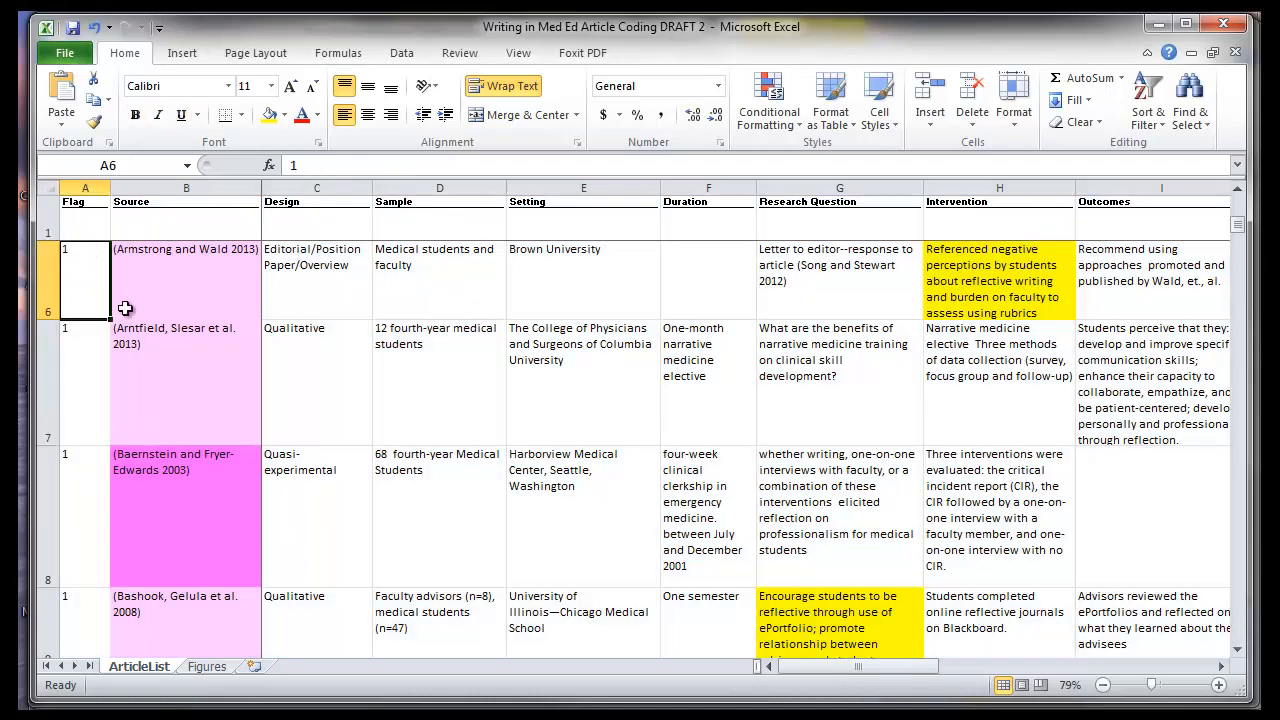
{"action": "mouse_move", "coordinate": [92, 212]}
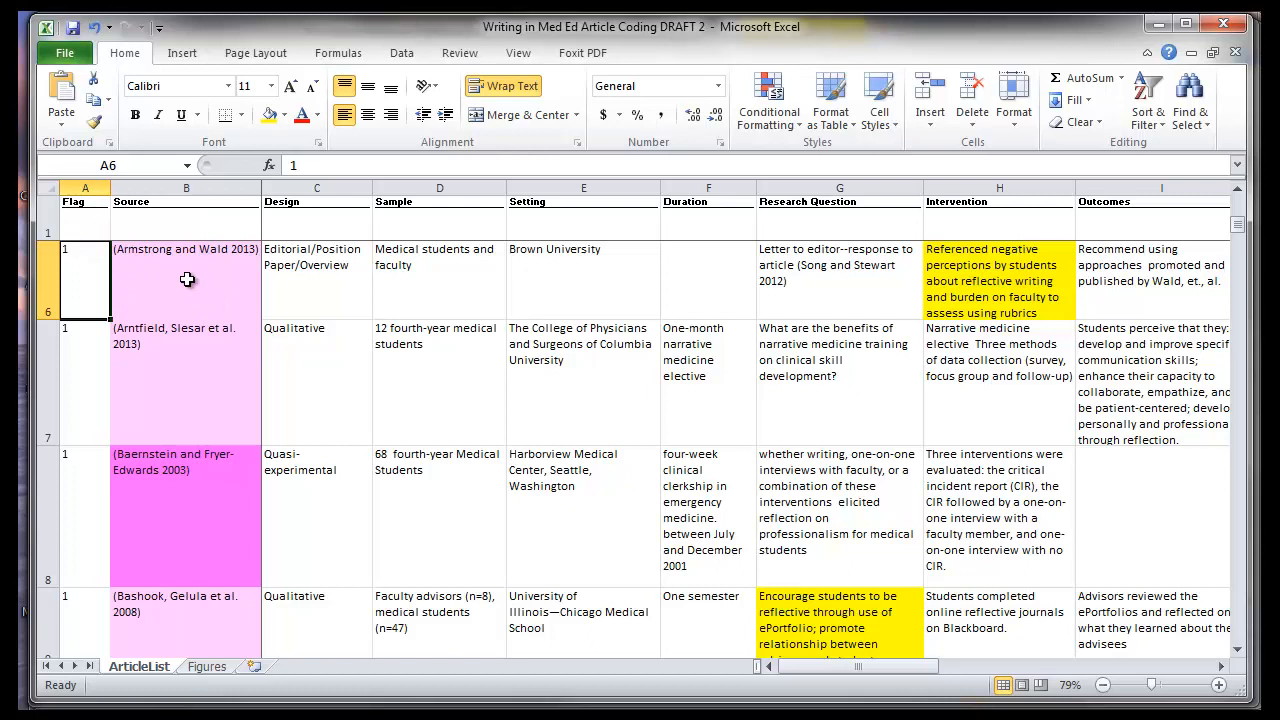
{"action": "mouse_move", "coordinate": [210, 428]}
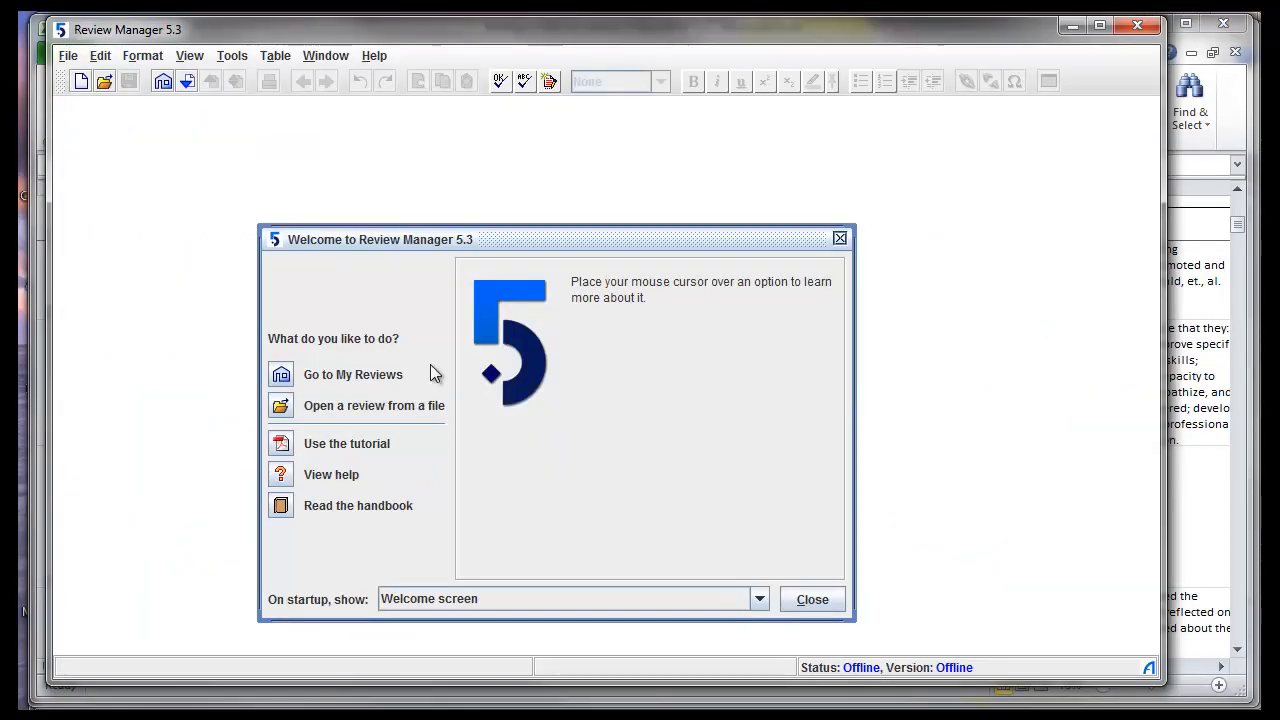
{"action": "mouse_move", "coordinate": [444, 260]}
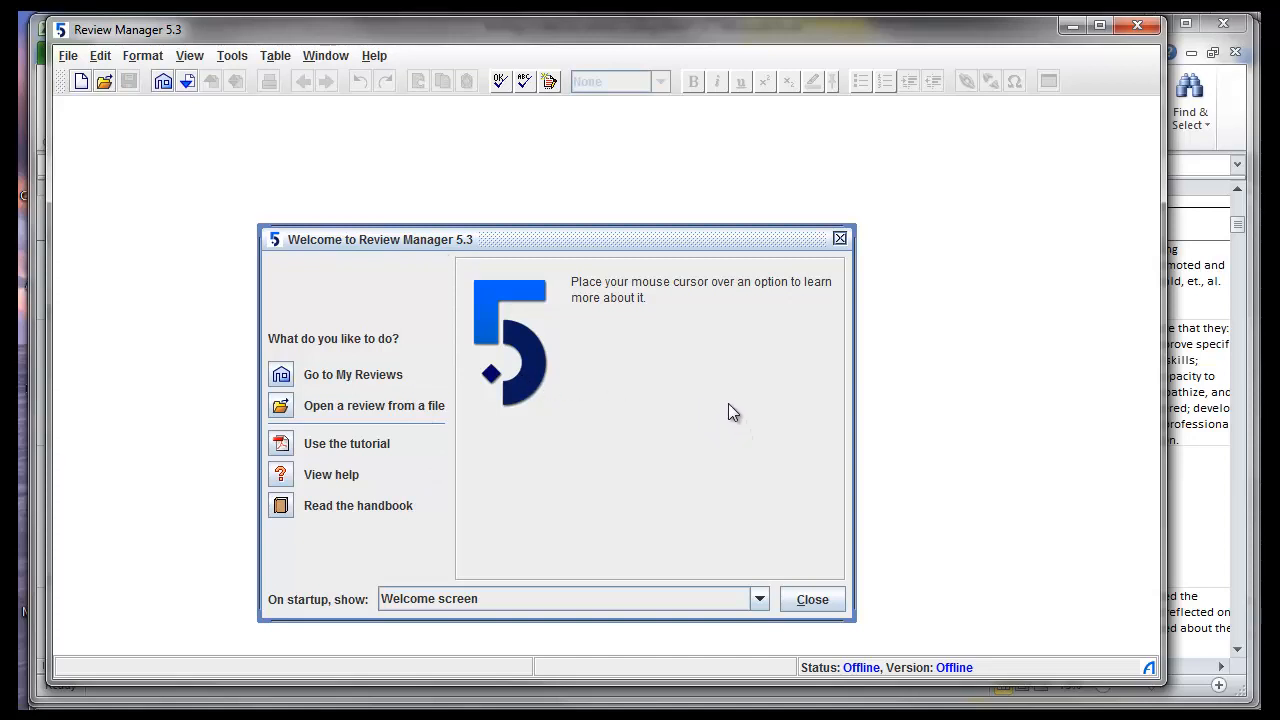
{"action": "mouse_move", "coordinate": [730, 402]}
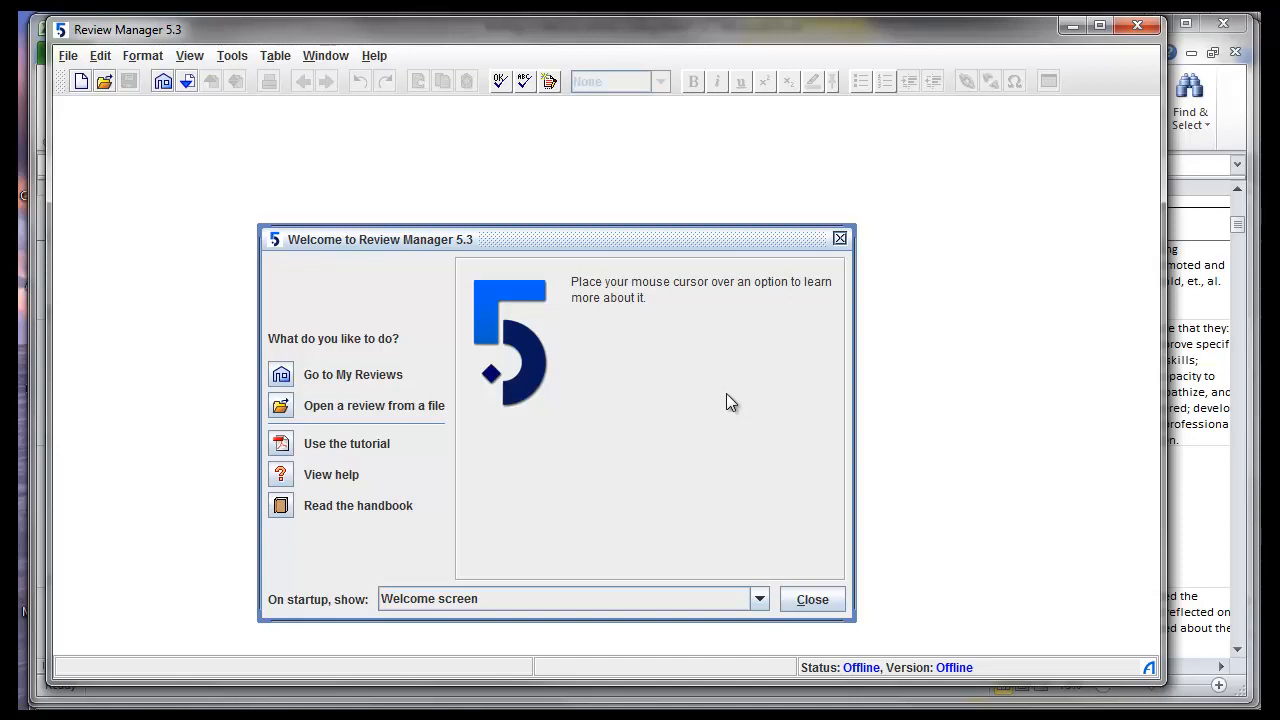
{"action": "mouse_move", "coordinate": [360, 322]}
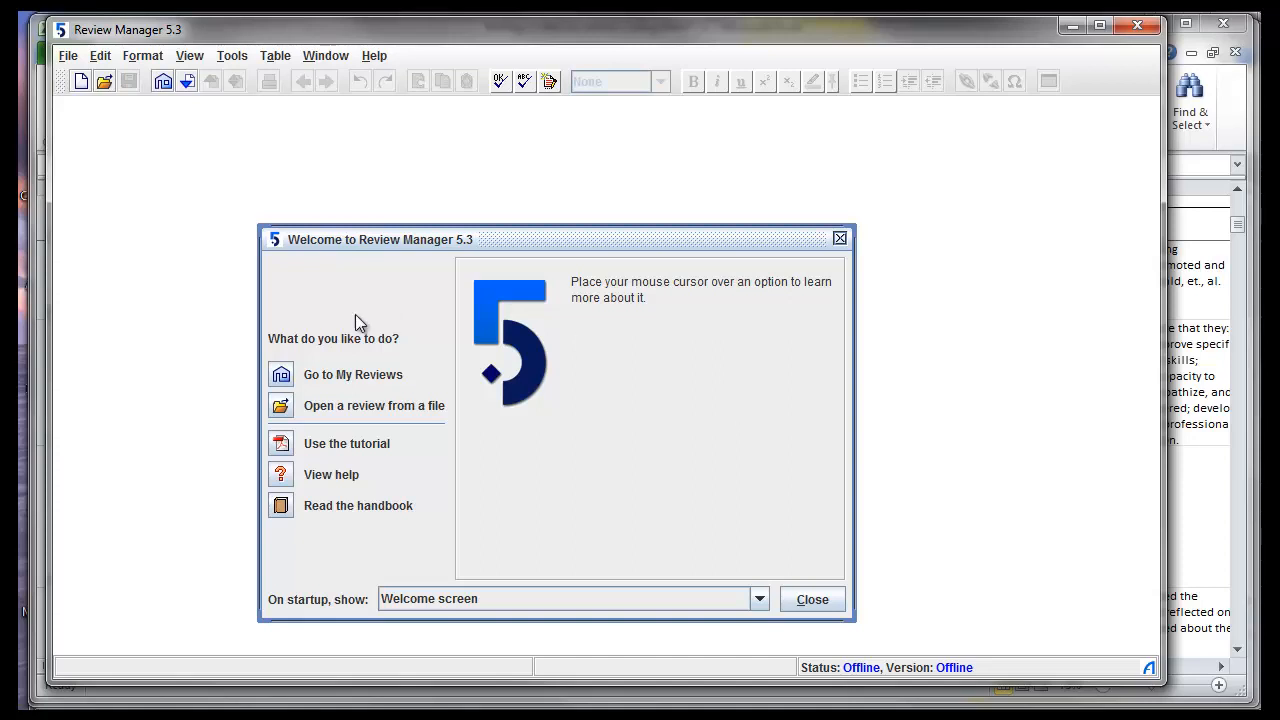
{"action": "mouse_move", "coordinate": [330, 344]}
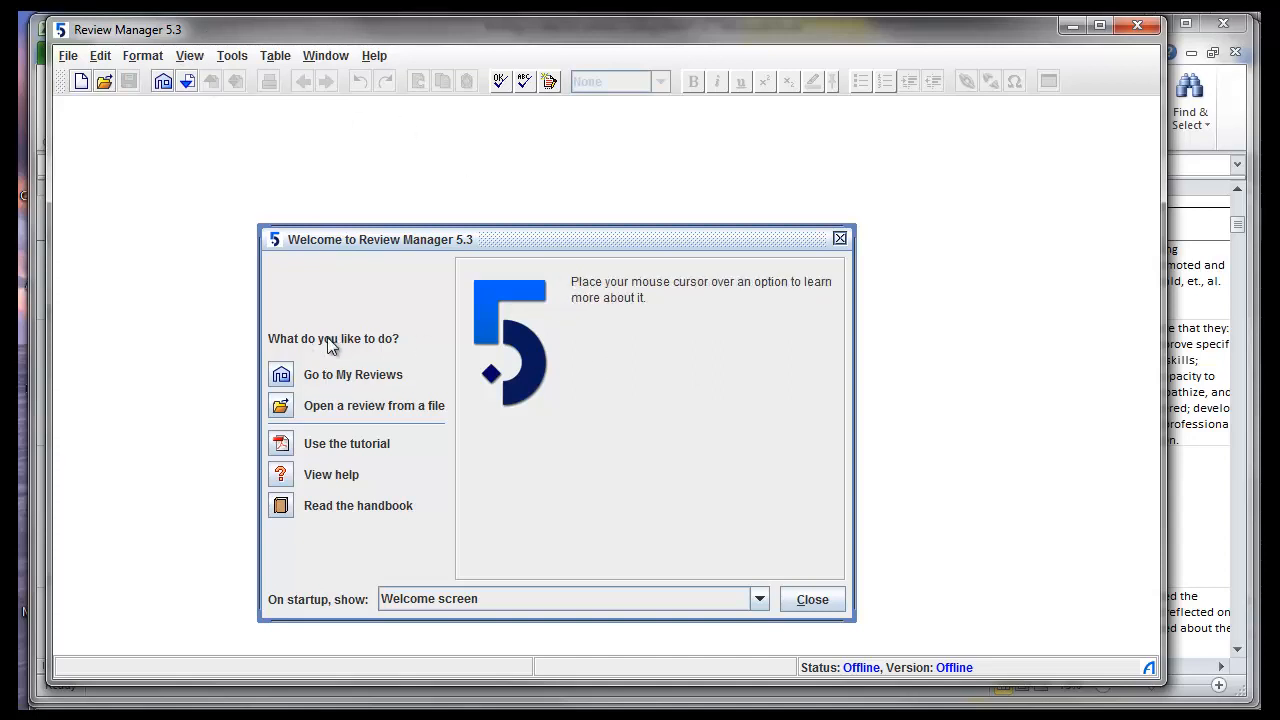
{"action": "mouse_move", "coordinate": [352, 374]}
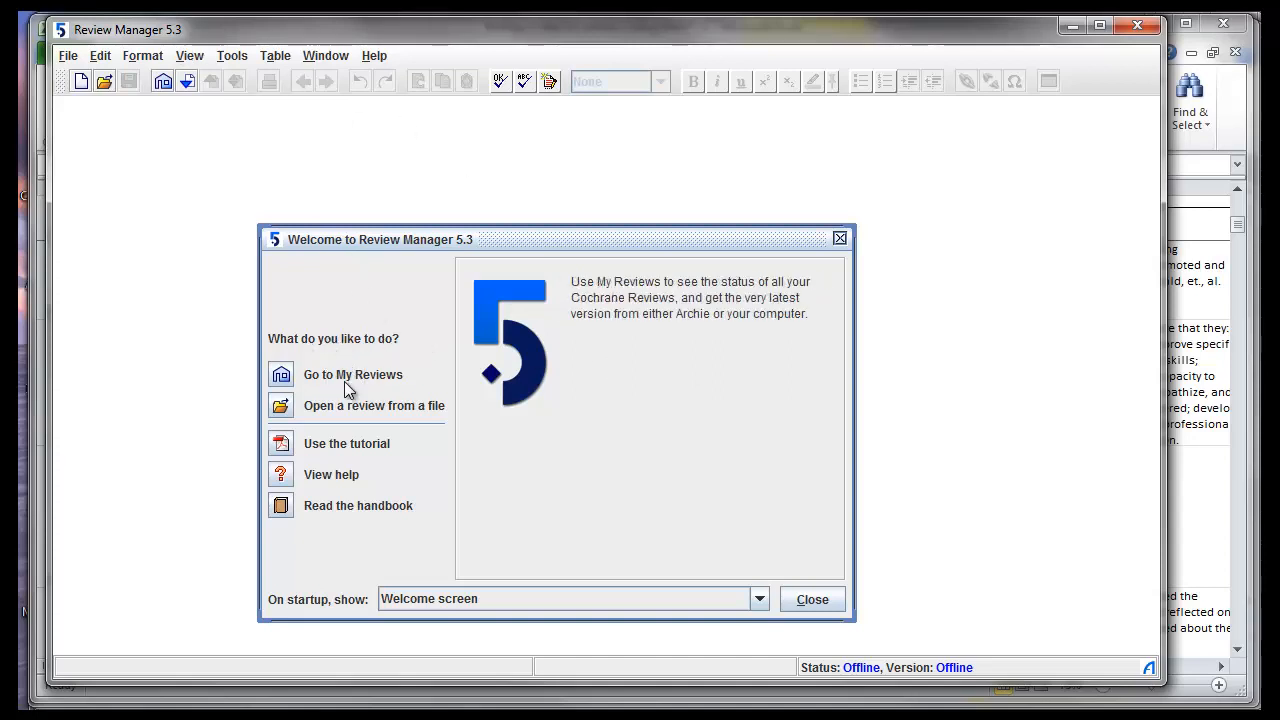
{"action": "mouse_move", "coordinate": [332, 486]}
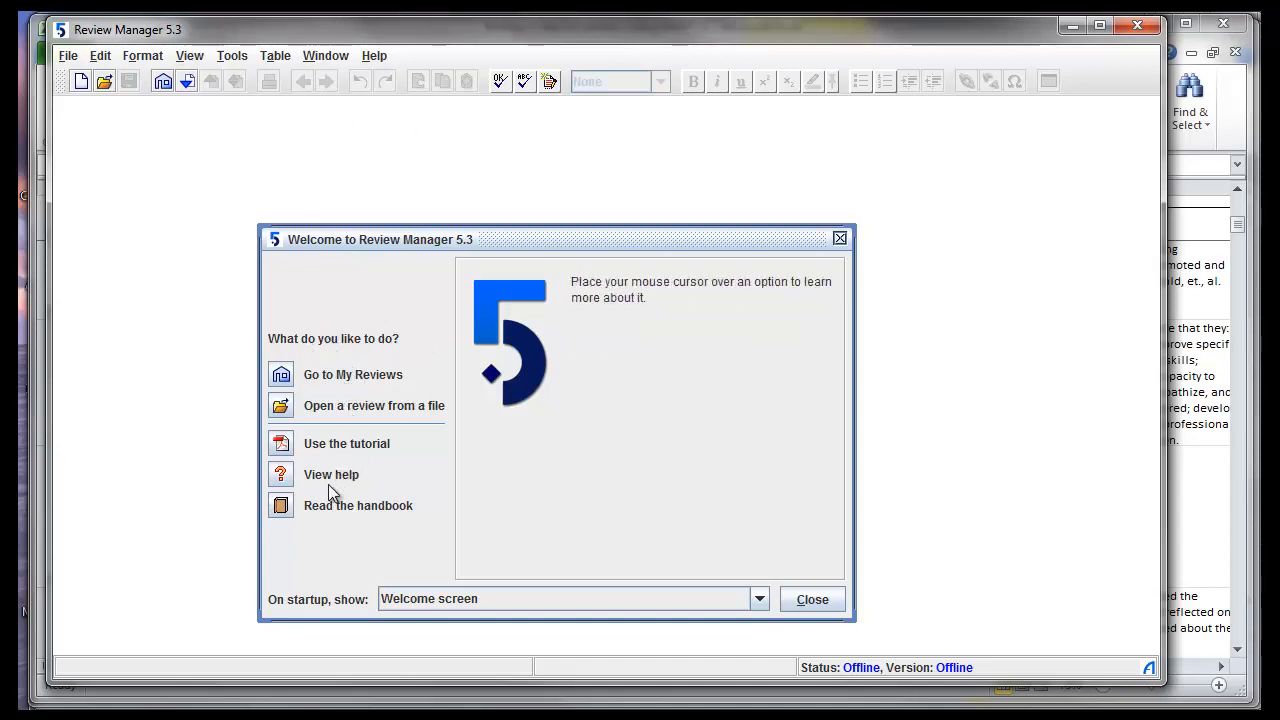
{"action": "mouse_move", "coordinate": [344, 510]}
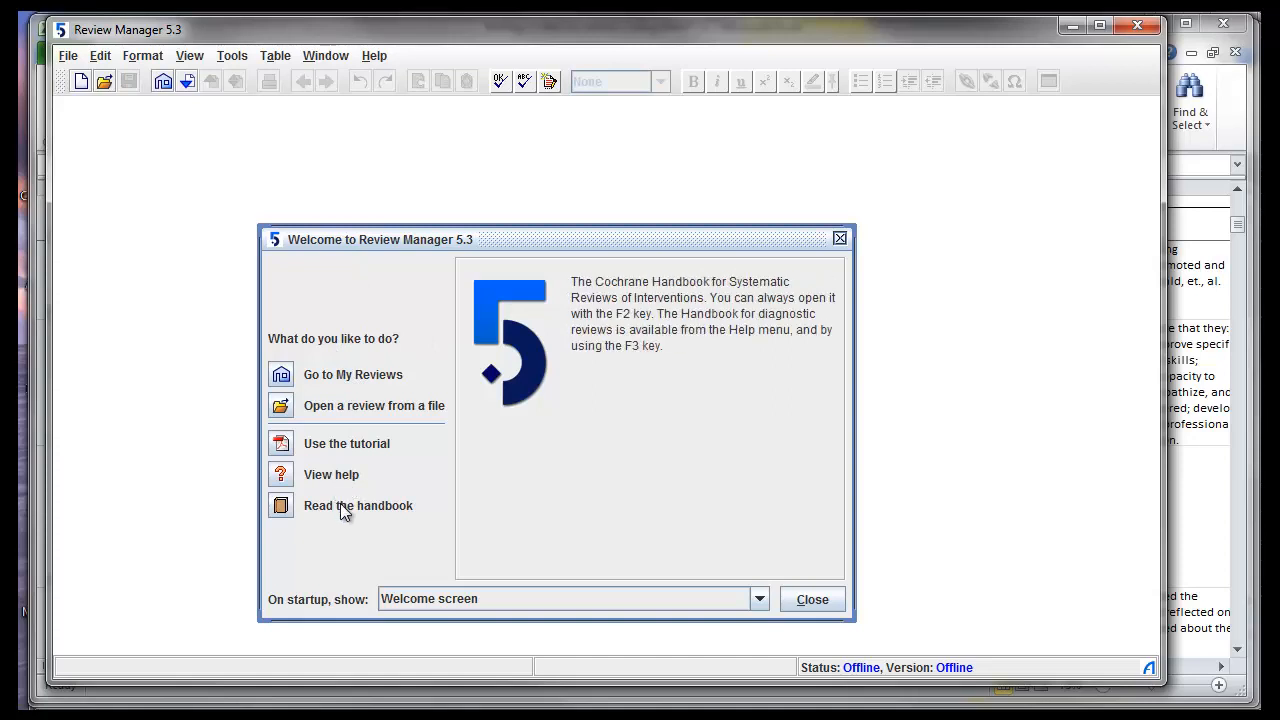
{"action": "mouse_move", "coordinate": [778, 608]}
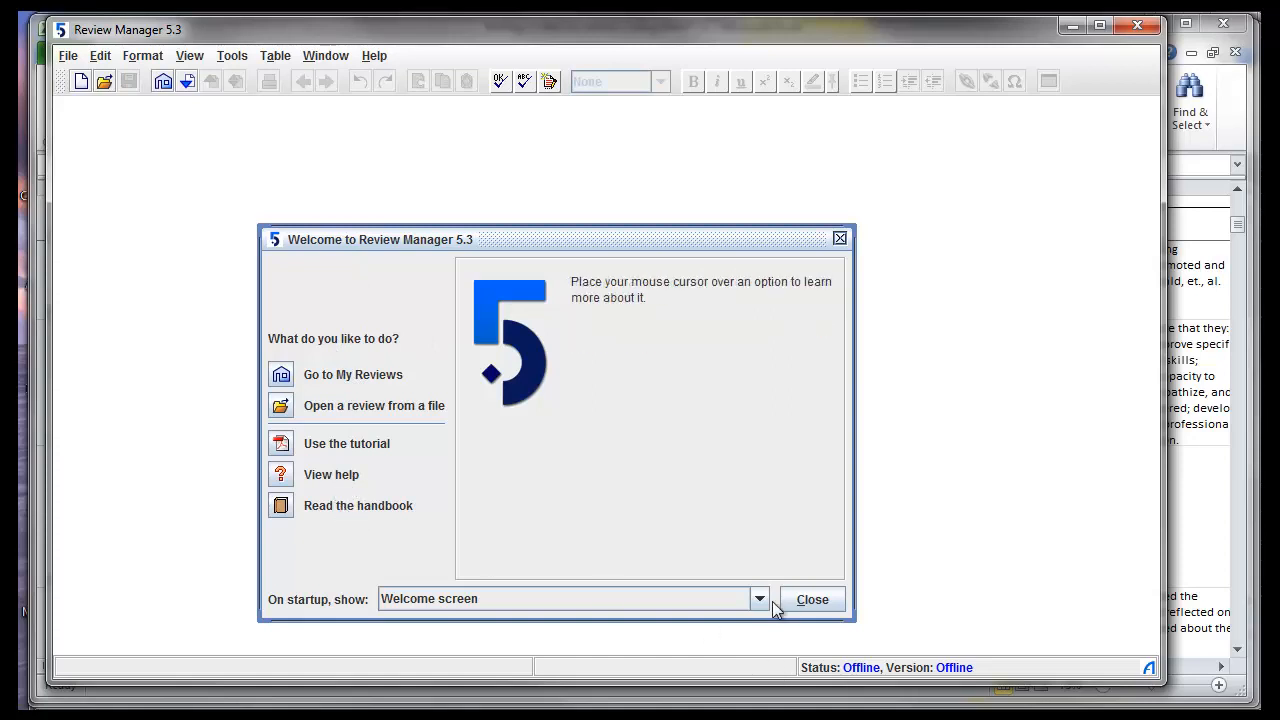
Close the Welcome to Review Manager 5.3 screen
{"action": "left_click", "coordinate": [812, 600]}
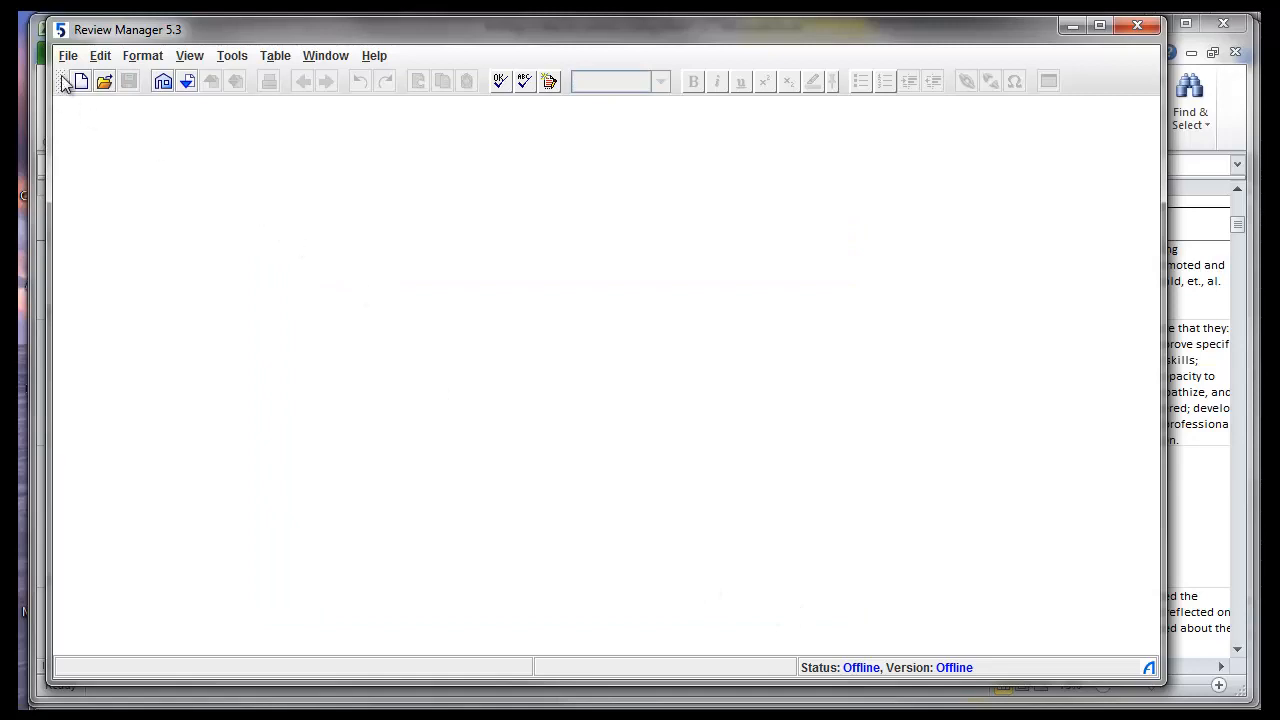
Start a new review via File > New and continue past the wizard's welcome page
{"action": "left_click", "coordinate": [68, 56]}
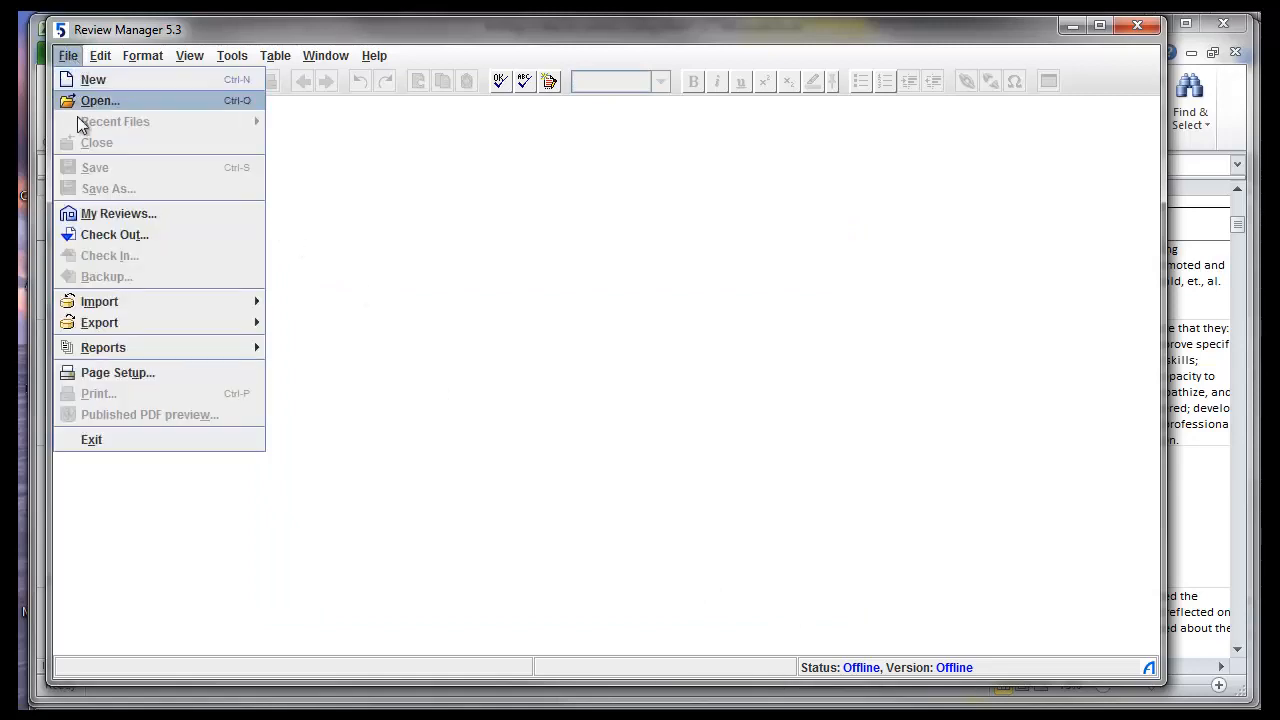
{"action": "mouse_move", "coordinate": [92, 80]}
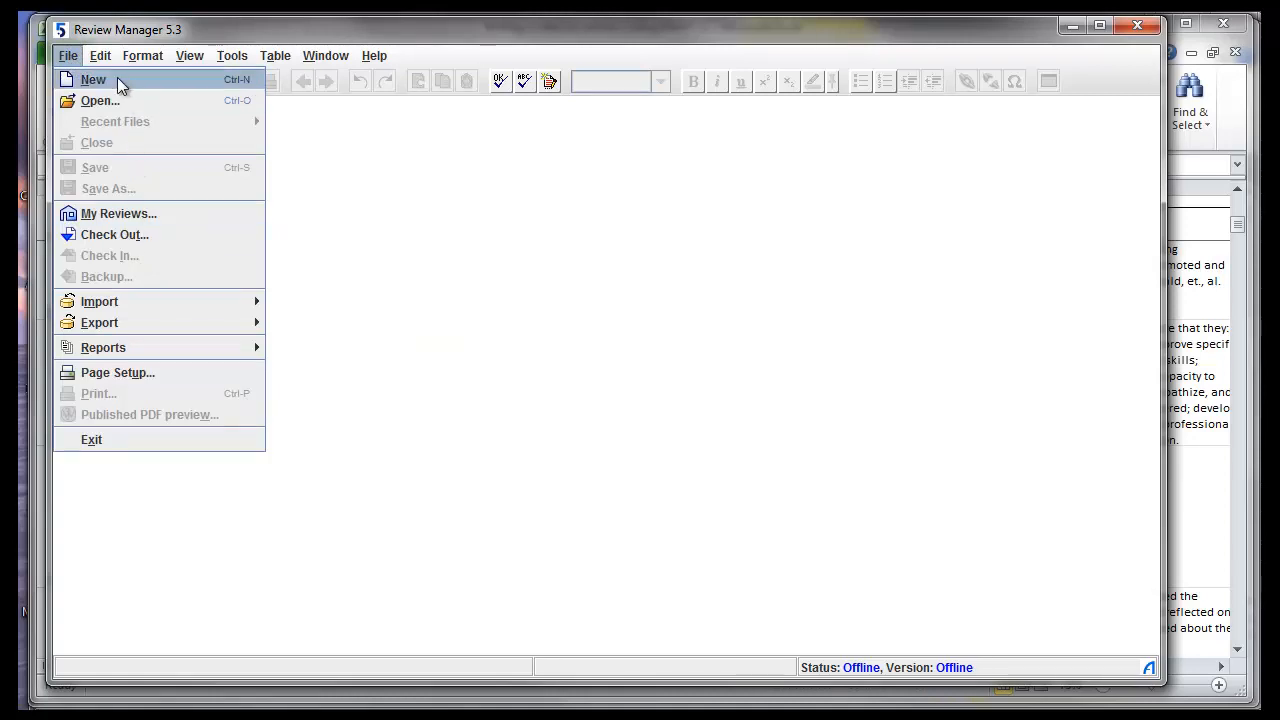
{"action": "left_click", "coordinate": [92, 80]}
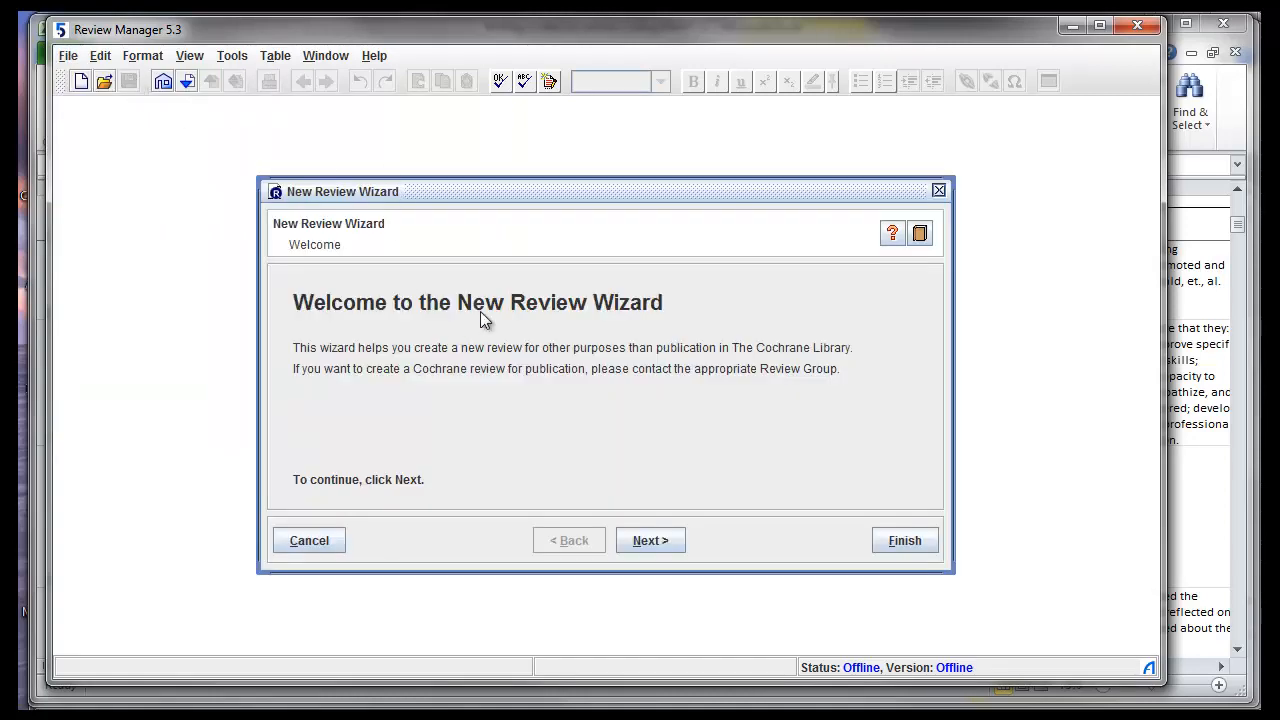
{"action": "mouse_move", "coordinate": [684, 496]}
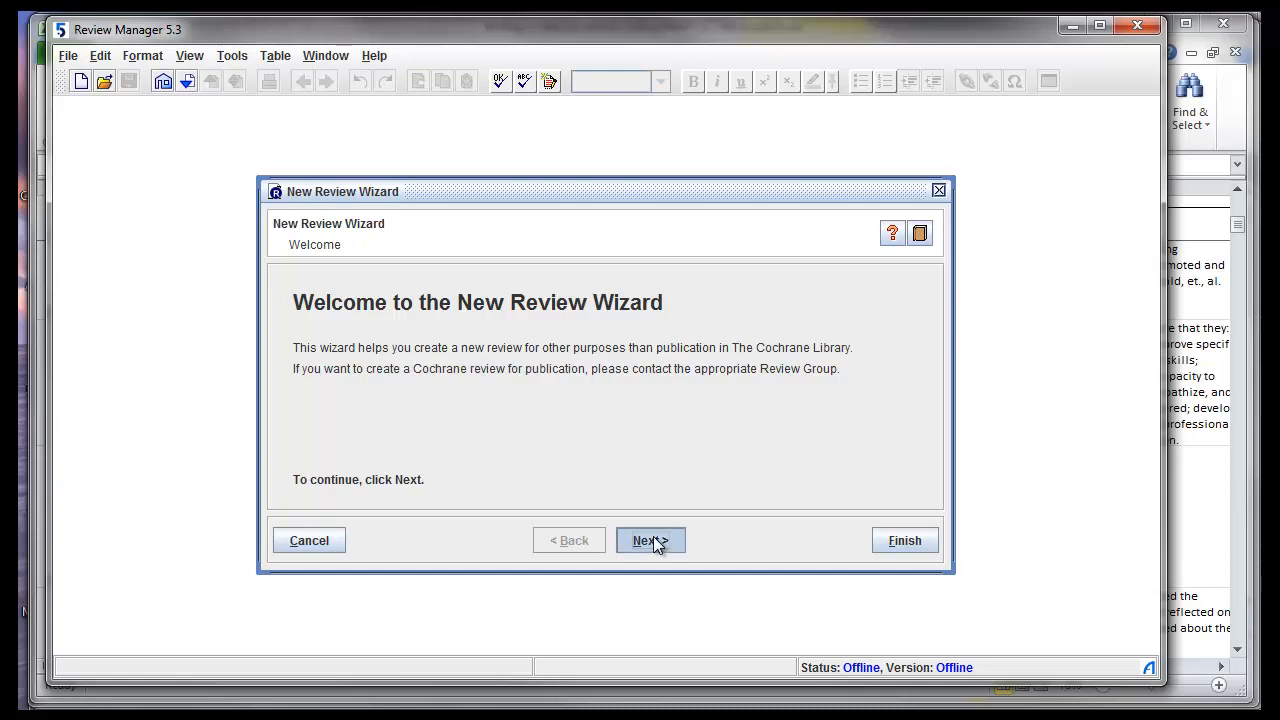
{"action": "left_click", "coordinate": [650, 540]}
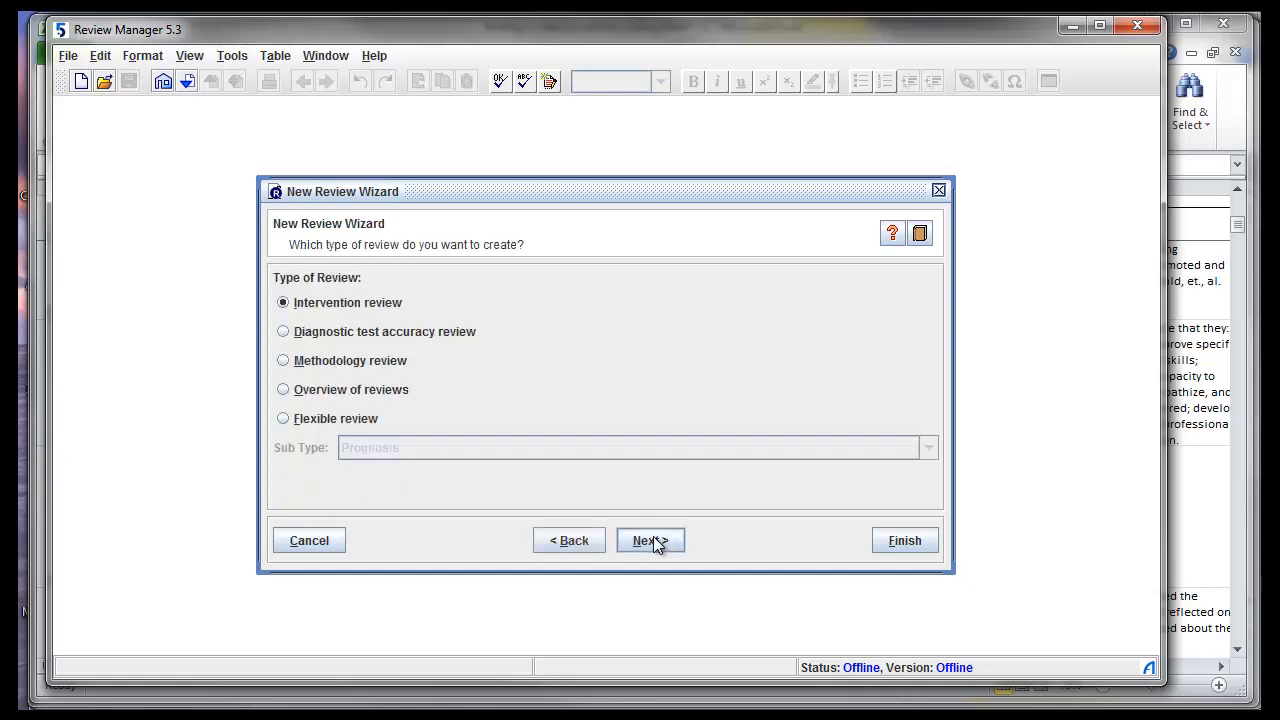
{"action": "mouse_move", "coordinate": [330, 308]}
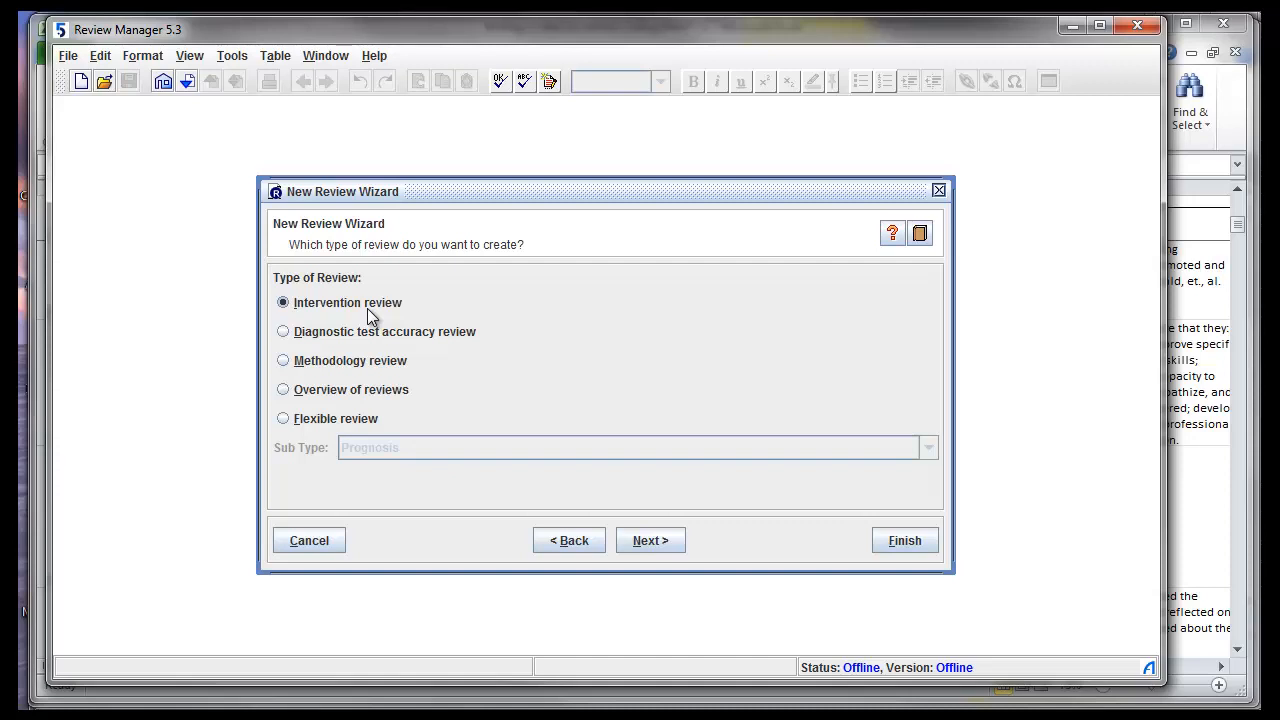
{"action": "mouse_move", "coordinate": [292, 432]}
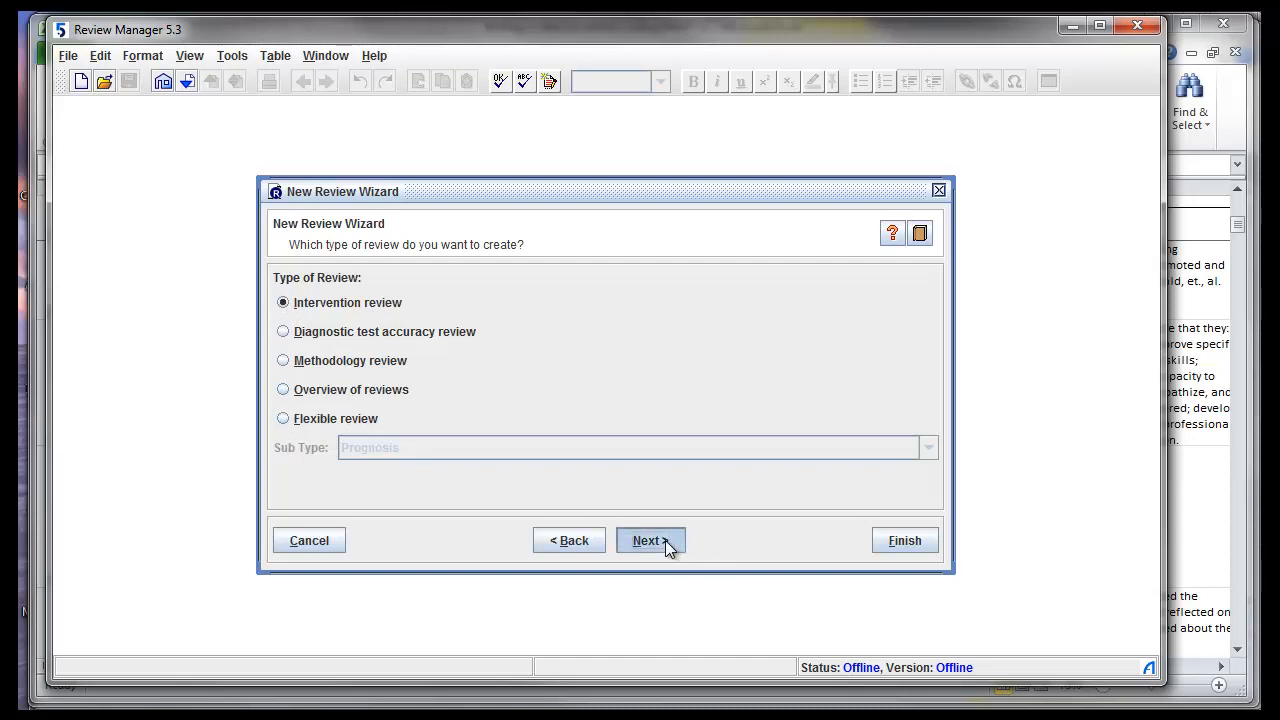
Continue with Intervention review and settle on the '[Intervention A] versus [Intervention B] for [health problem]' title format
{"action": "left_click", "coordinate": [650, 540]}
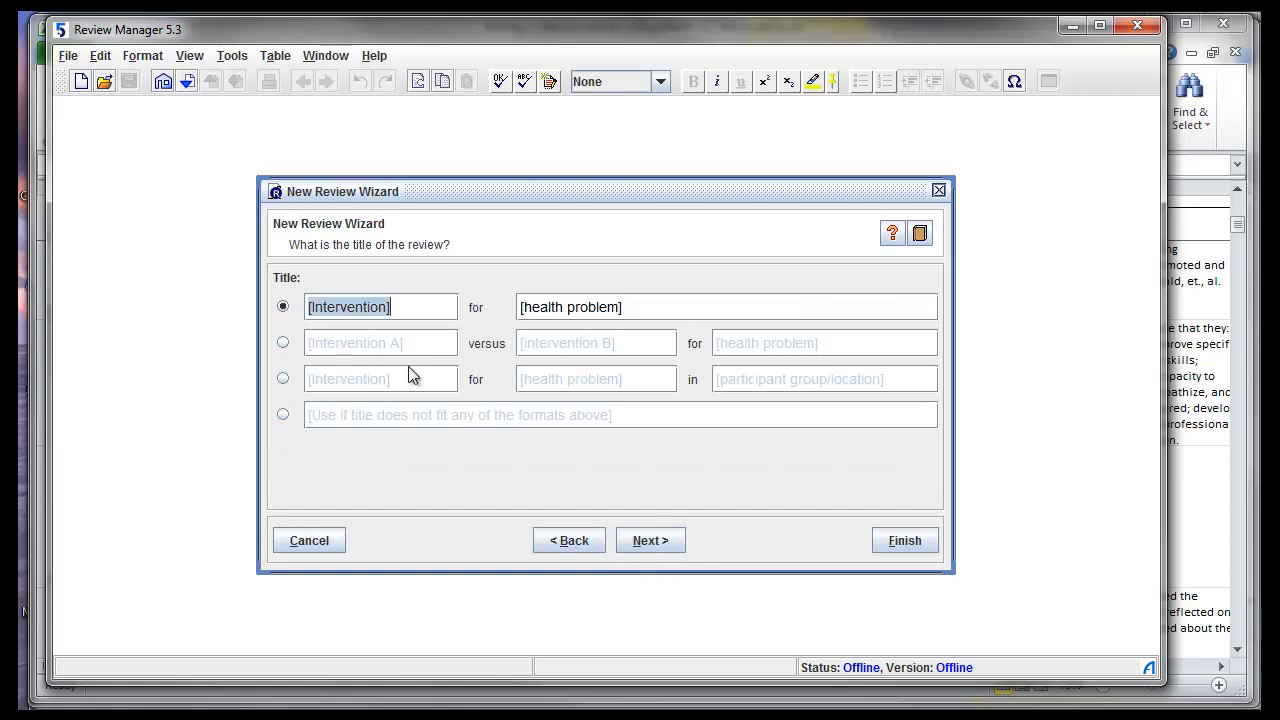
{"action": "mouse_move", "coordinate": [370, 320]}
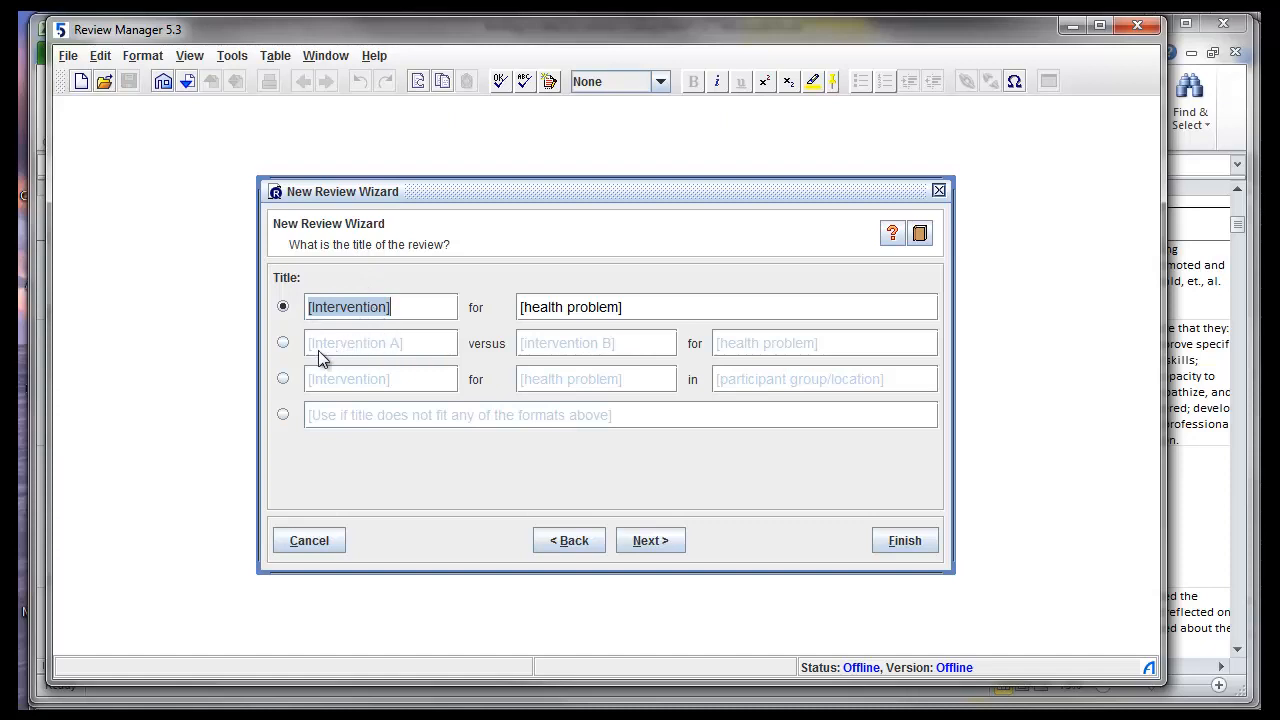
{"action": "left_click", "coordinate": [284, 342]}
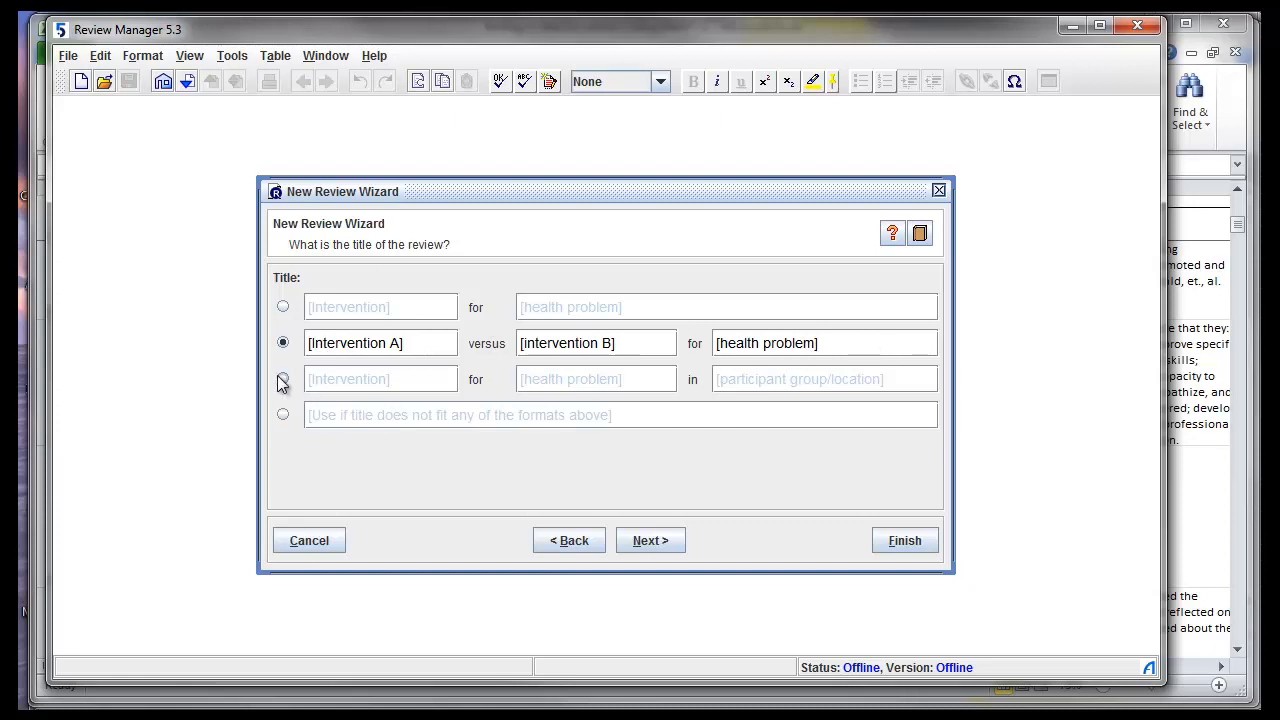
{"action": "left_click", "coordinate": [284, 380]}
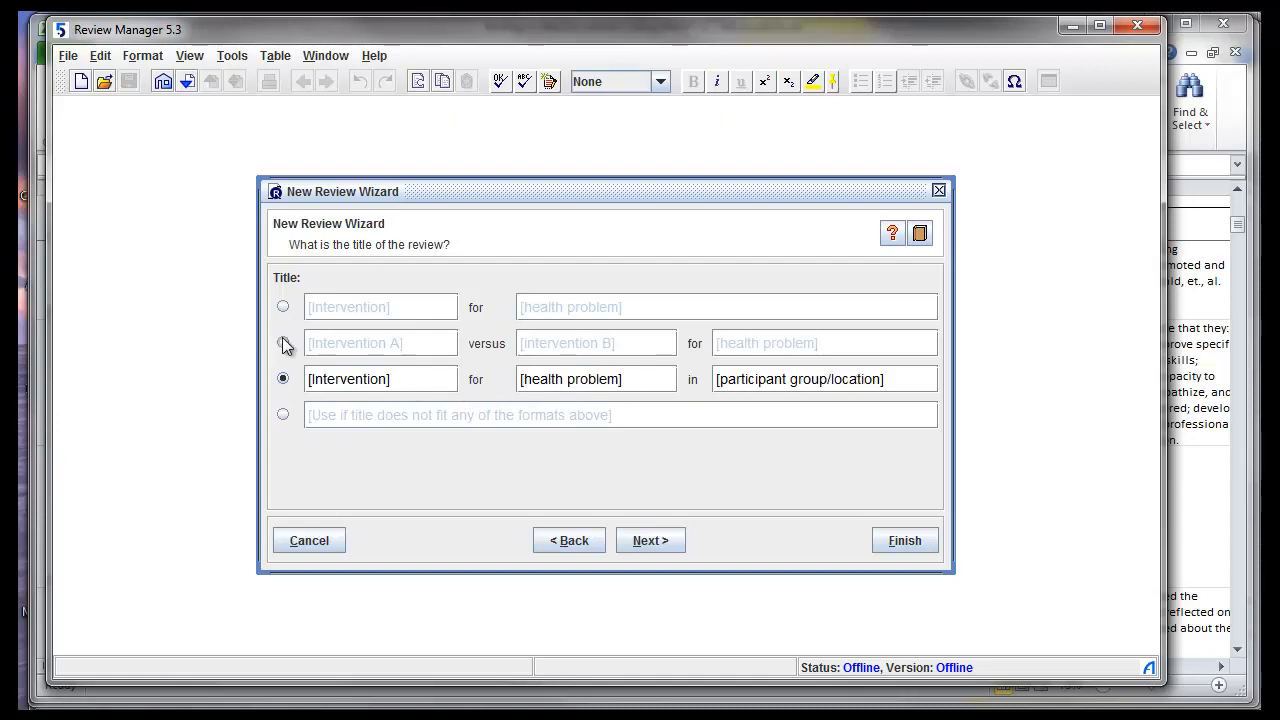
{"action": "left_click", "coordinate": [284, 308]}
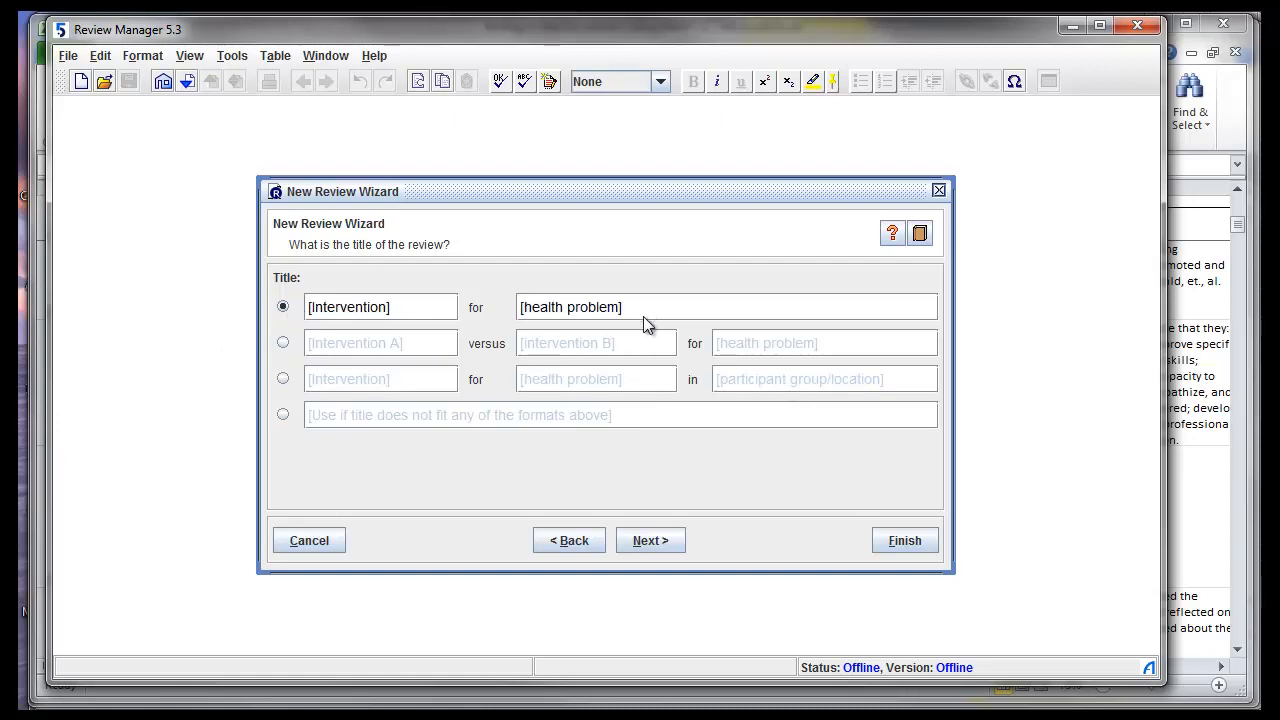
{"action": "left_click", "coordinate": [284, 342]}
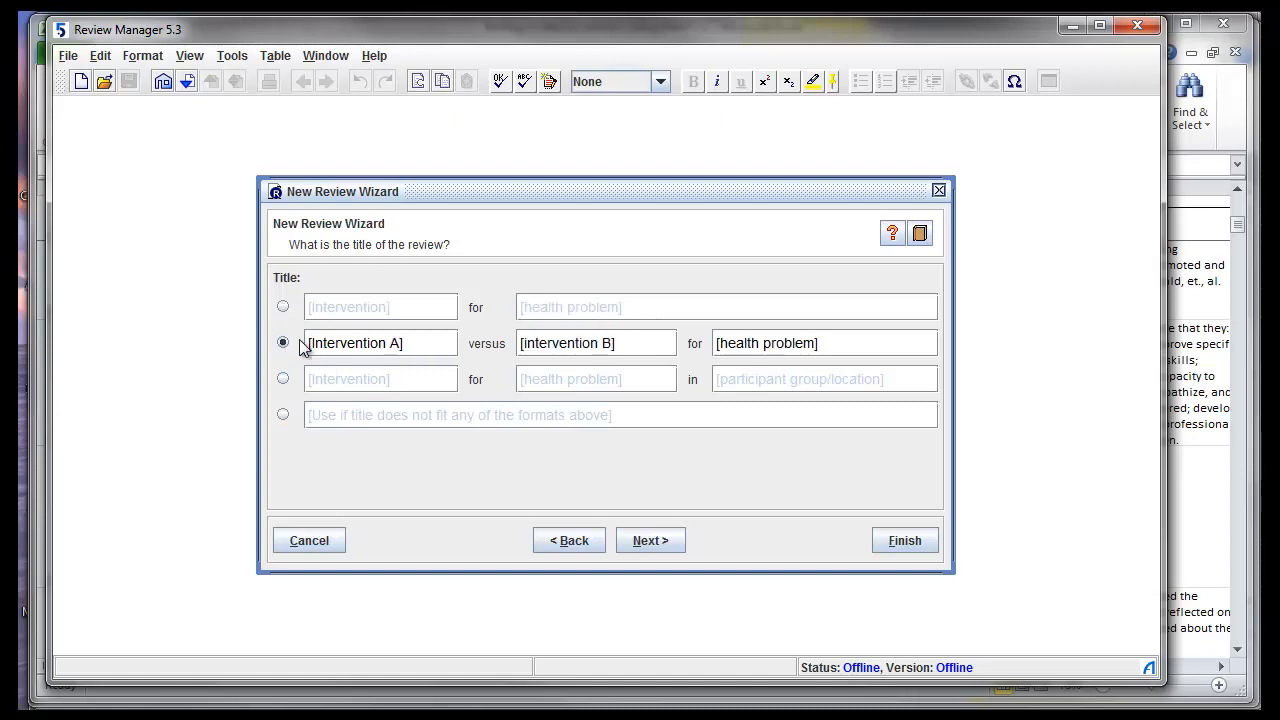
{"action": "mouse_move", "coordinate": [464, 344]}
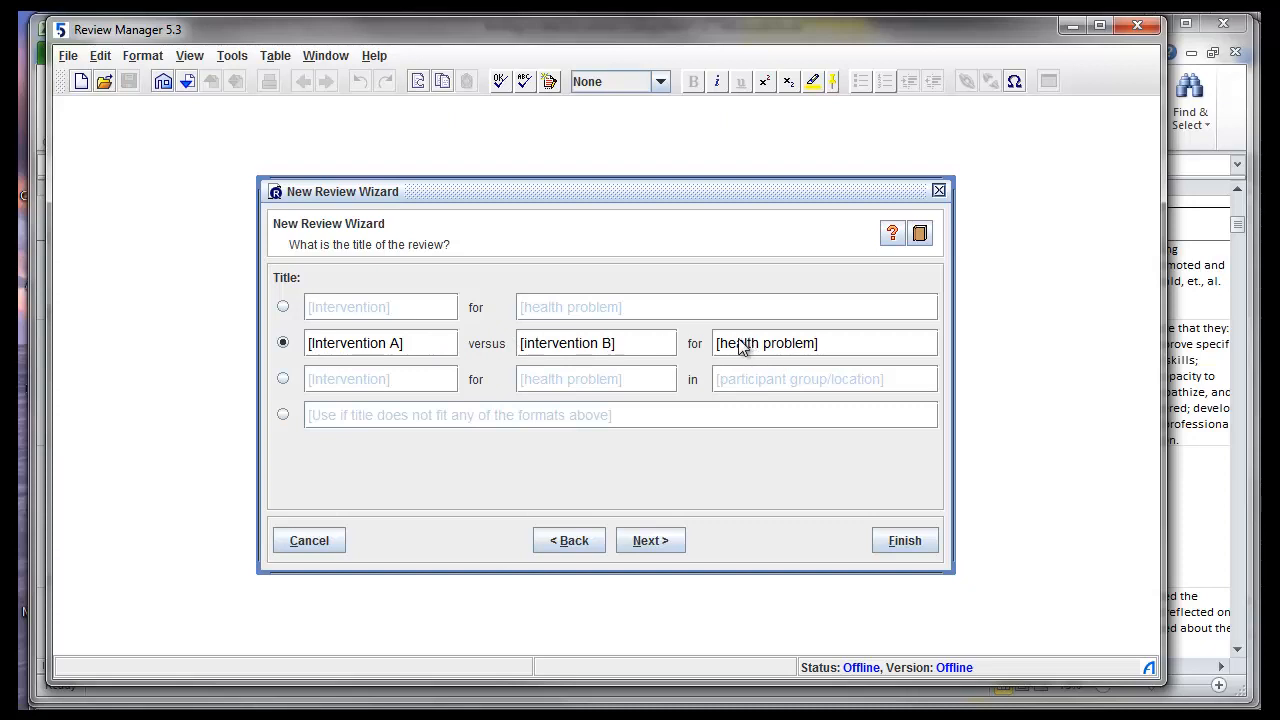
{"action": "mouse_move", "coordinate": [436, 350]}
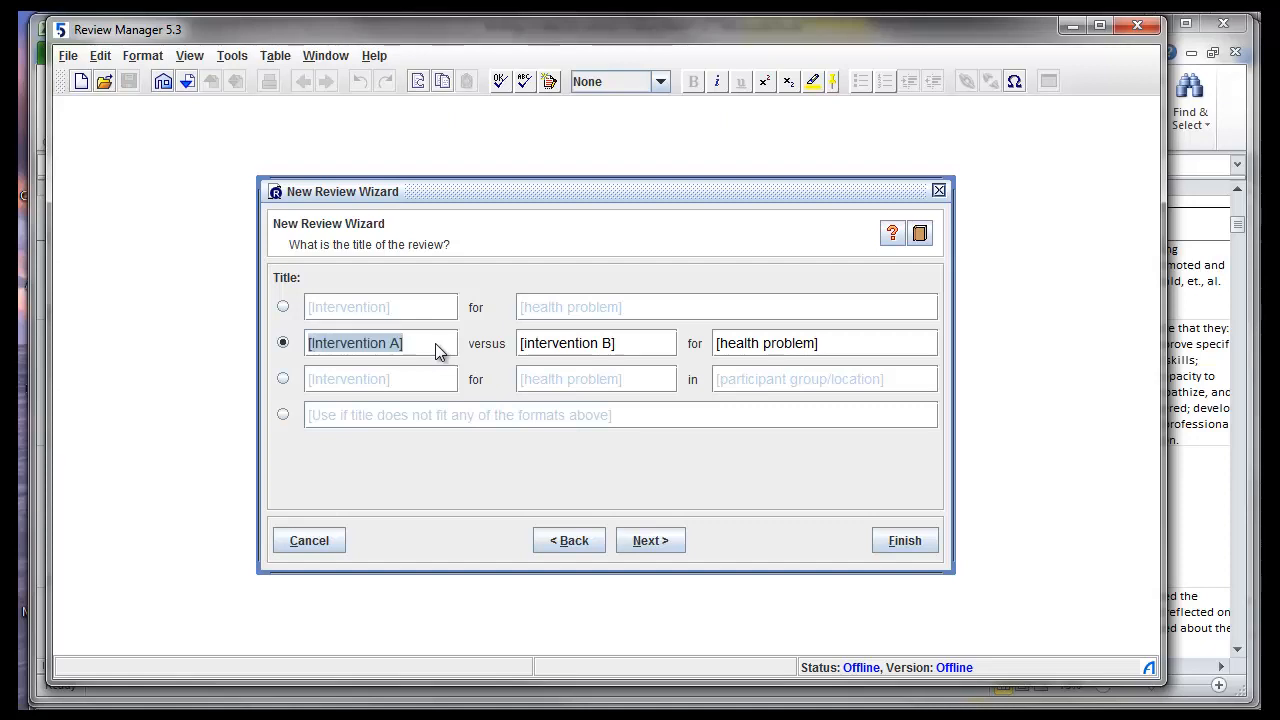
Fill in the title fields with Massage and stretching for low back pain
{"action": "type", "text": "Massage"}
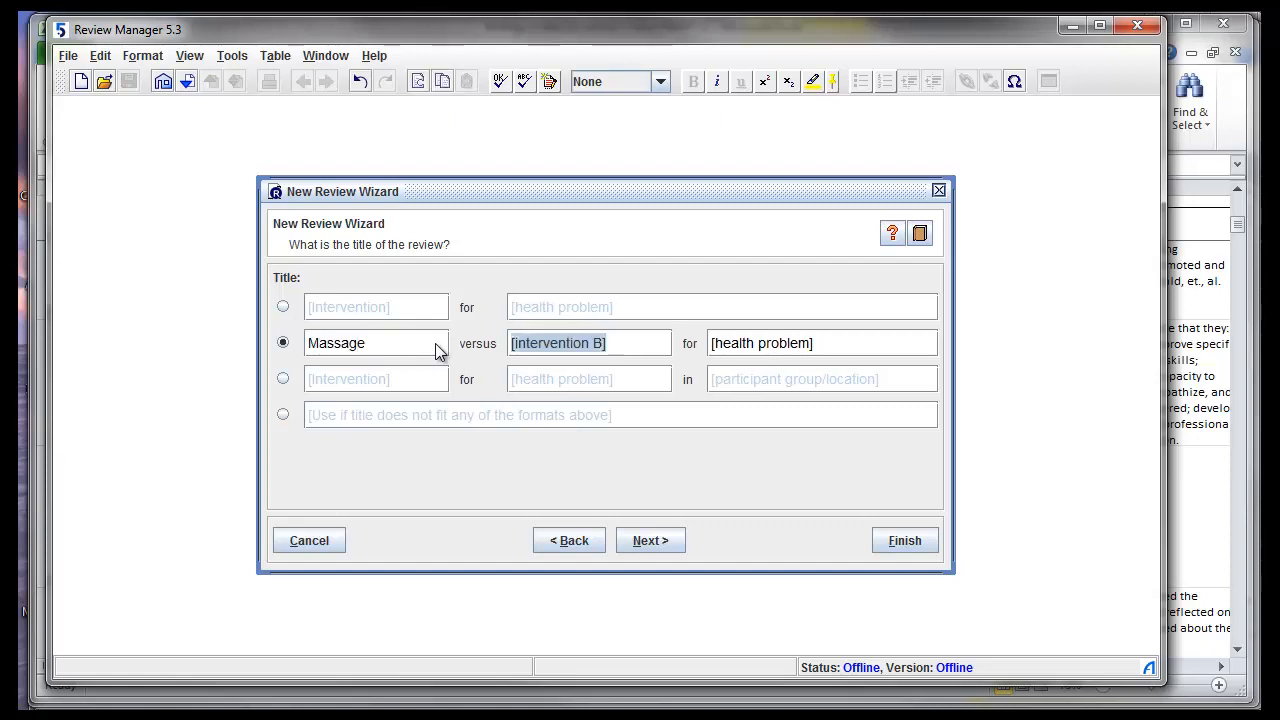
{"action": "type", "text": "stretching"}
{"action": "left_click", "coordinate": [822, 344]}
{"action": "type", "text": "low back pain"}
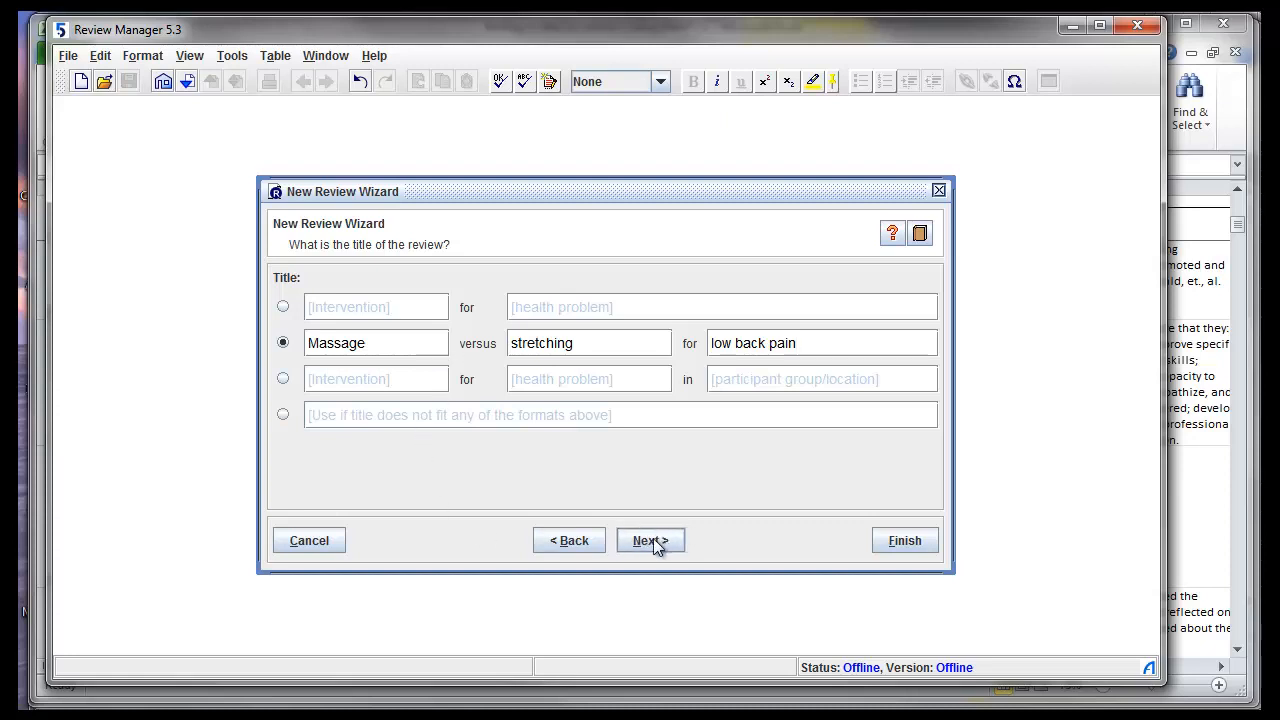
Set the review to start at the Full review stage and finish creating it
{"action": "left_click", "coordinate": [650, 540]}
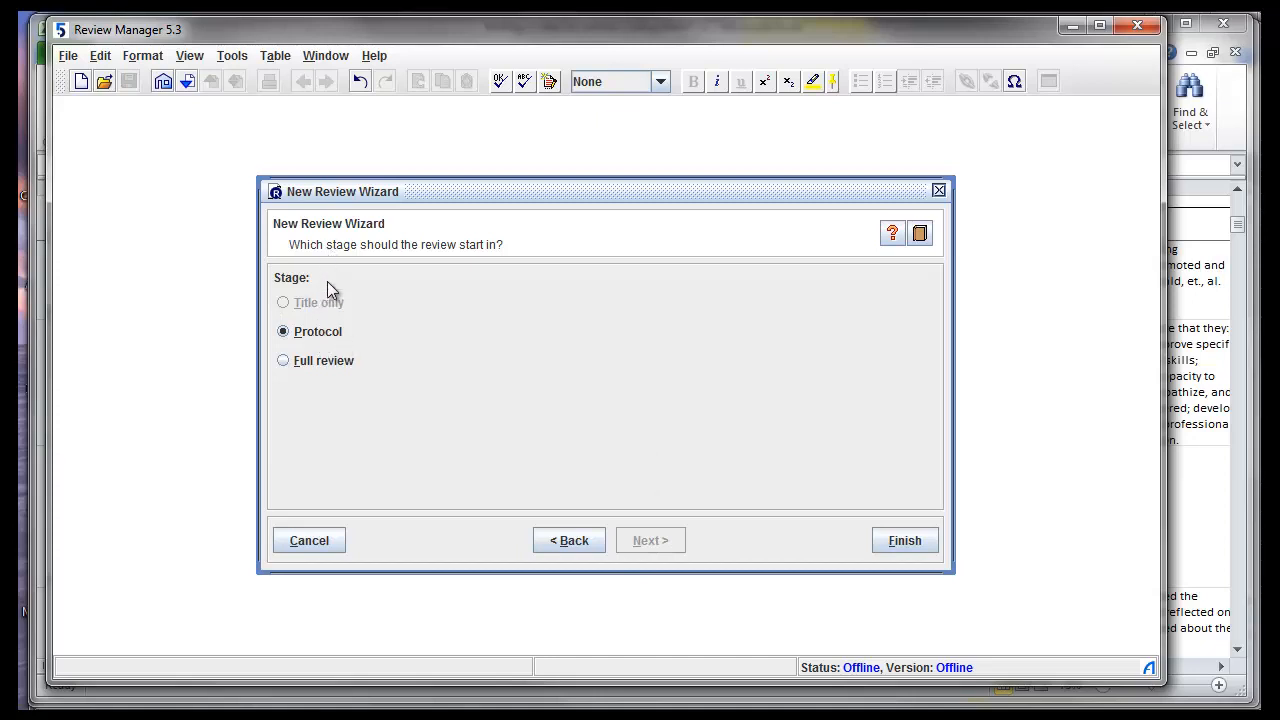
{"action": "mouse_move", "coordinate": [306, 340]}
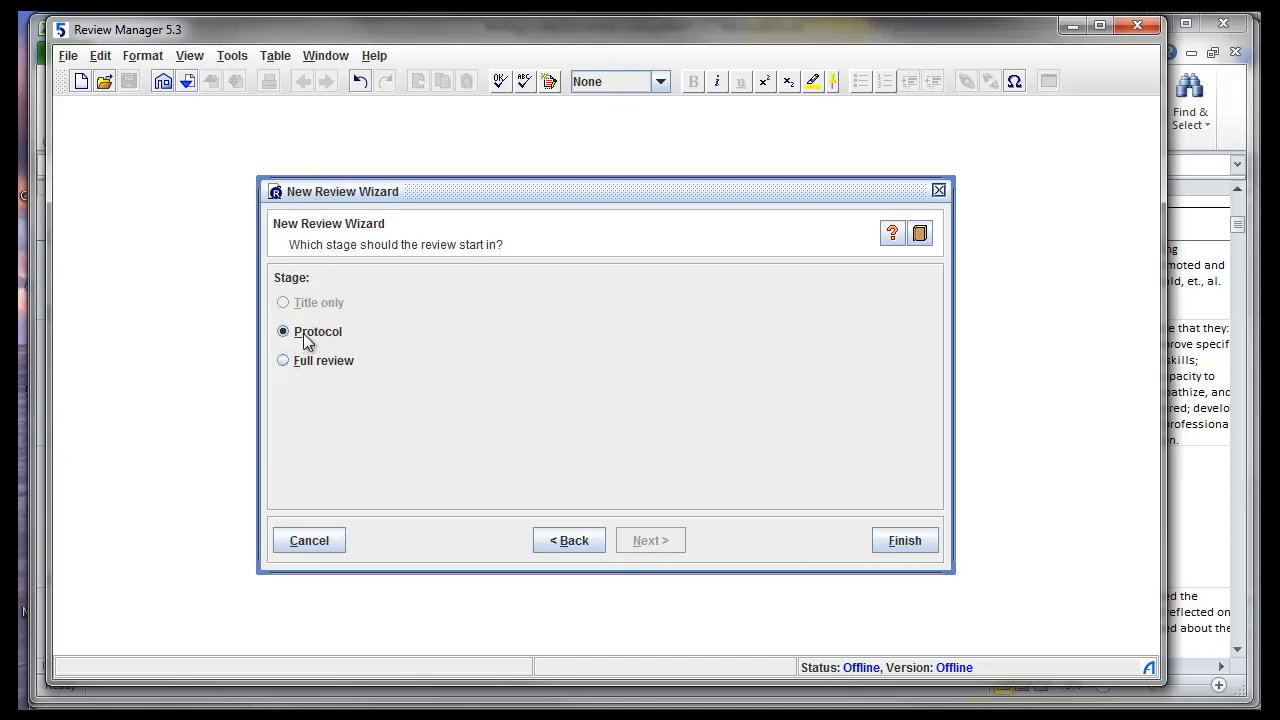
{"action": "mouse_move", "coordinate": [316, 348]}
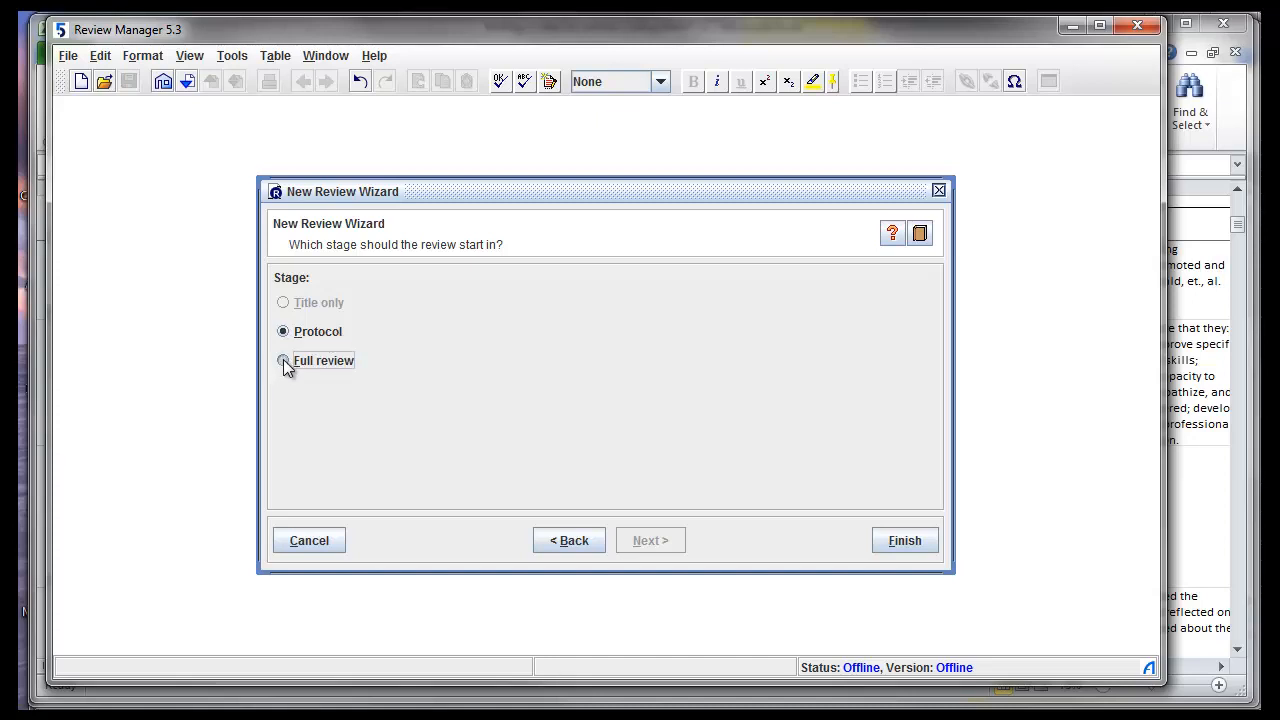
{"action": "left_click", "coordinate": [284, 360]}
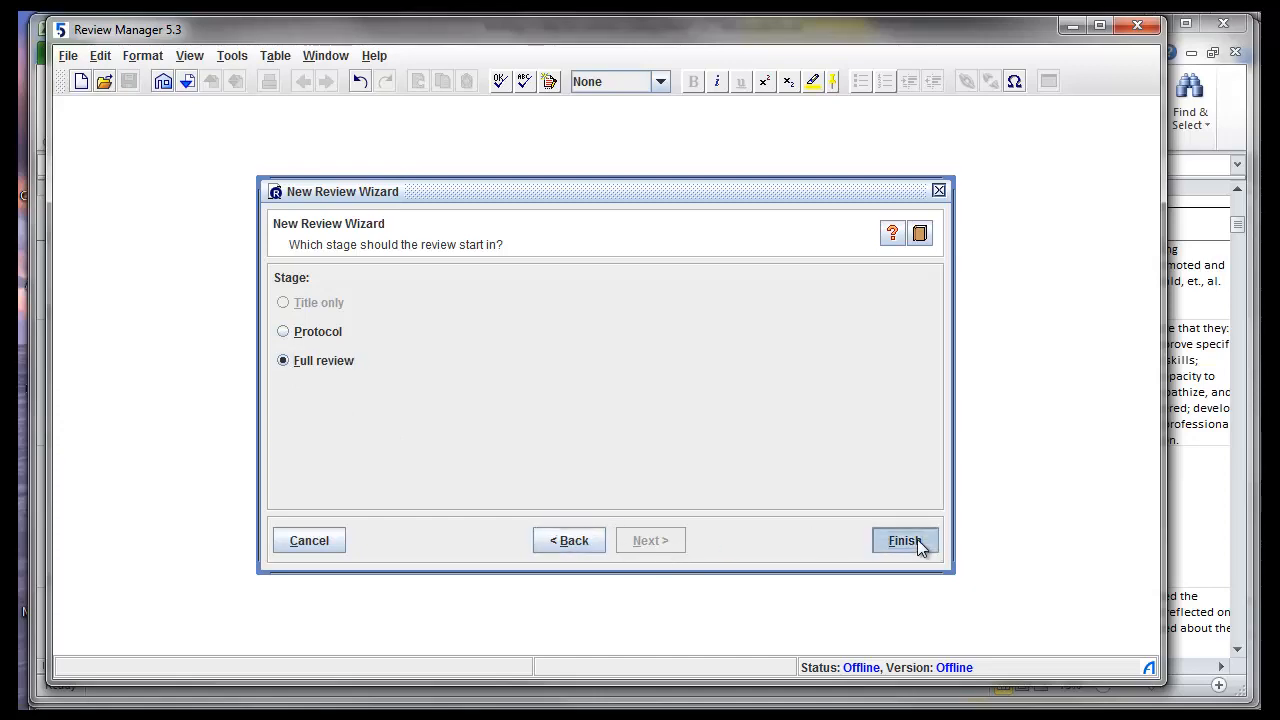
{"action": "left_click", "coordinate": [904, 540]}
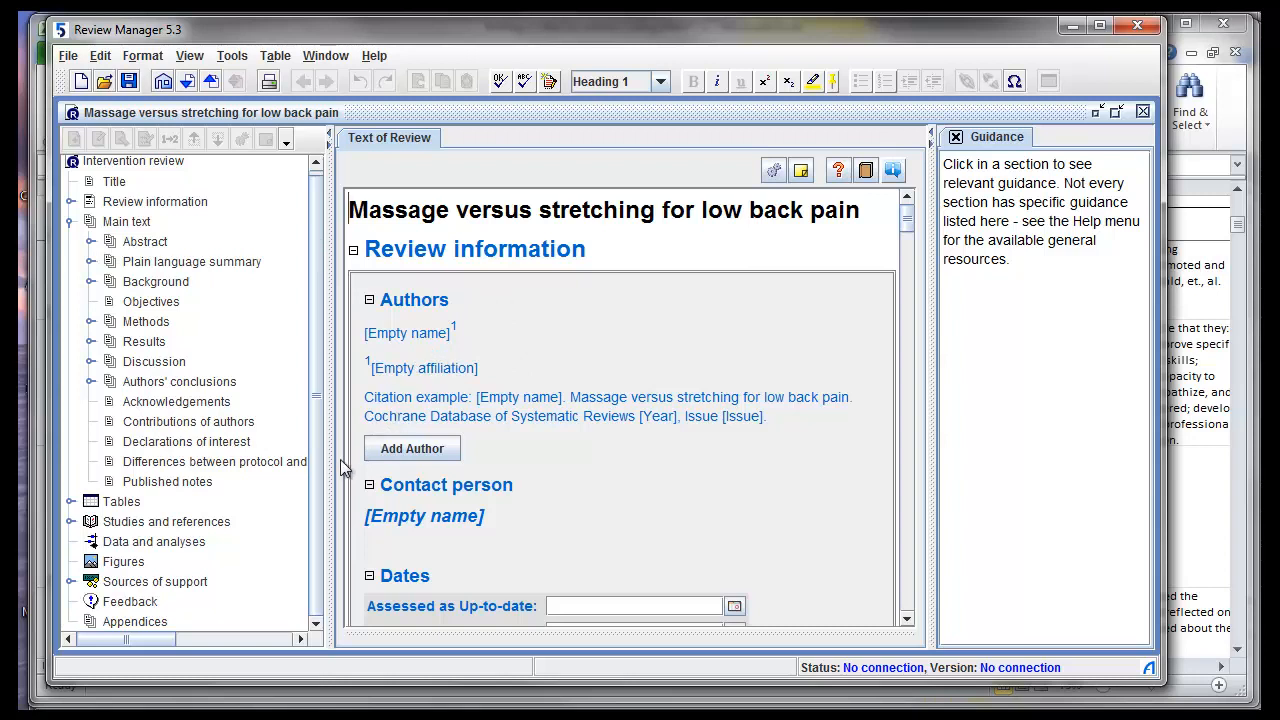
{"action": "mouse_move", "coordinate": [98, 236]}
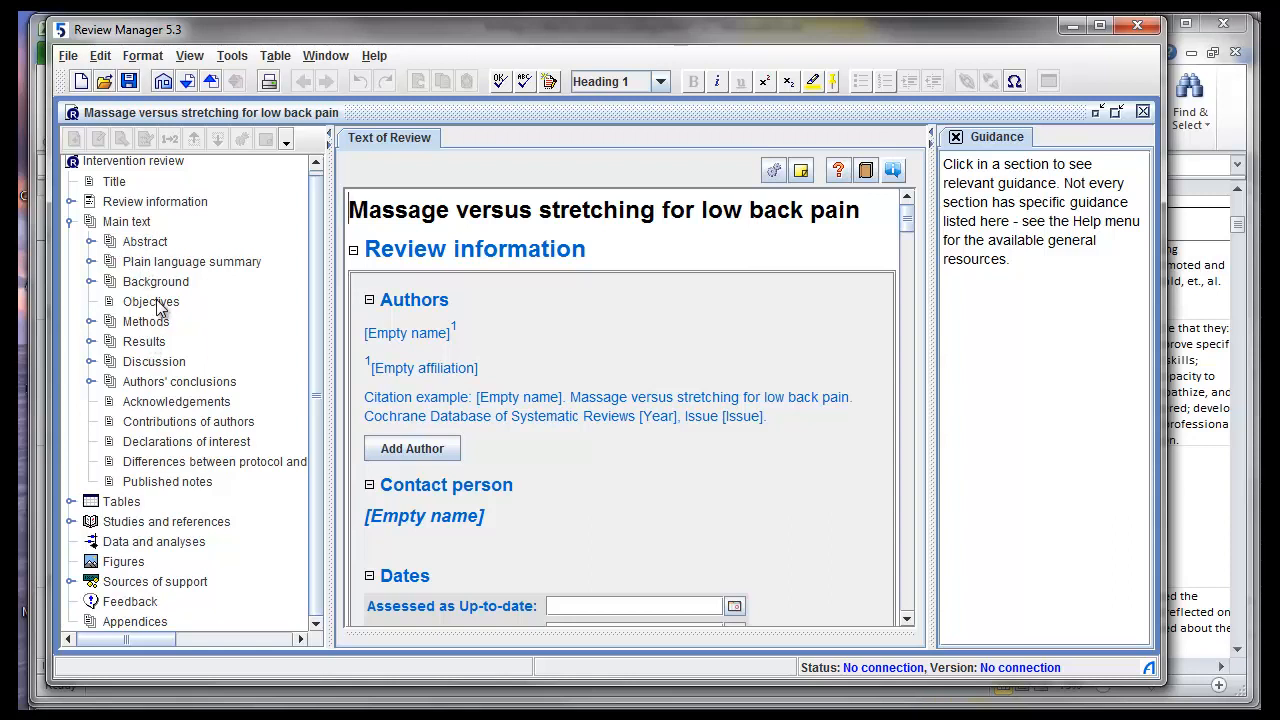
{"action": "mouse_move", "coordinate": [144, 330]}
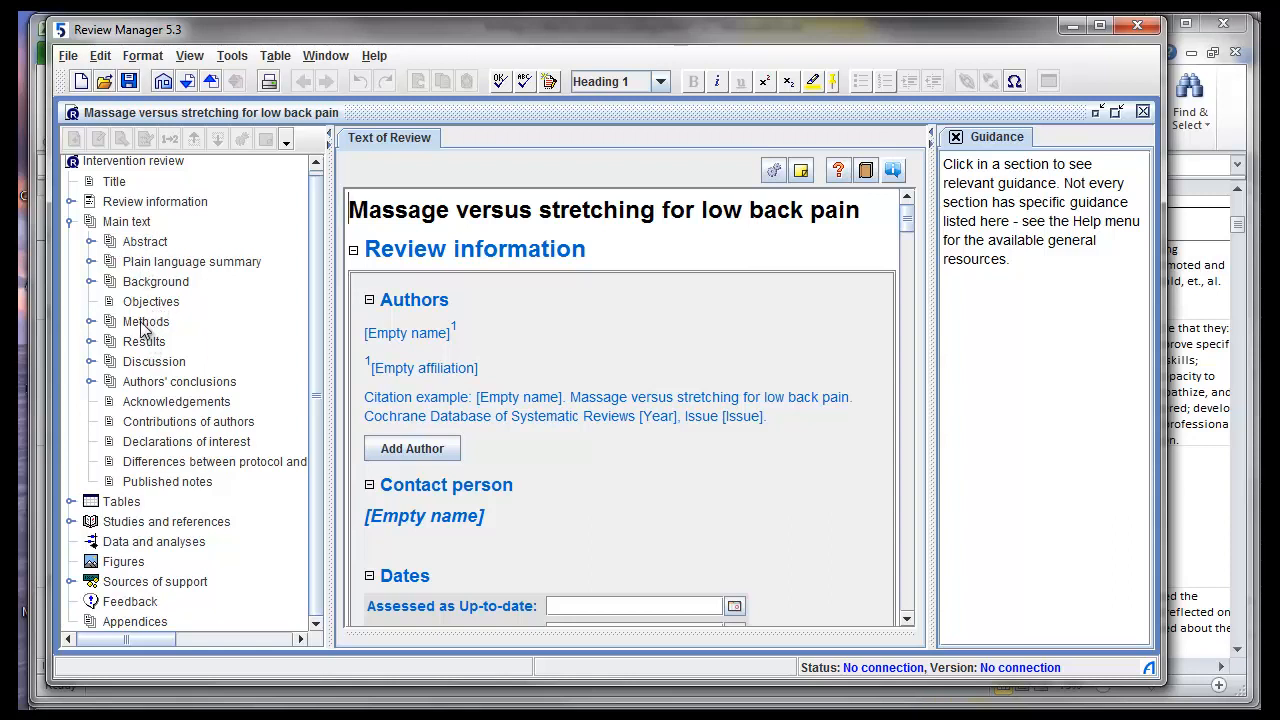
View the Methods section, then the Studies and references section of the new review
{"action": "left_click", "coordinate": [146, 320]}
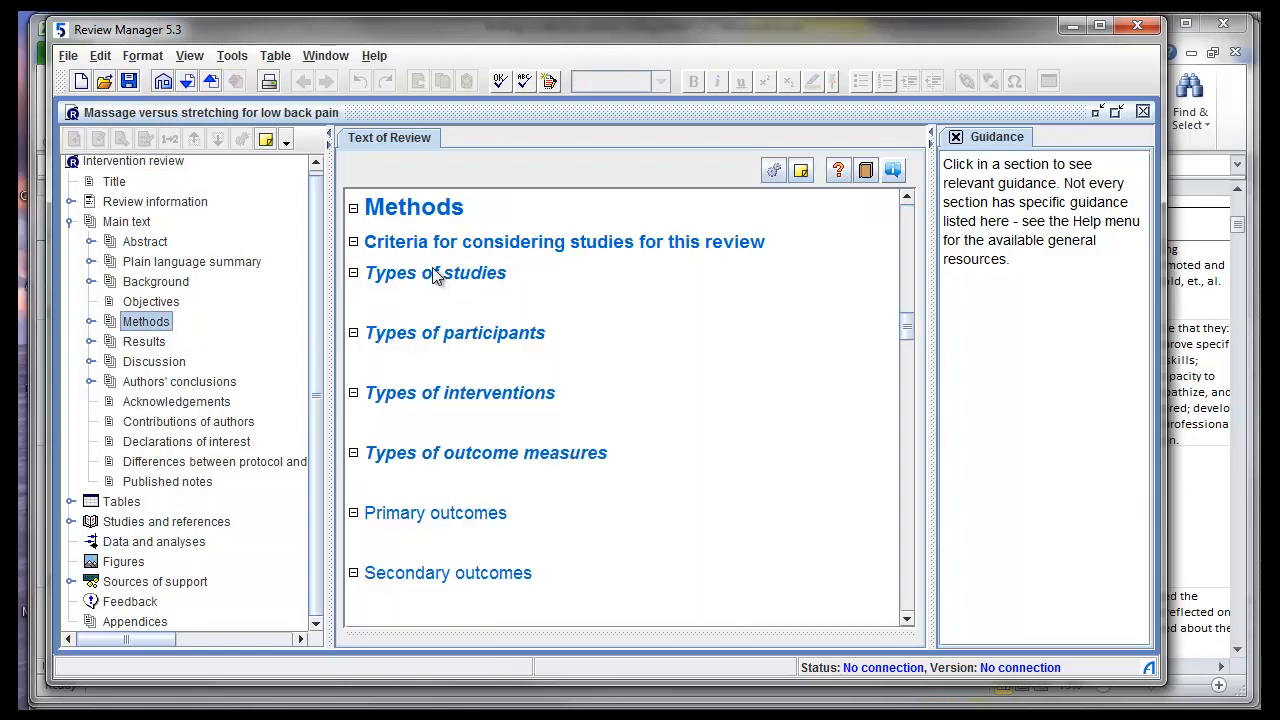
{"action": "mouse_move", "coordinate": [540, 260]}
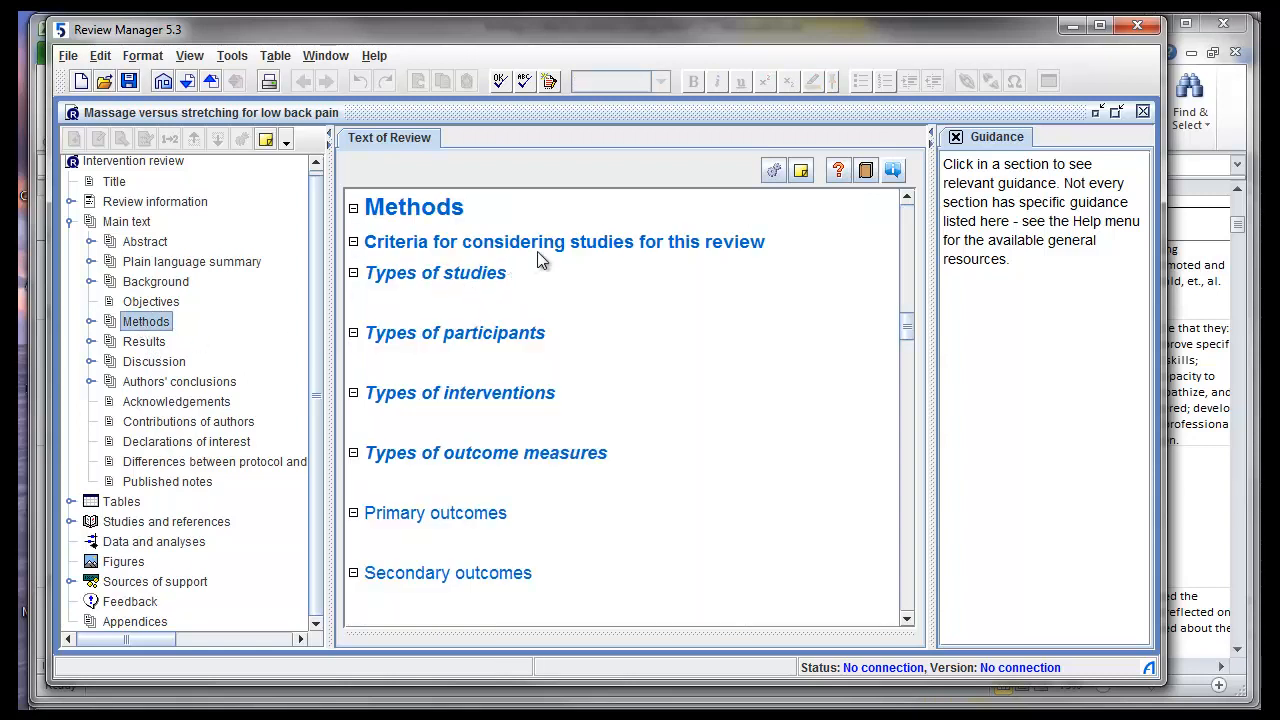
{"action": "mouse_move", "coordinate": [532, 388]}
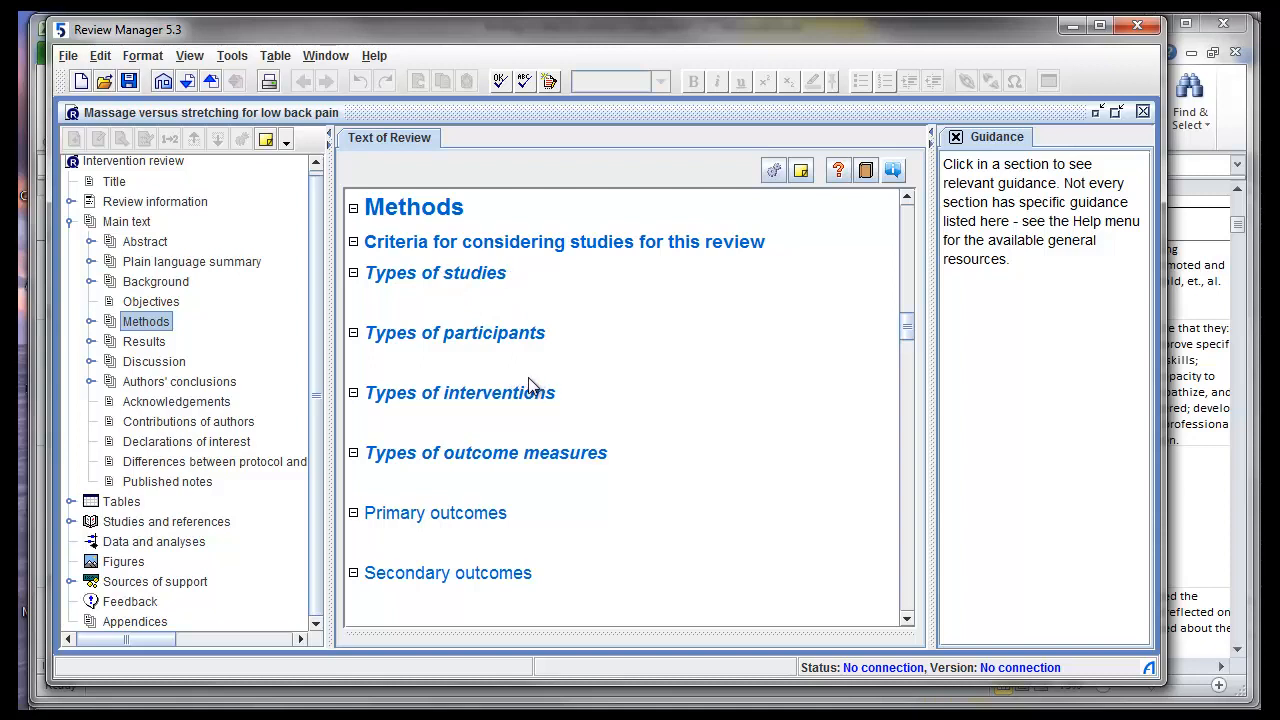
{"action": "mouse_move", "coordinate": [500, 338]}
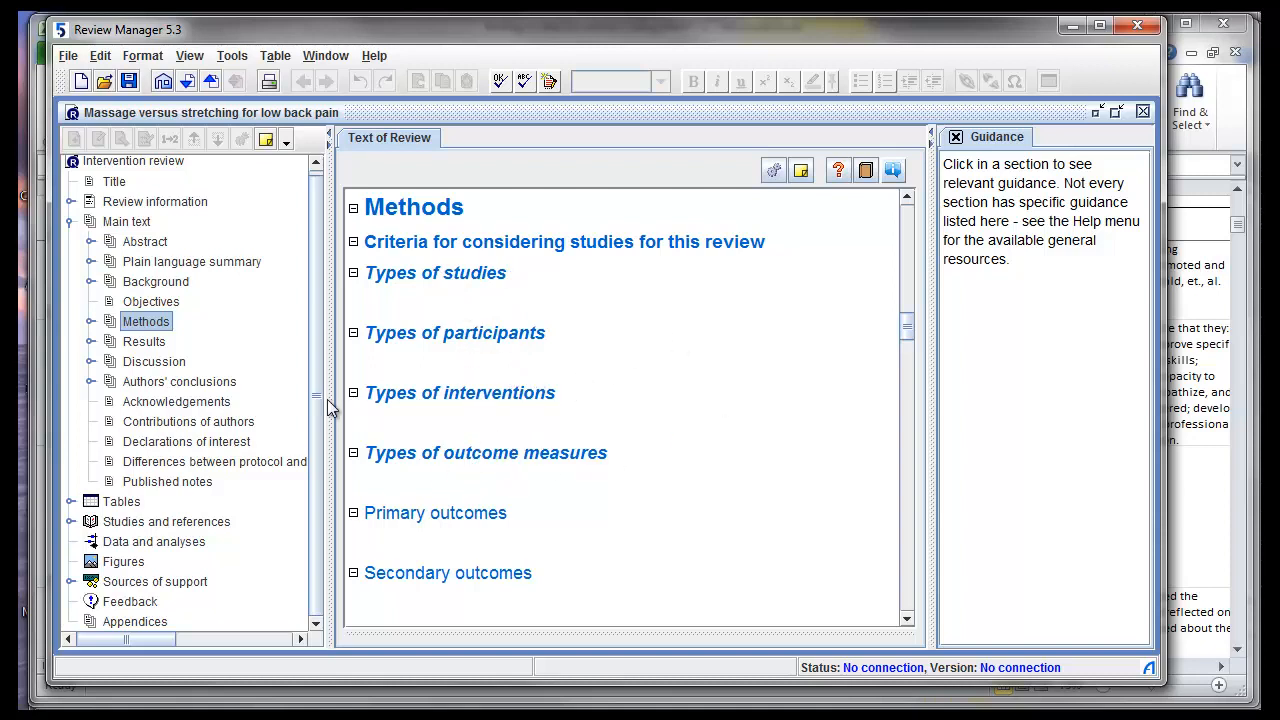
{"action": "mouse_move", "coordinate": [112, 530]}
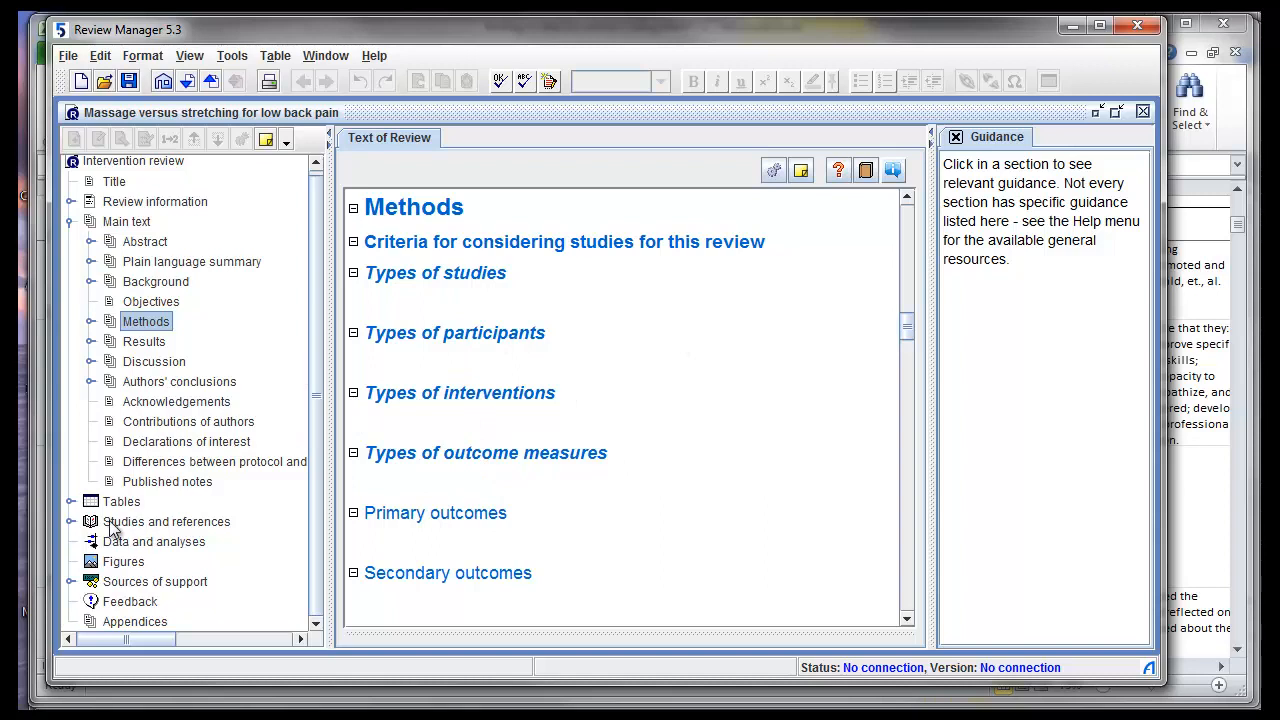
{"action": "left_click", "coordinate": [166, 520]}
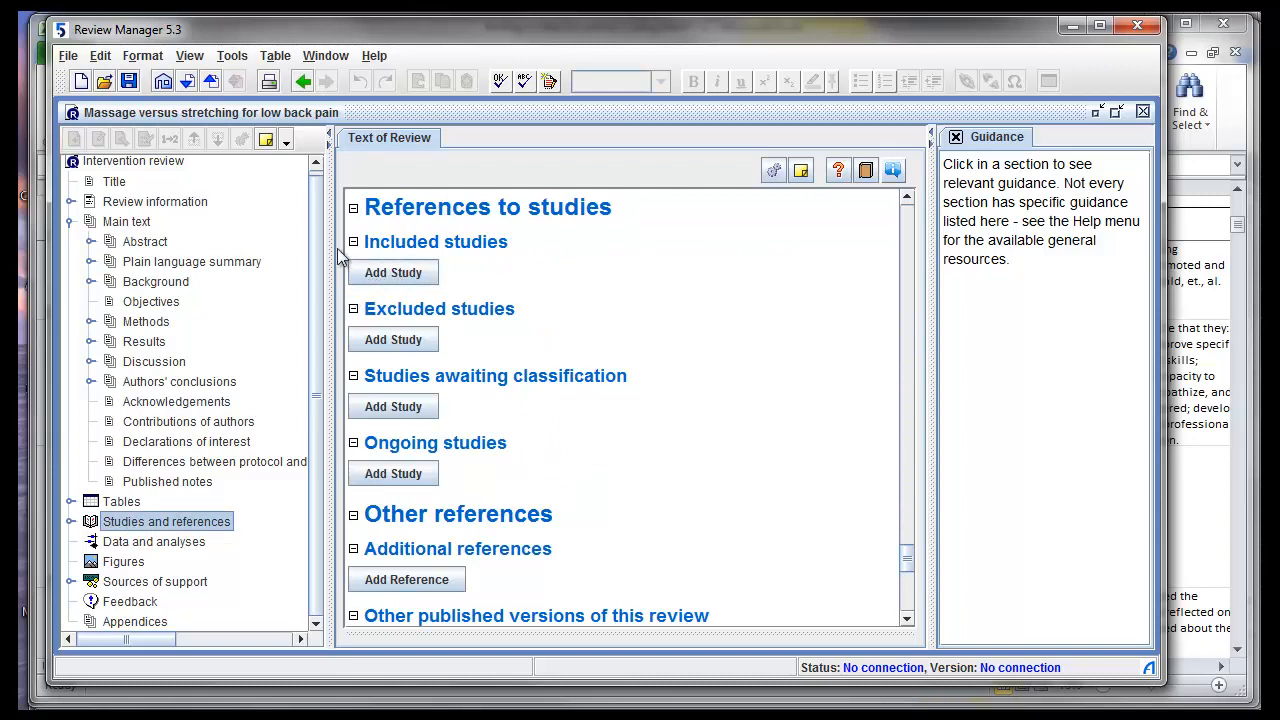
{"action": "mouse_move", "coordinate": [336, 250]}
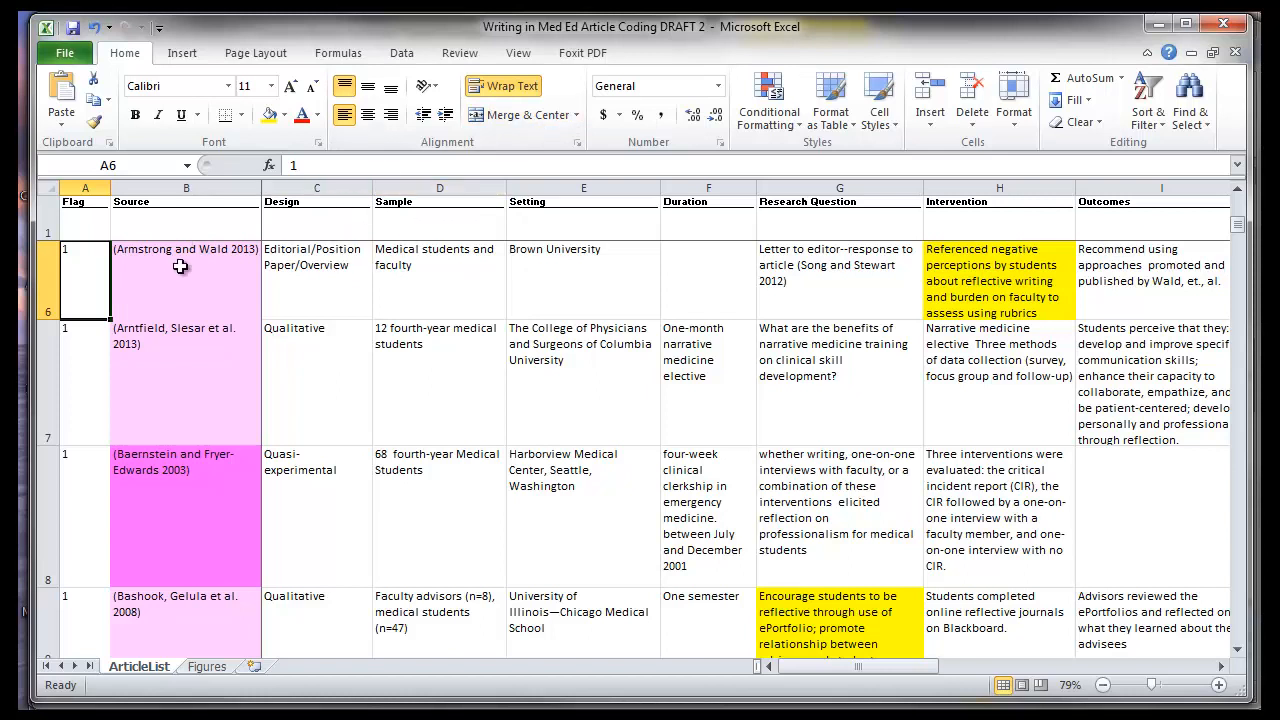
{"action": "left_click", "coordinate": [184, 264]}
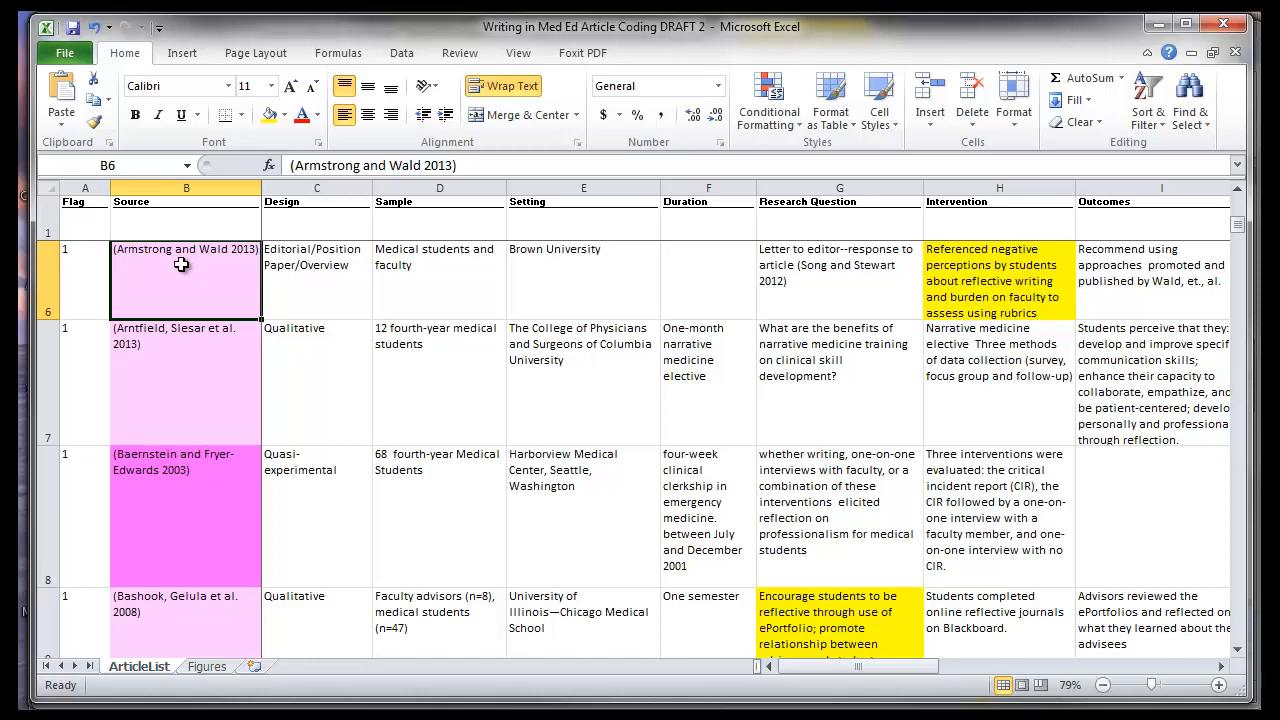
{"action": "mouse_move", "coordinate": [136, 450]}
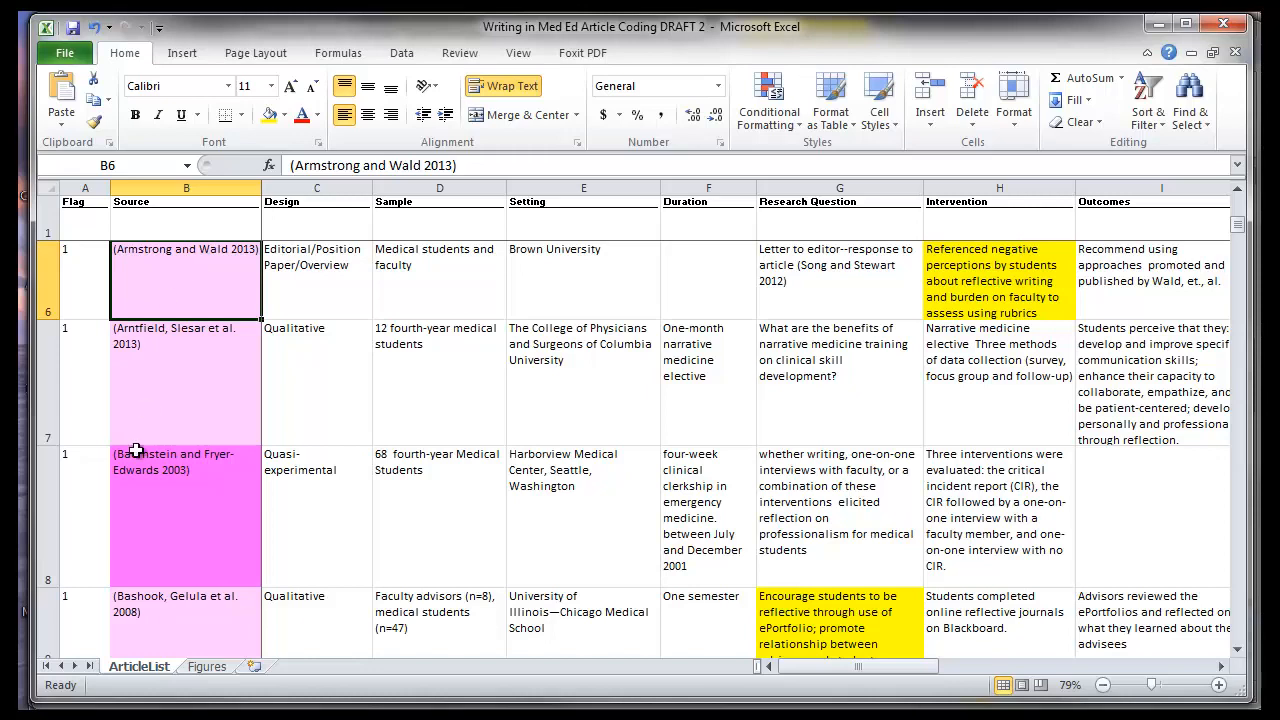